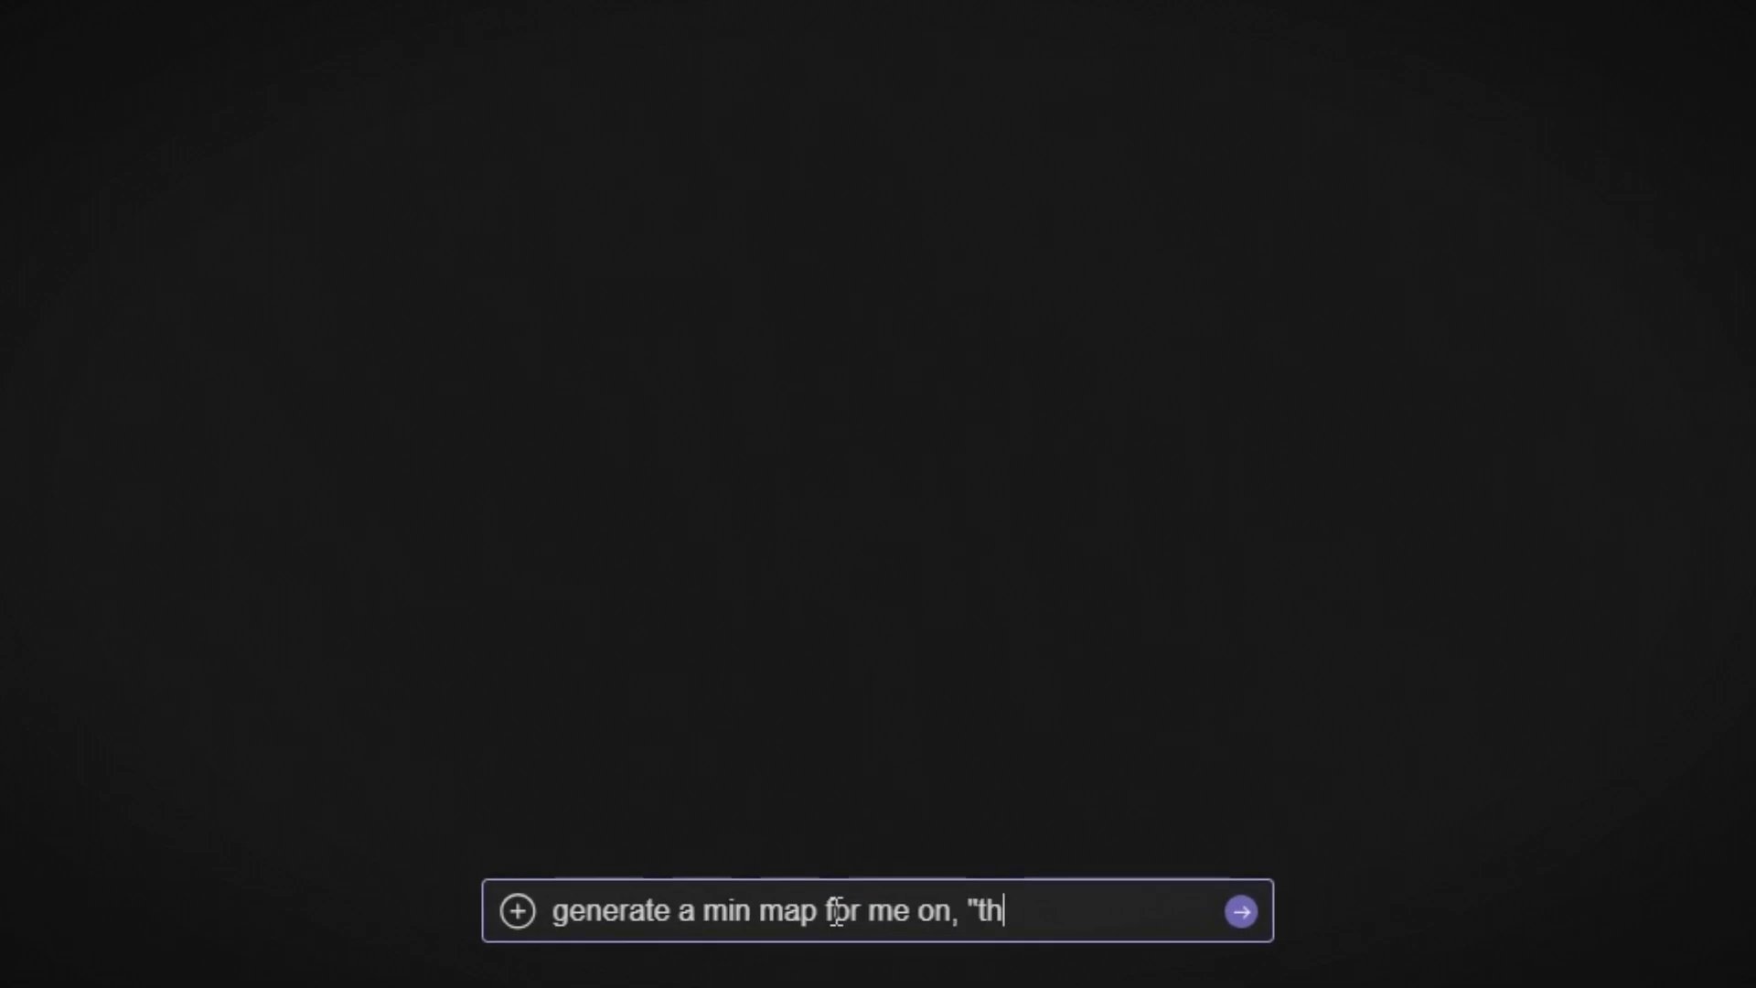
Step: Send the consumer decision psychology mind map request and have the AI explain a selected node
{"action": "left_click", "coordinate": [1244, 907]}
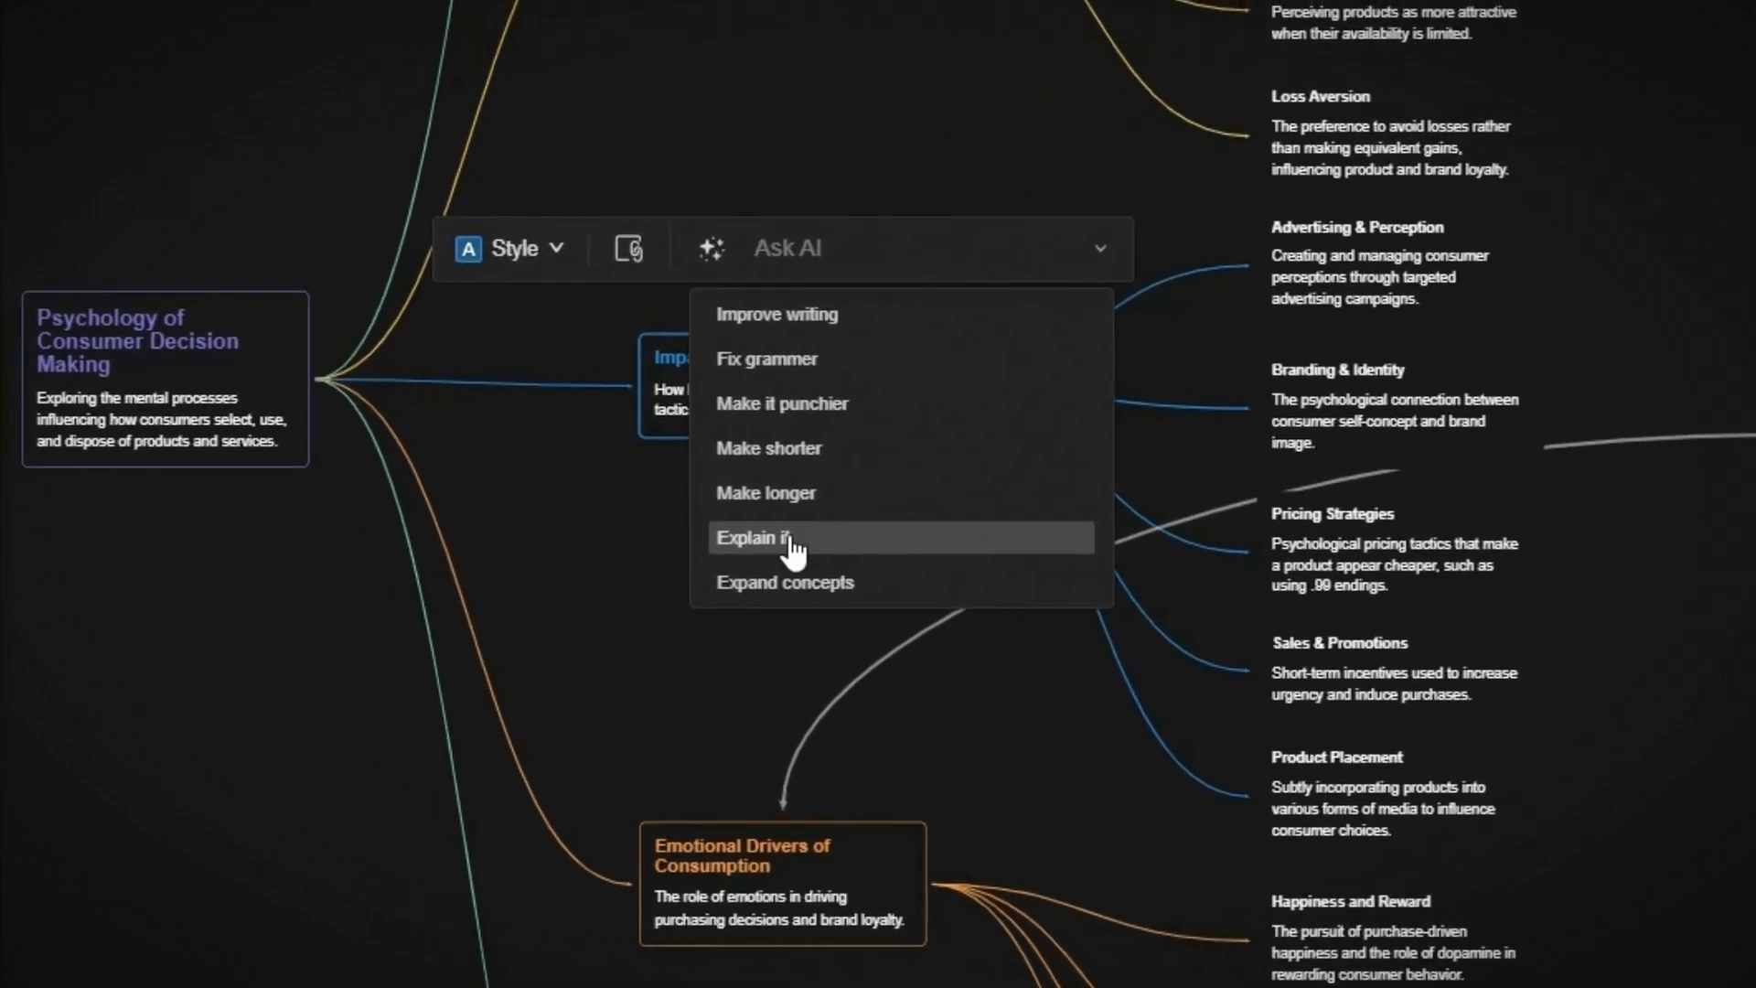
{"action": "left_click", "coordinate": [754, 538]}
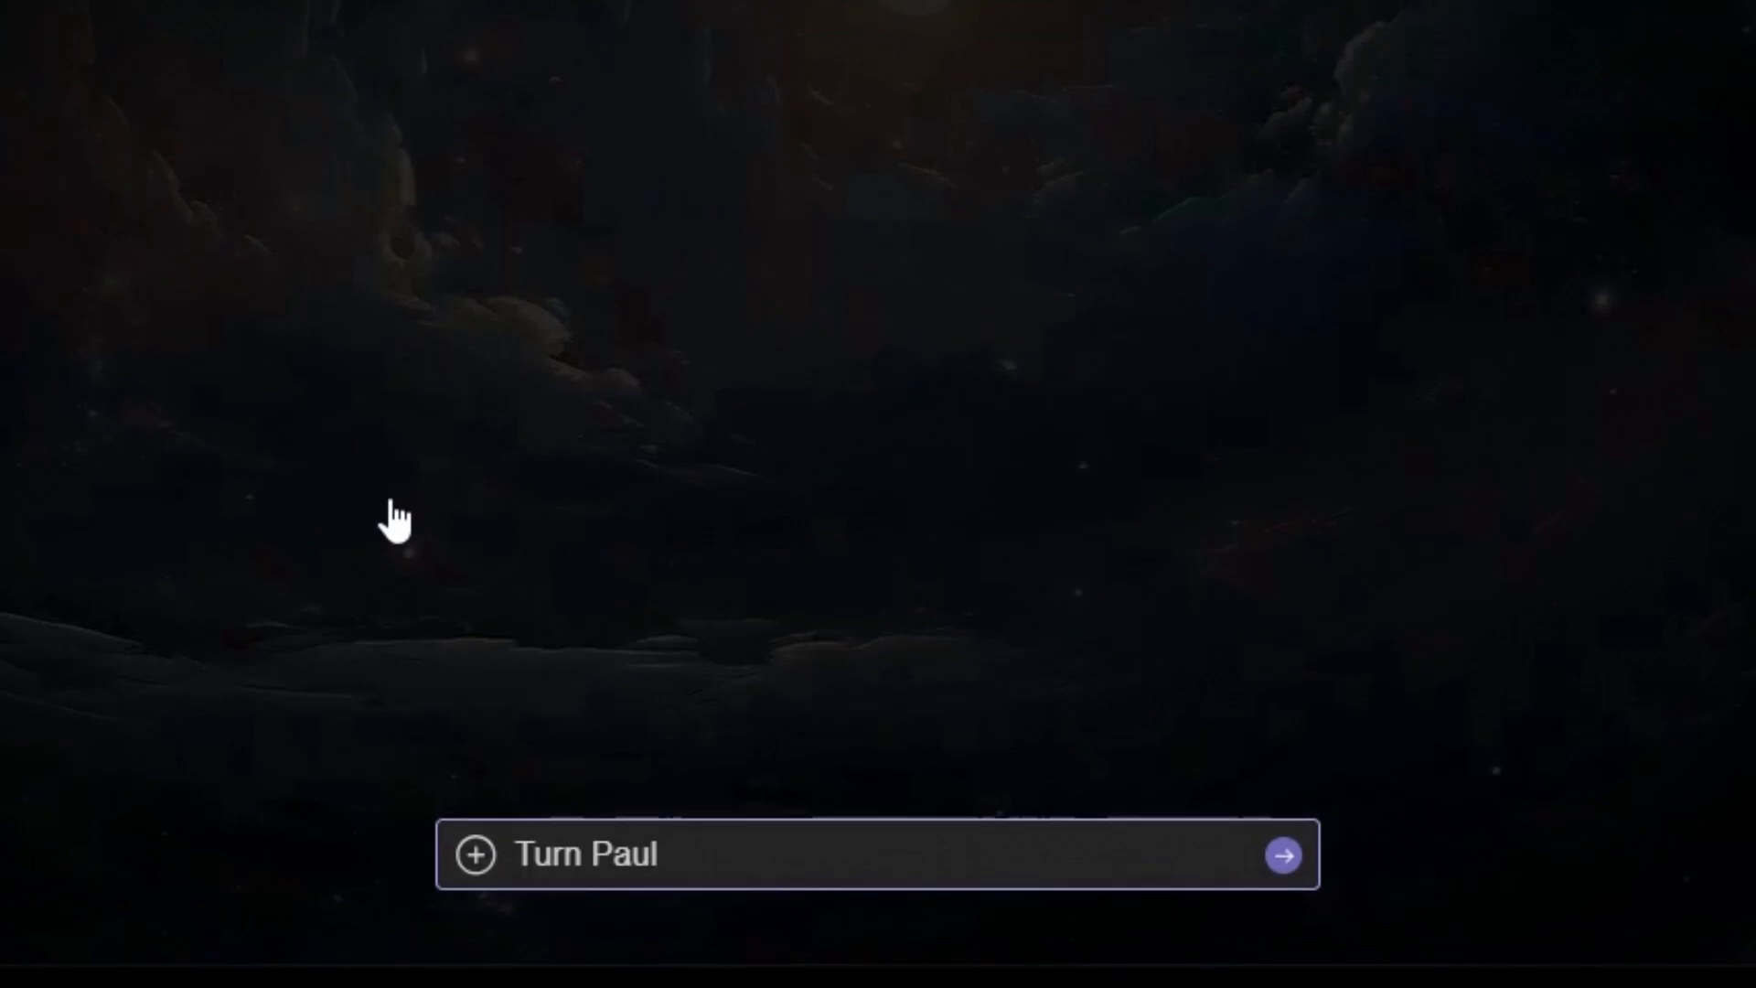
Step: Request a visual story from Paul Graham's essay at paulgraham.com/ds.html and view the slides
{"action": "type", "text": "Graham's essay http://paulgraham.com/ds.html into a visual story"}
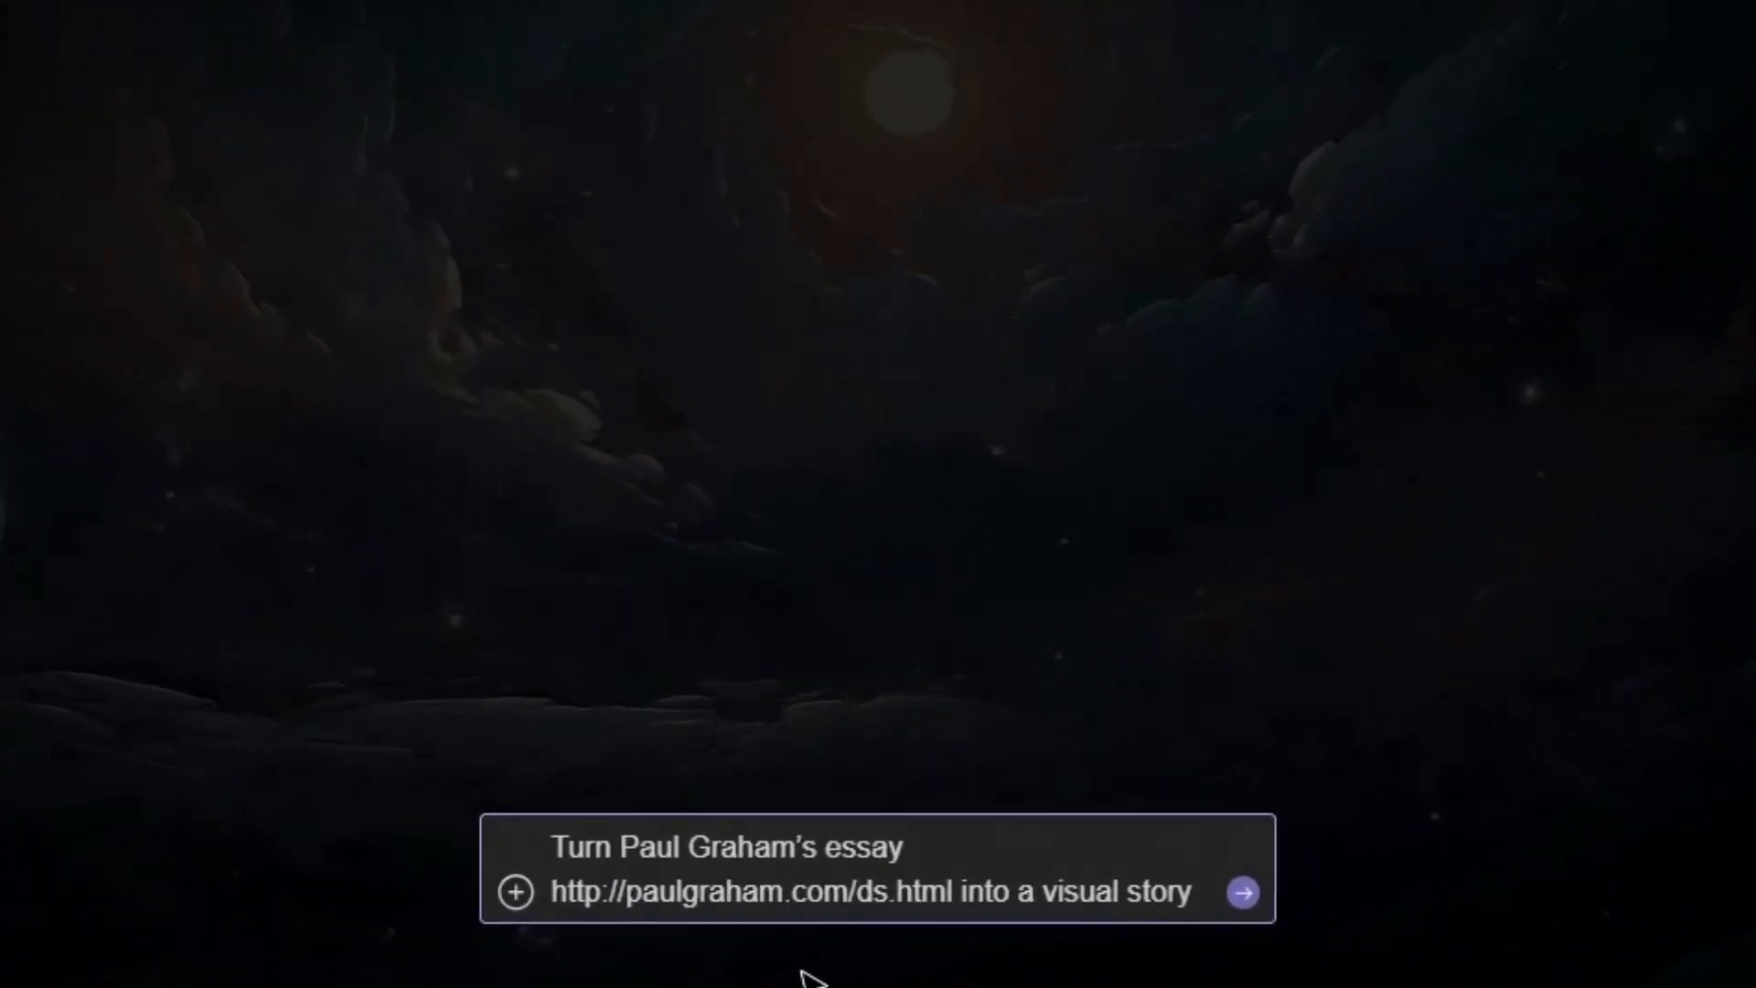
{"action": "left_click", "coordinate": [1242, 890]}
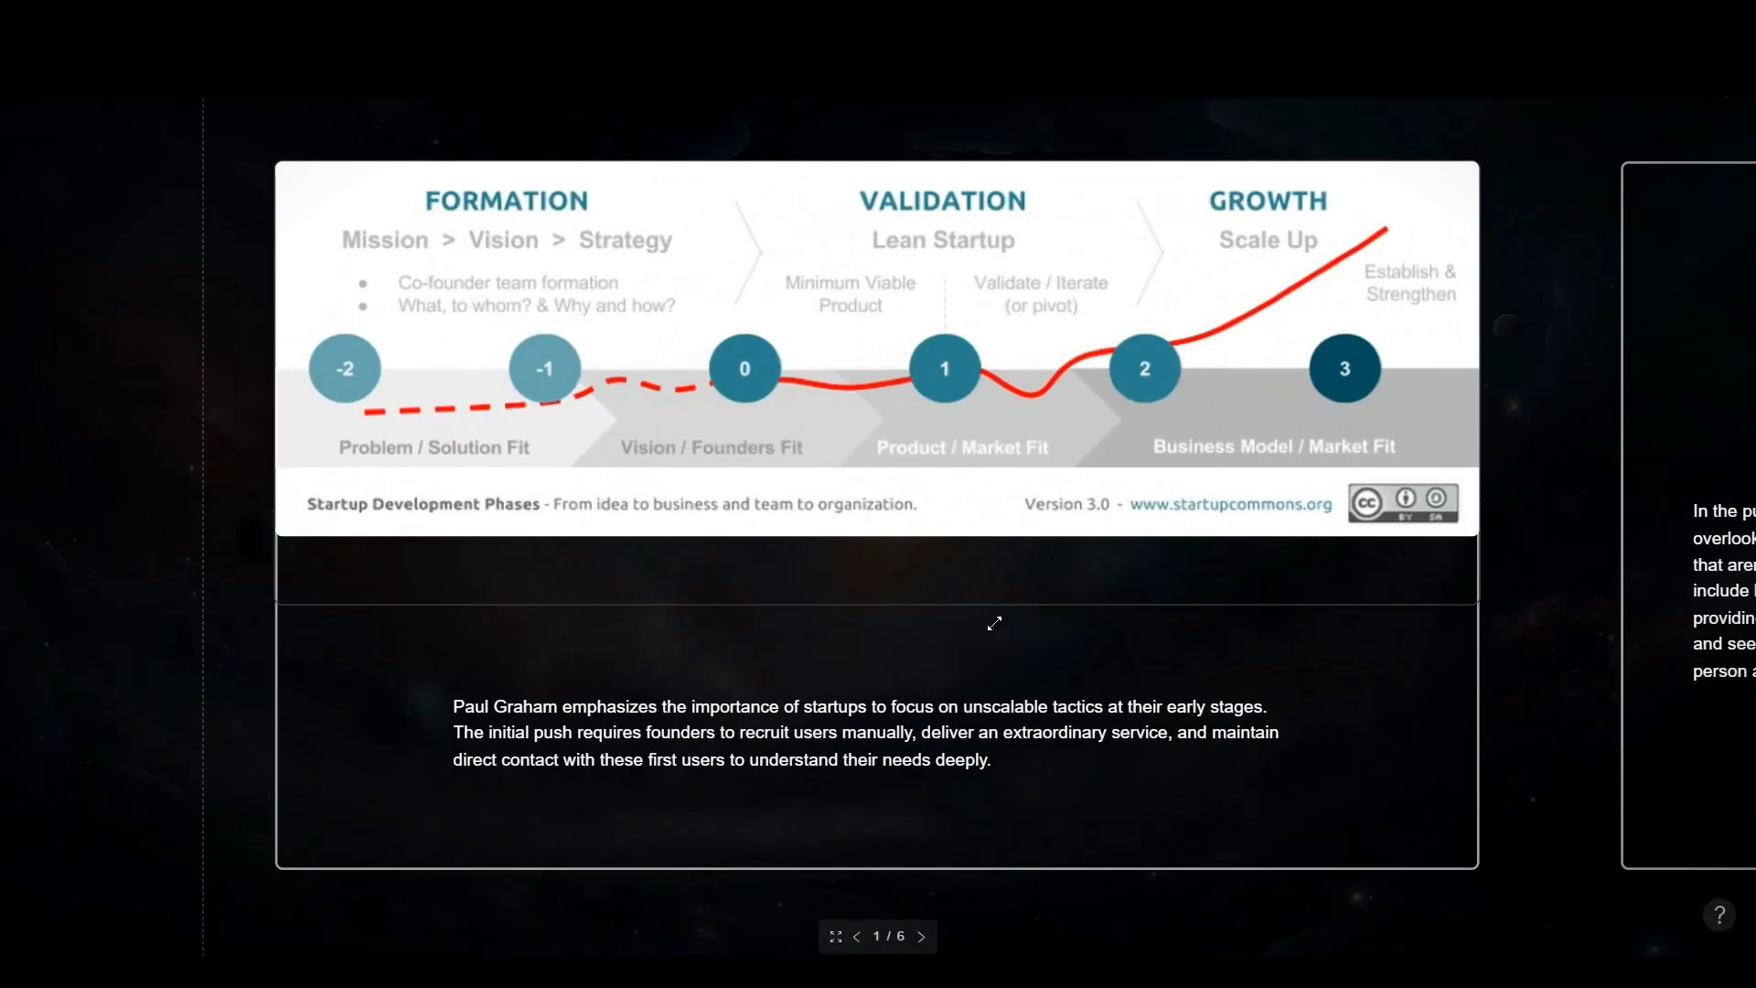
{"action": "left_click", "coordinate": [836, 962]}
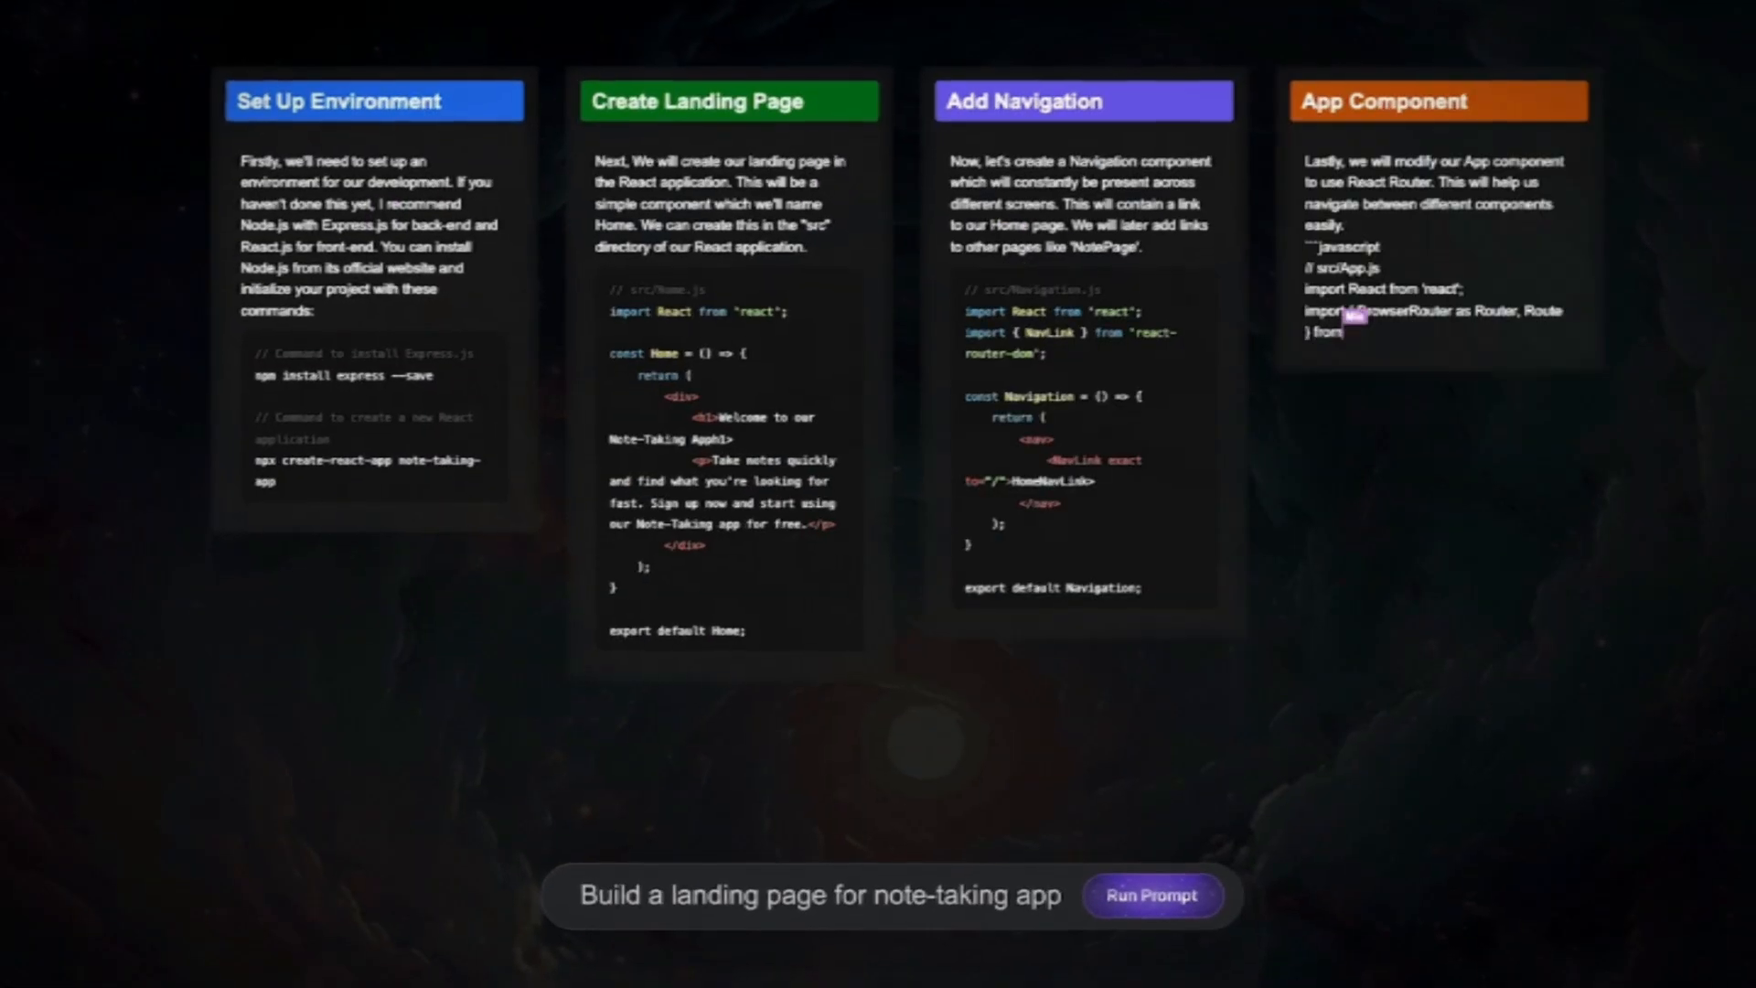
Step: Run the note-taking app landing page prompt and then the software development Kanban board prompt
{"action": "left_click", "coordinate": [1154, 896]}
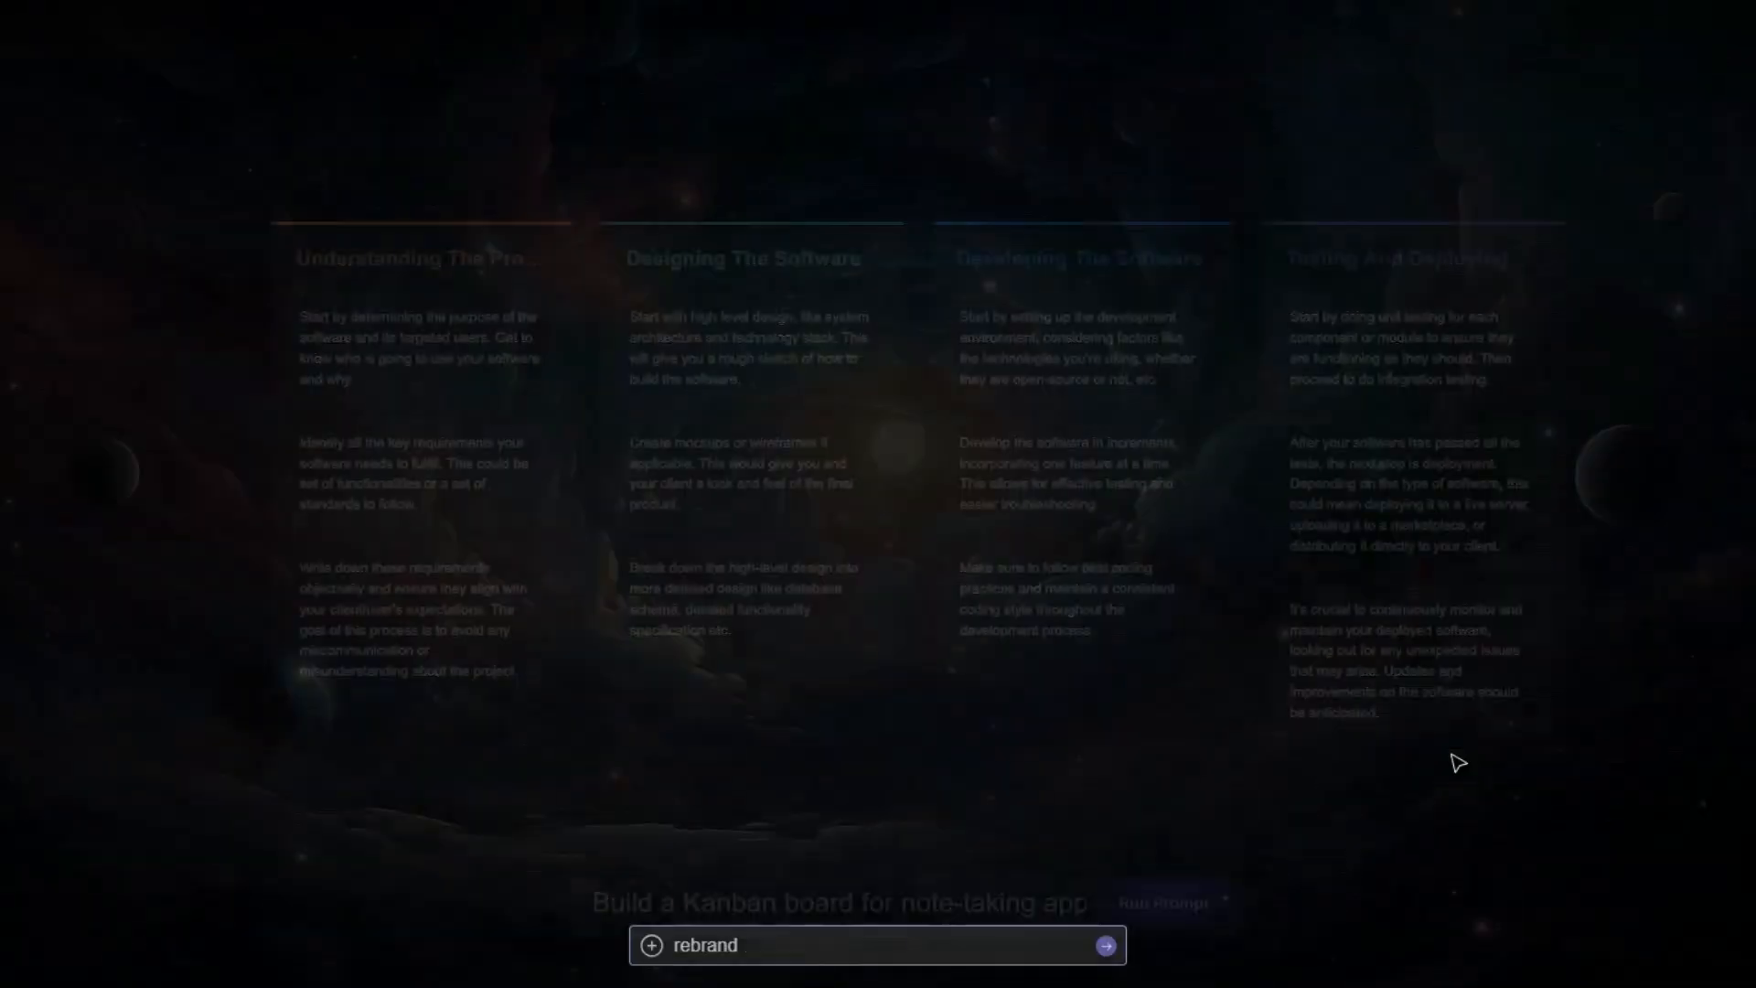
{"action": "left_click", "coordinate": [1105, 944]}
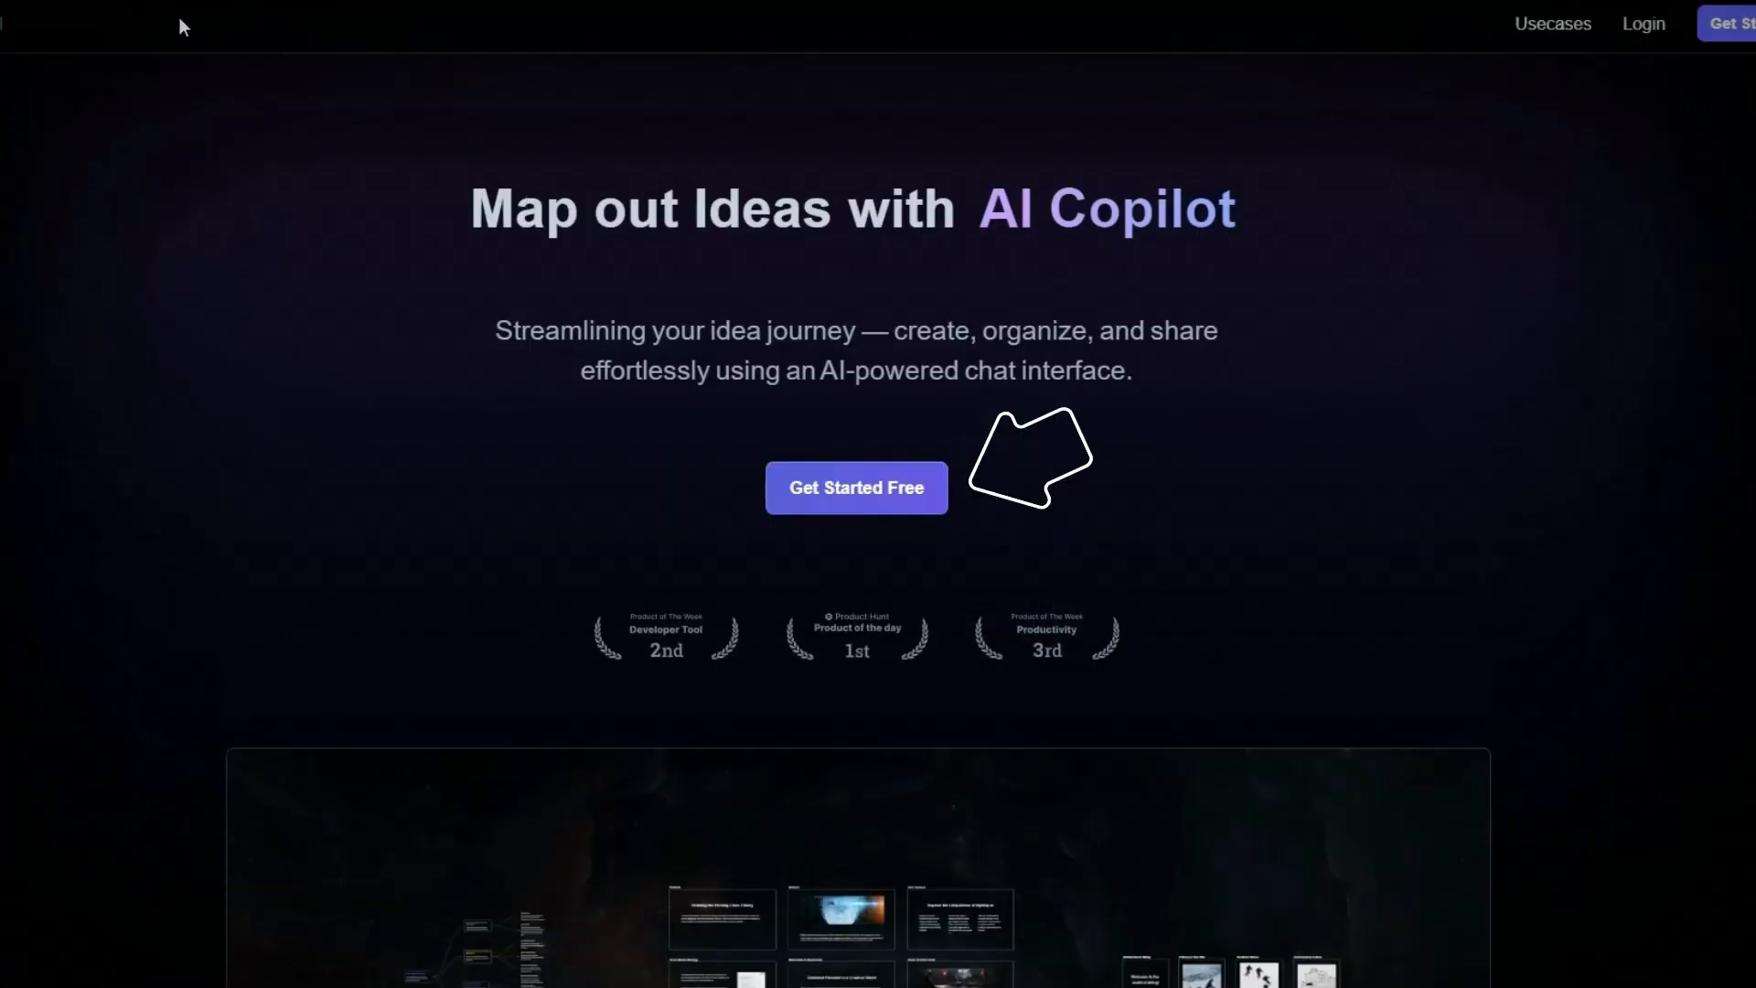
{"action": "mouse_move", "coordinate": [875, 500]}
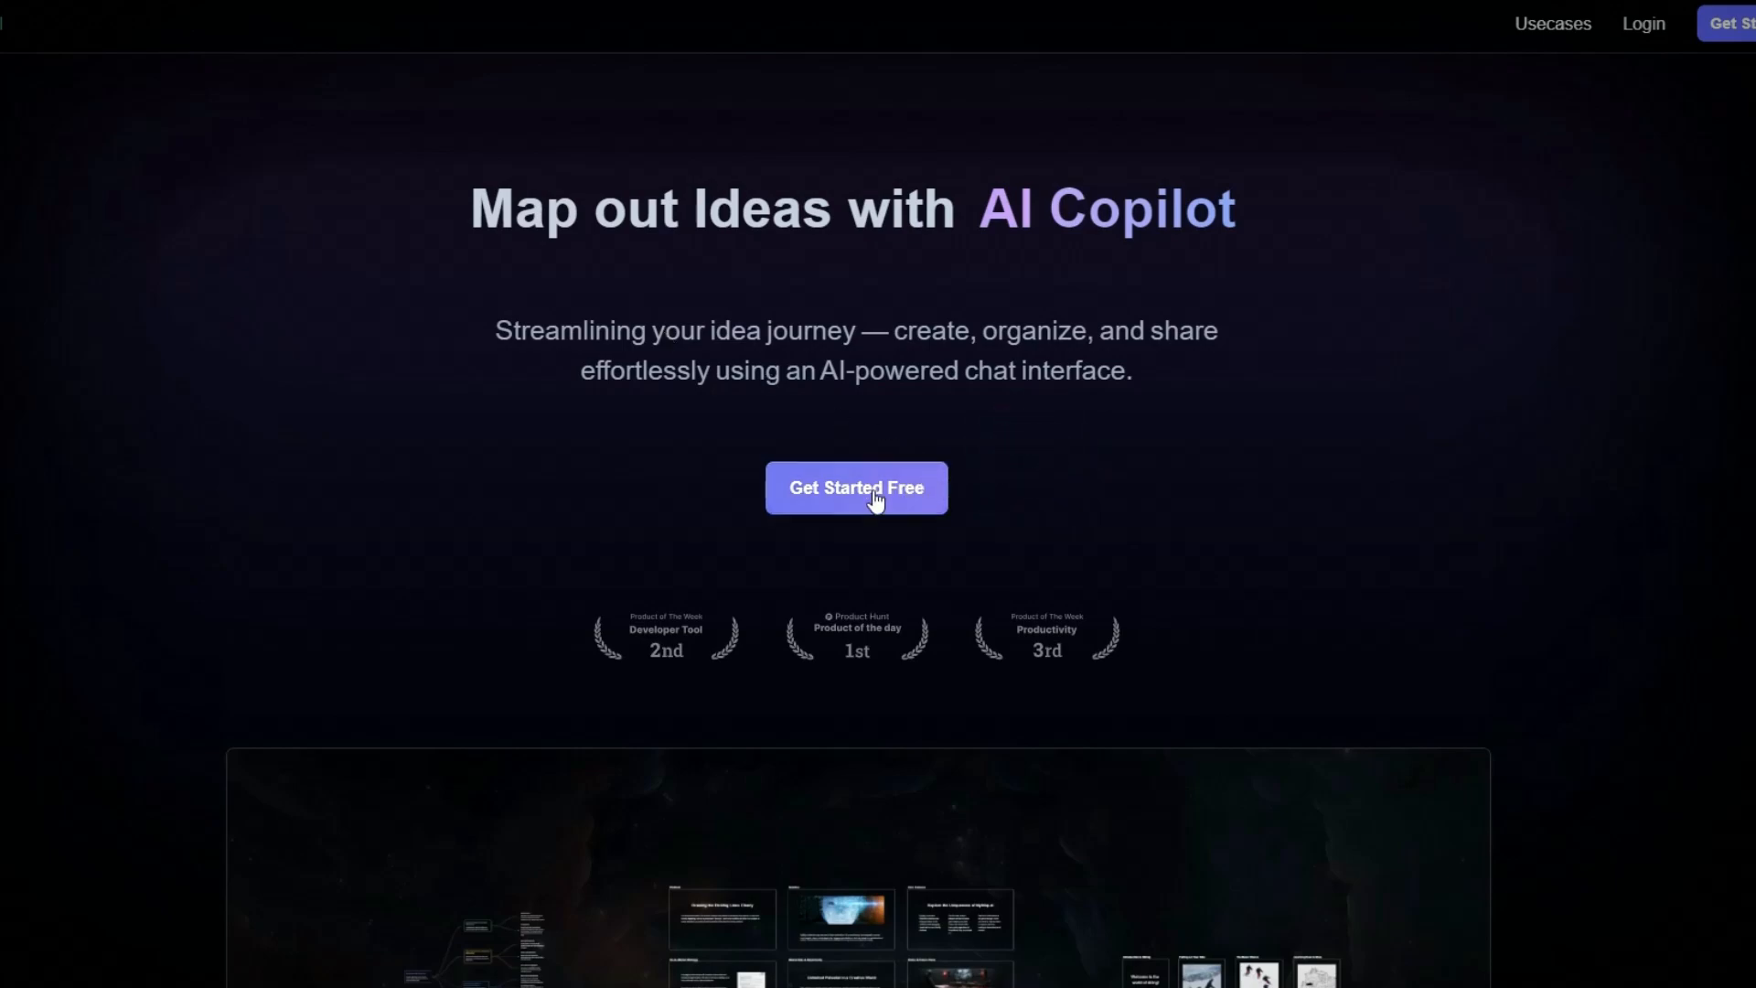
Step: Start a new untitled map via Get Started Free on the homepage
{"action": "left_click", "coordinate": [856, 487]}
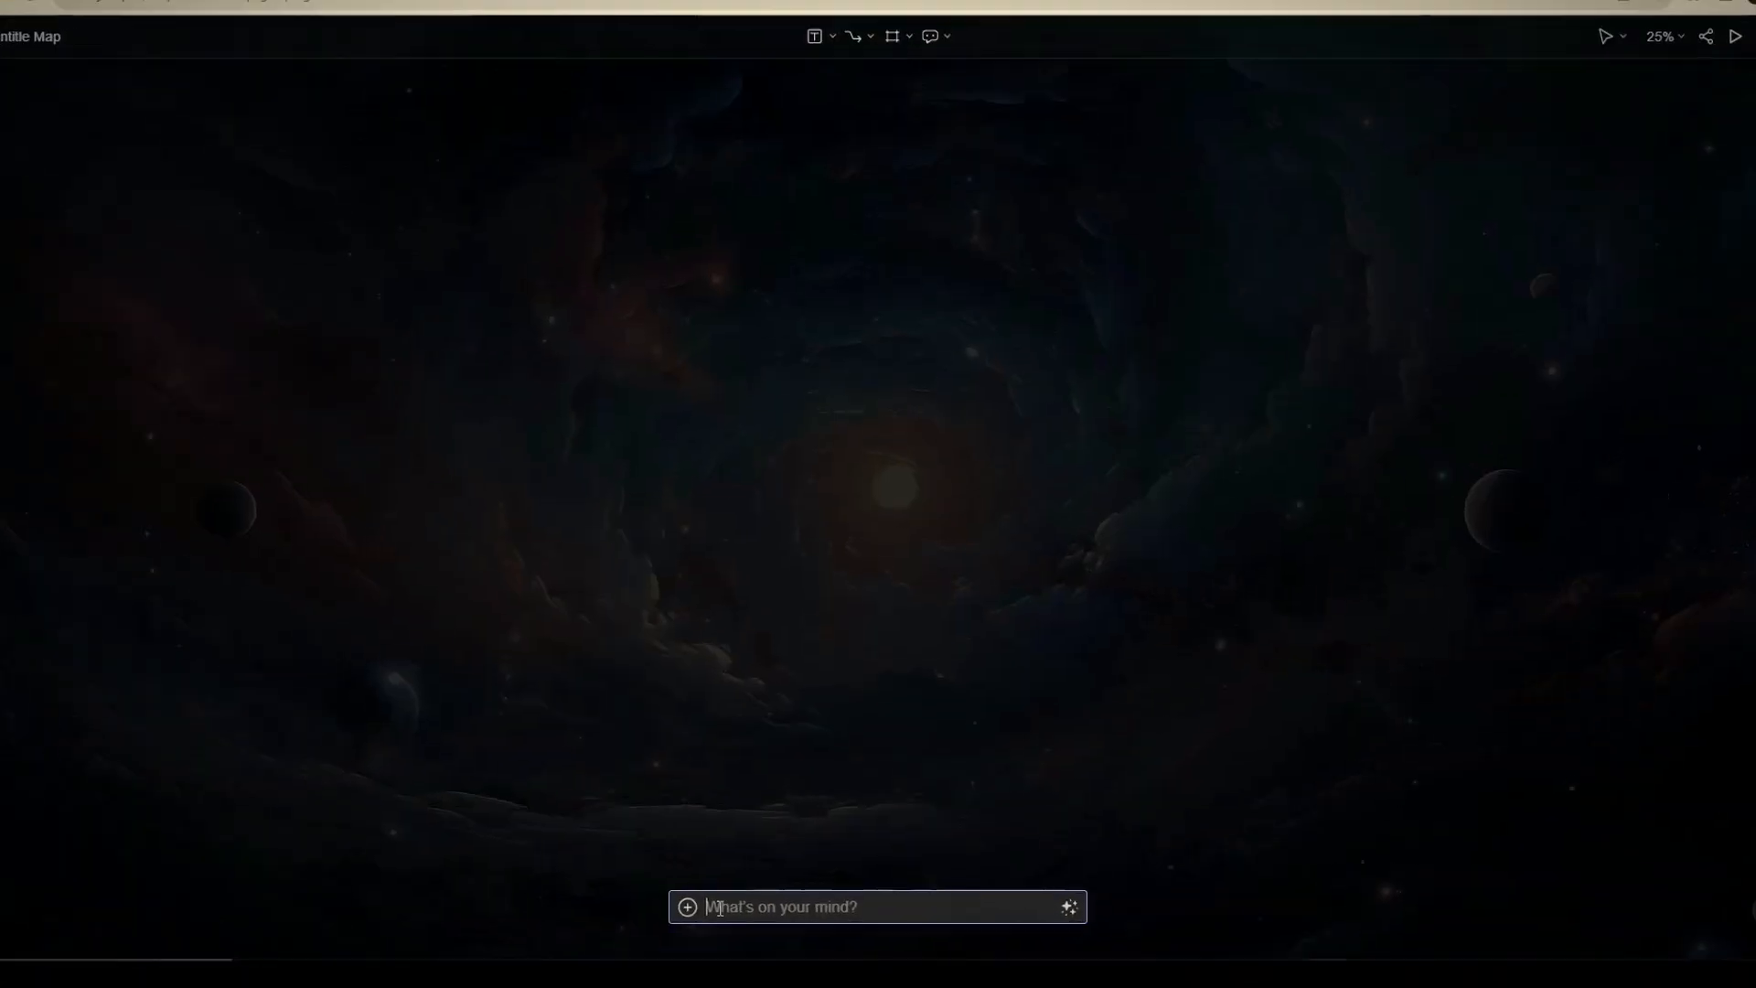
Step: Ask to learn Chinese in 100 days and review the generated cheat sheet sections
{"action": "type", "text": "i want to learn chinese in100"}
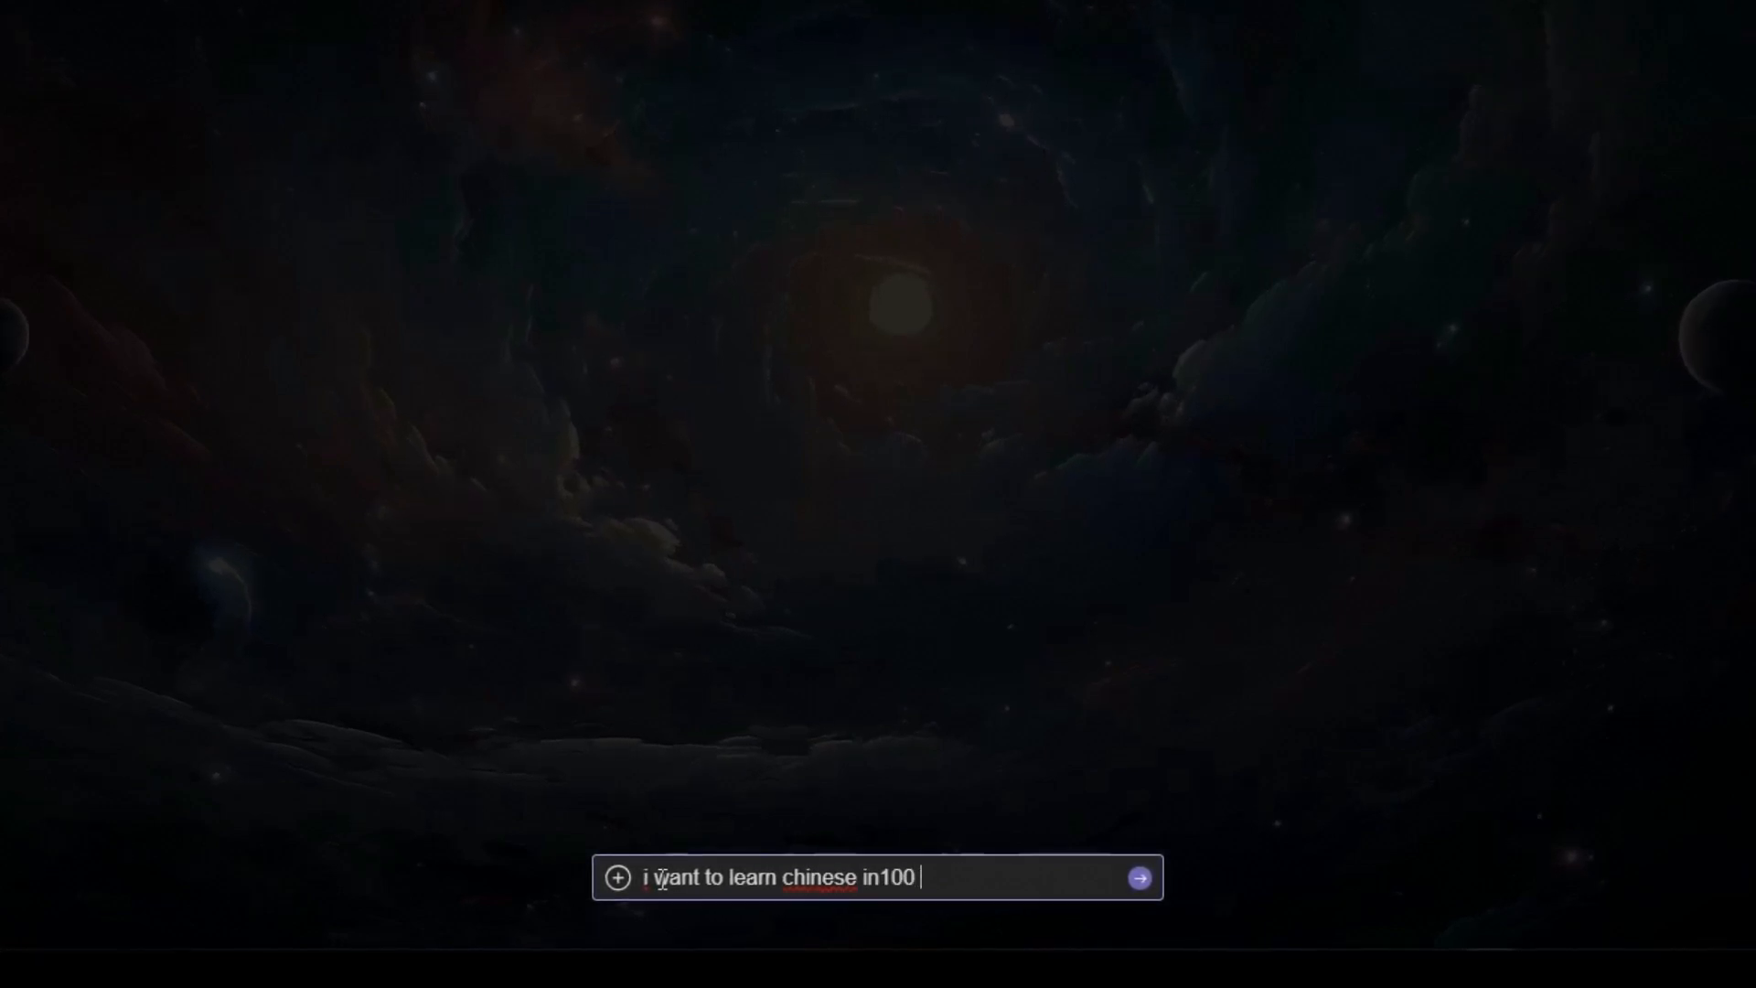
{"action": "left_click", "coordinate": [1136, 876]}
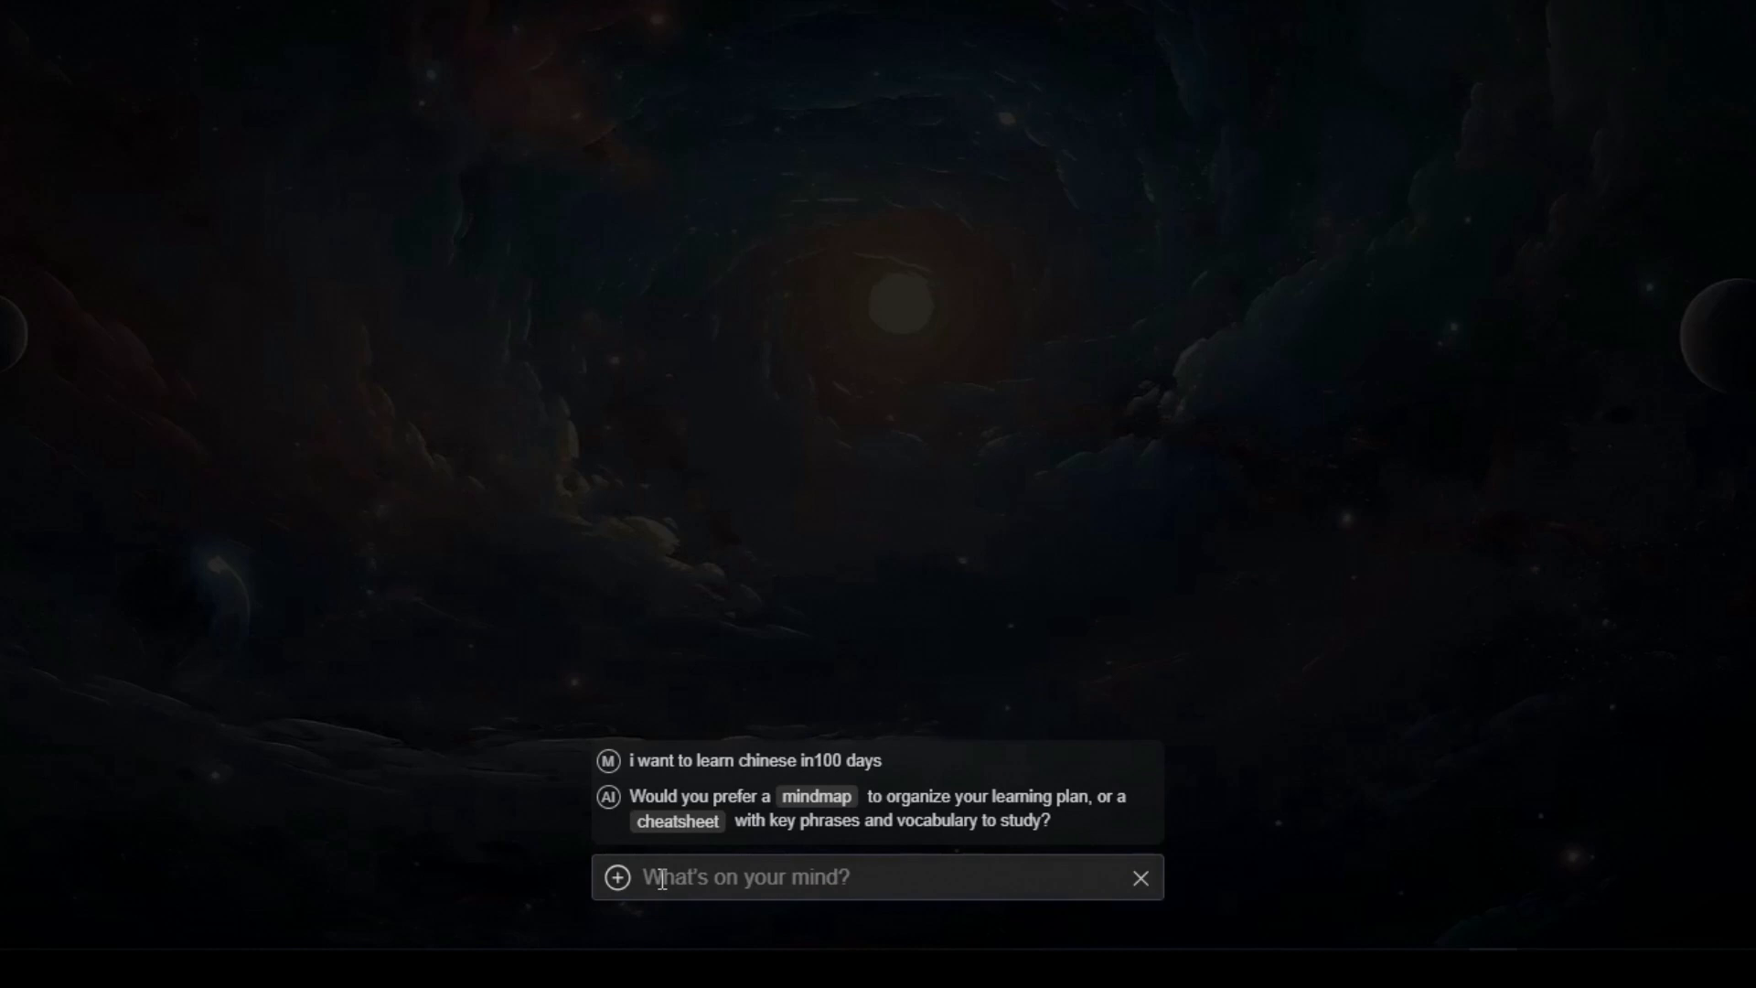
{"action": "mouse_move", "coordinate": [851, 838]}
{"action": "type", "text": "lets go with a cheat sheet"}
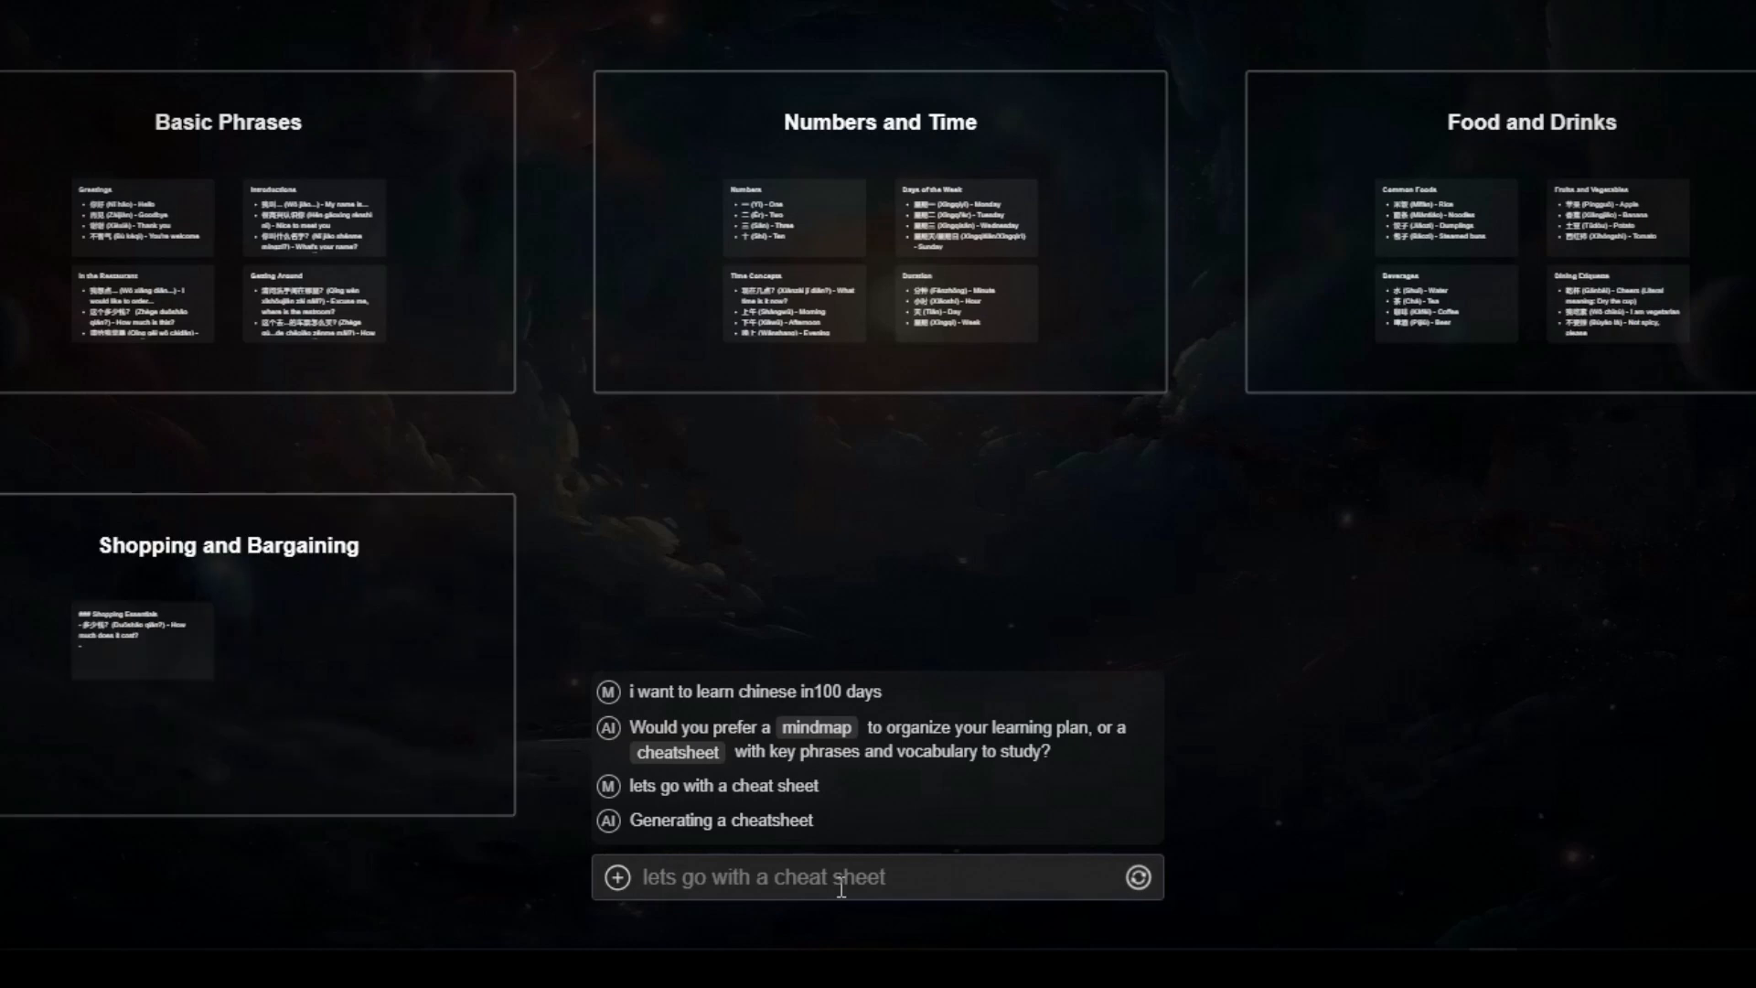
{"action": "scroll", "scroll_direction": "down", "scroll_amount": 3}
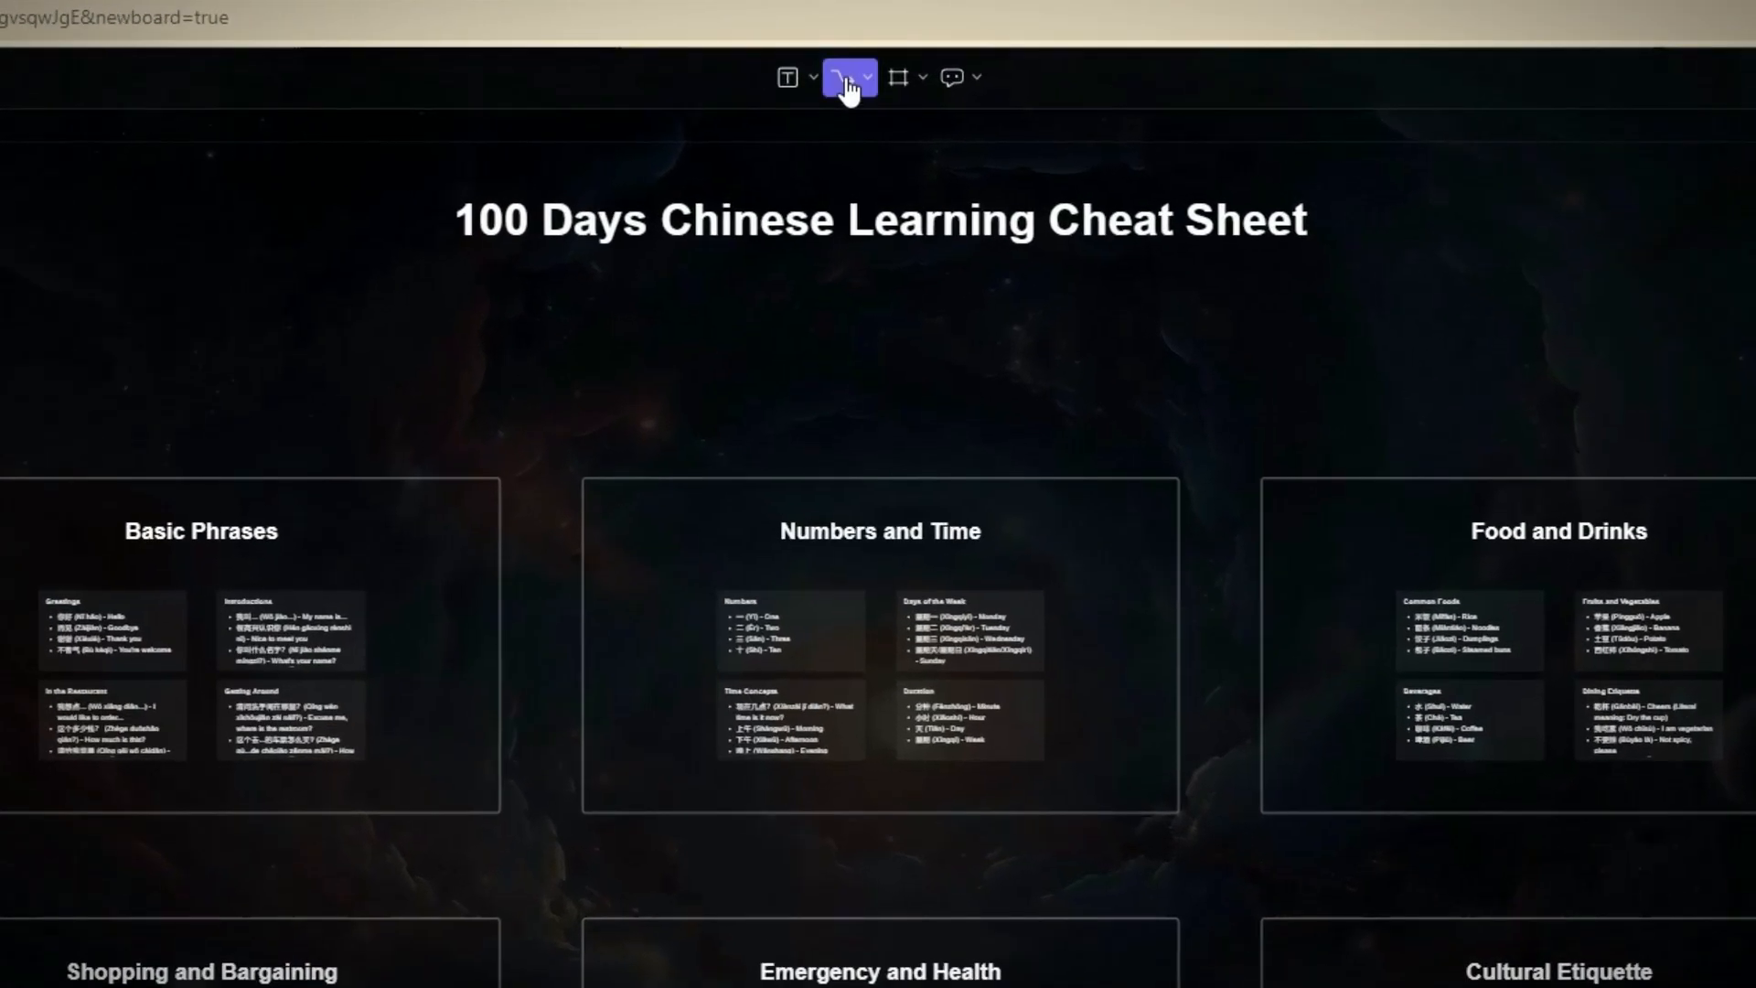
Step: Export the Chinese cheat sheet board from the ⋯ options menu
{"action": "left_click", "coordinate": [871, 76]}
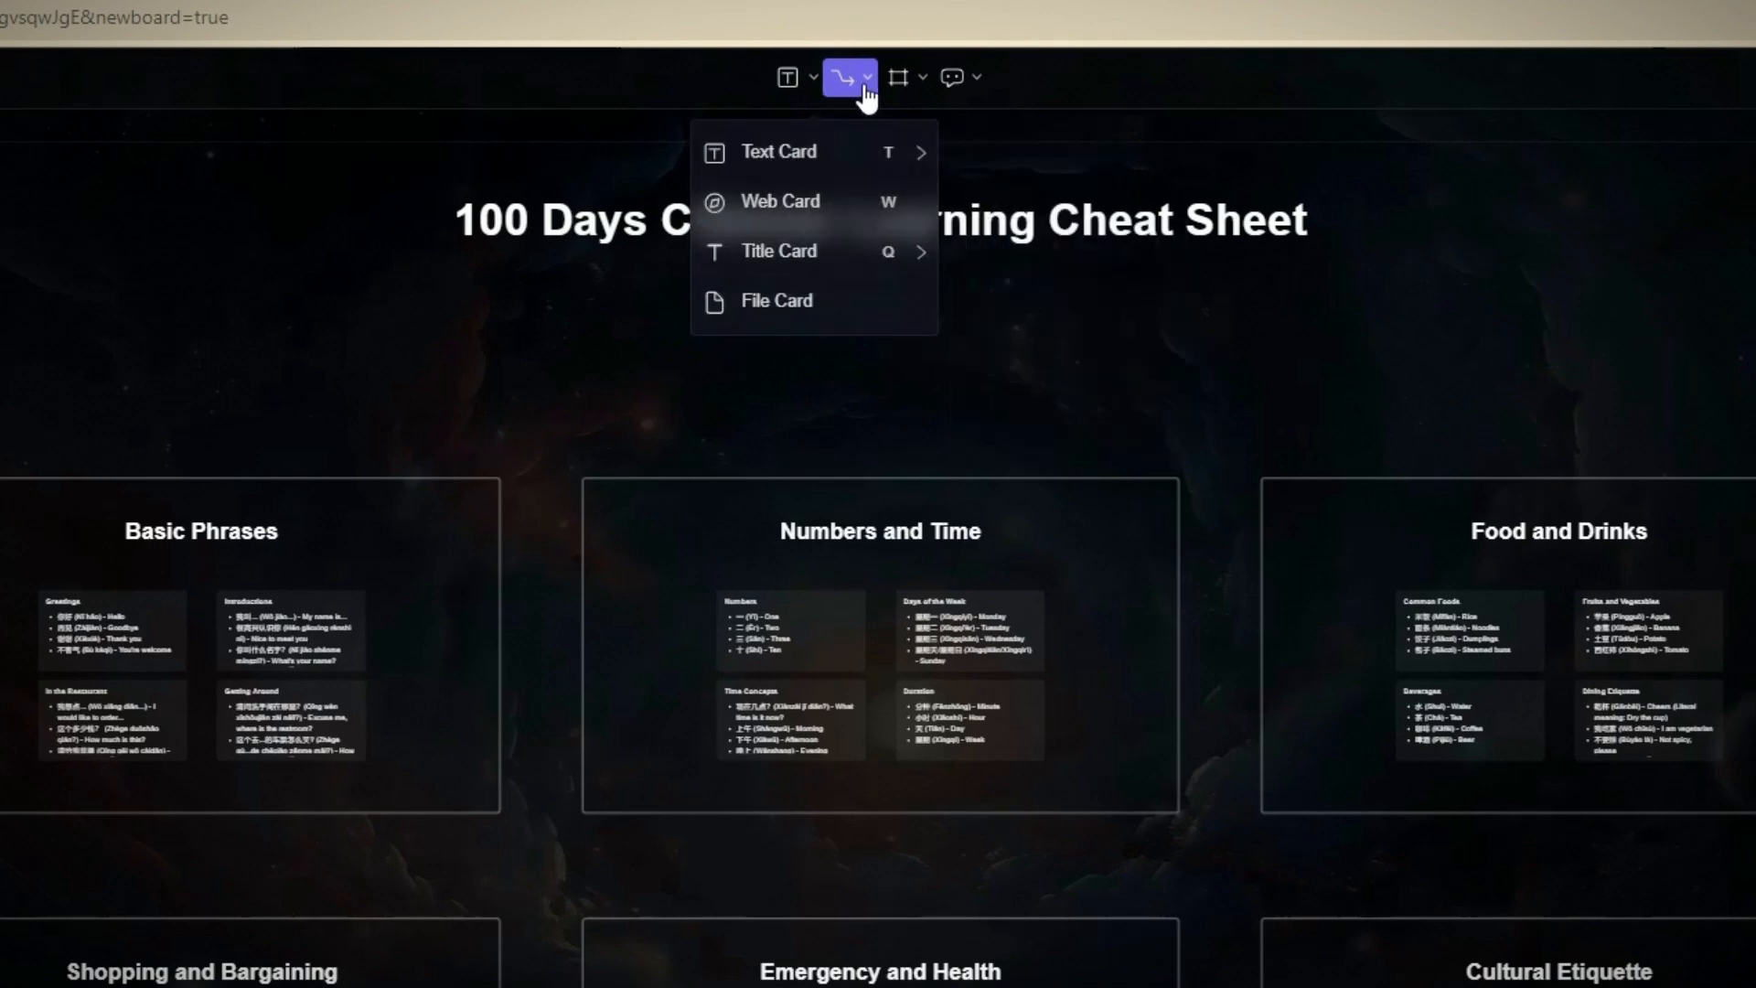
{"action": "left_click", "coordinate": [871, 77]}
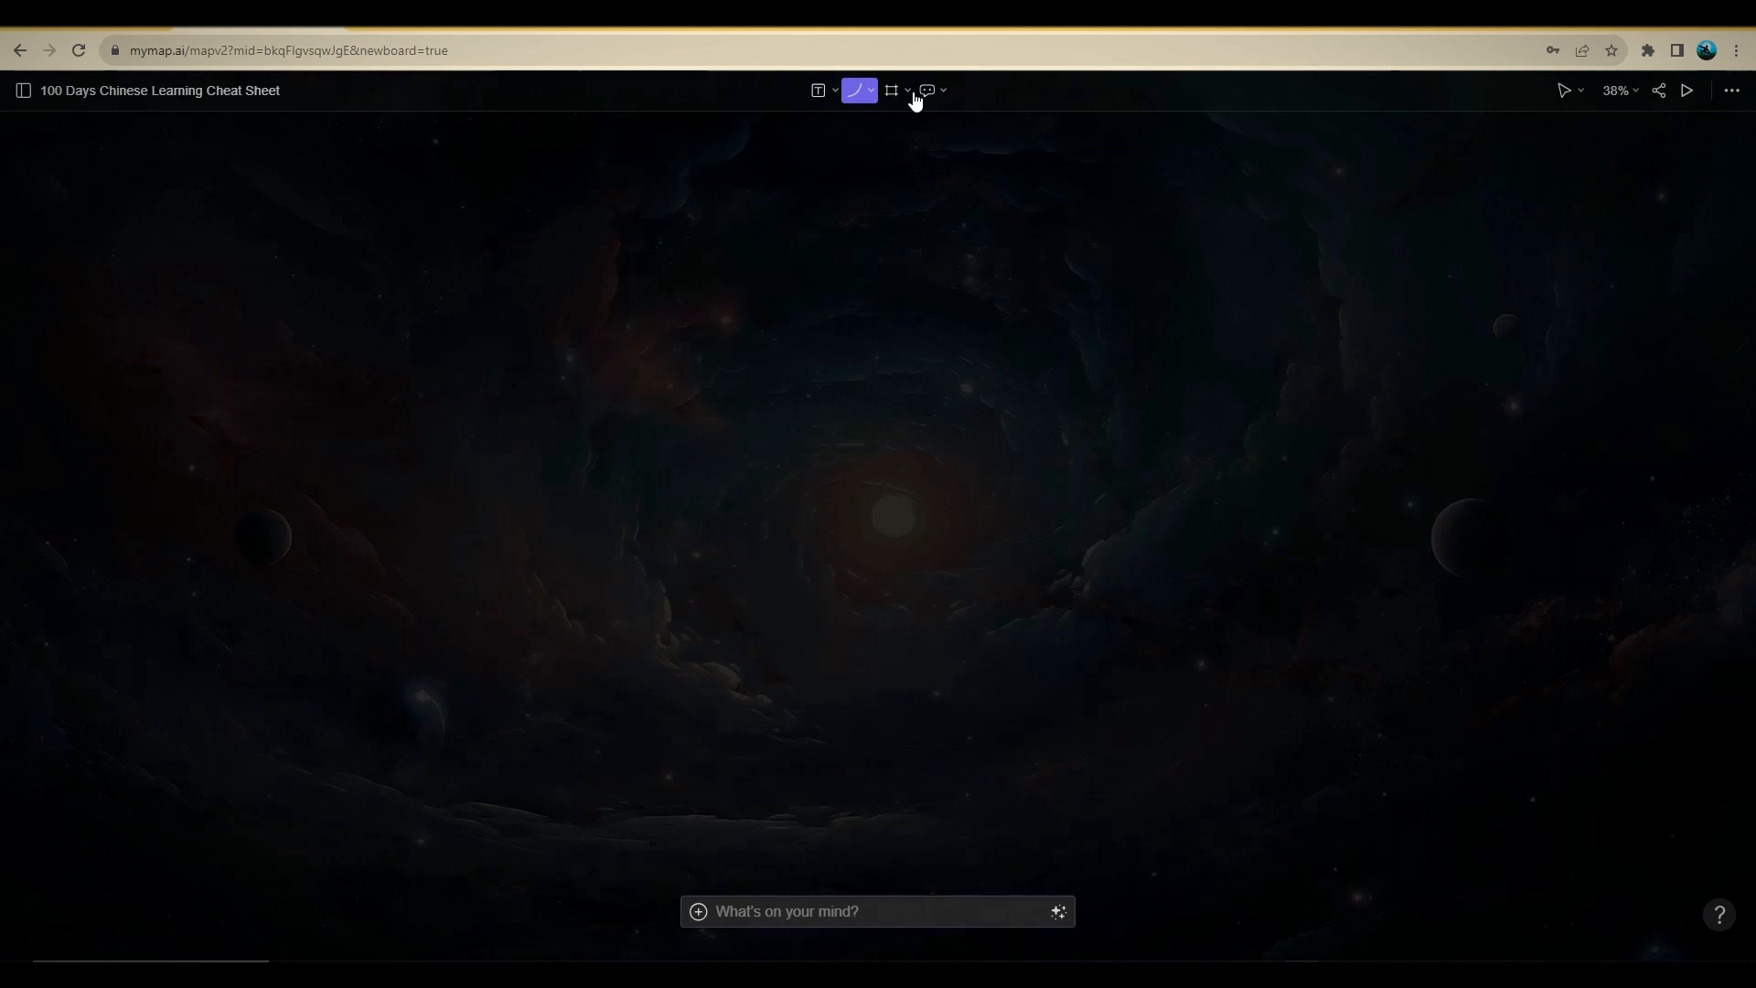
{"action": "left_click", "coordinate": [1716, 89]}
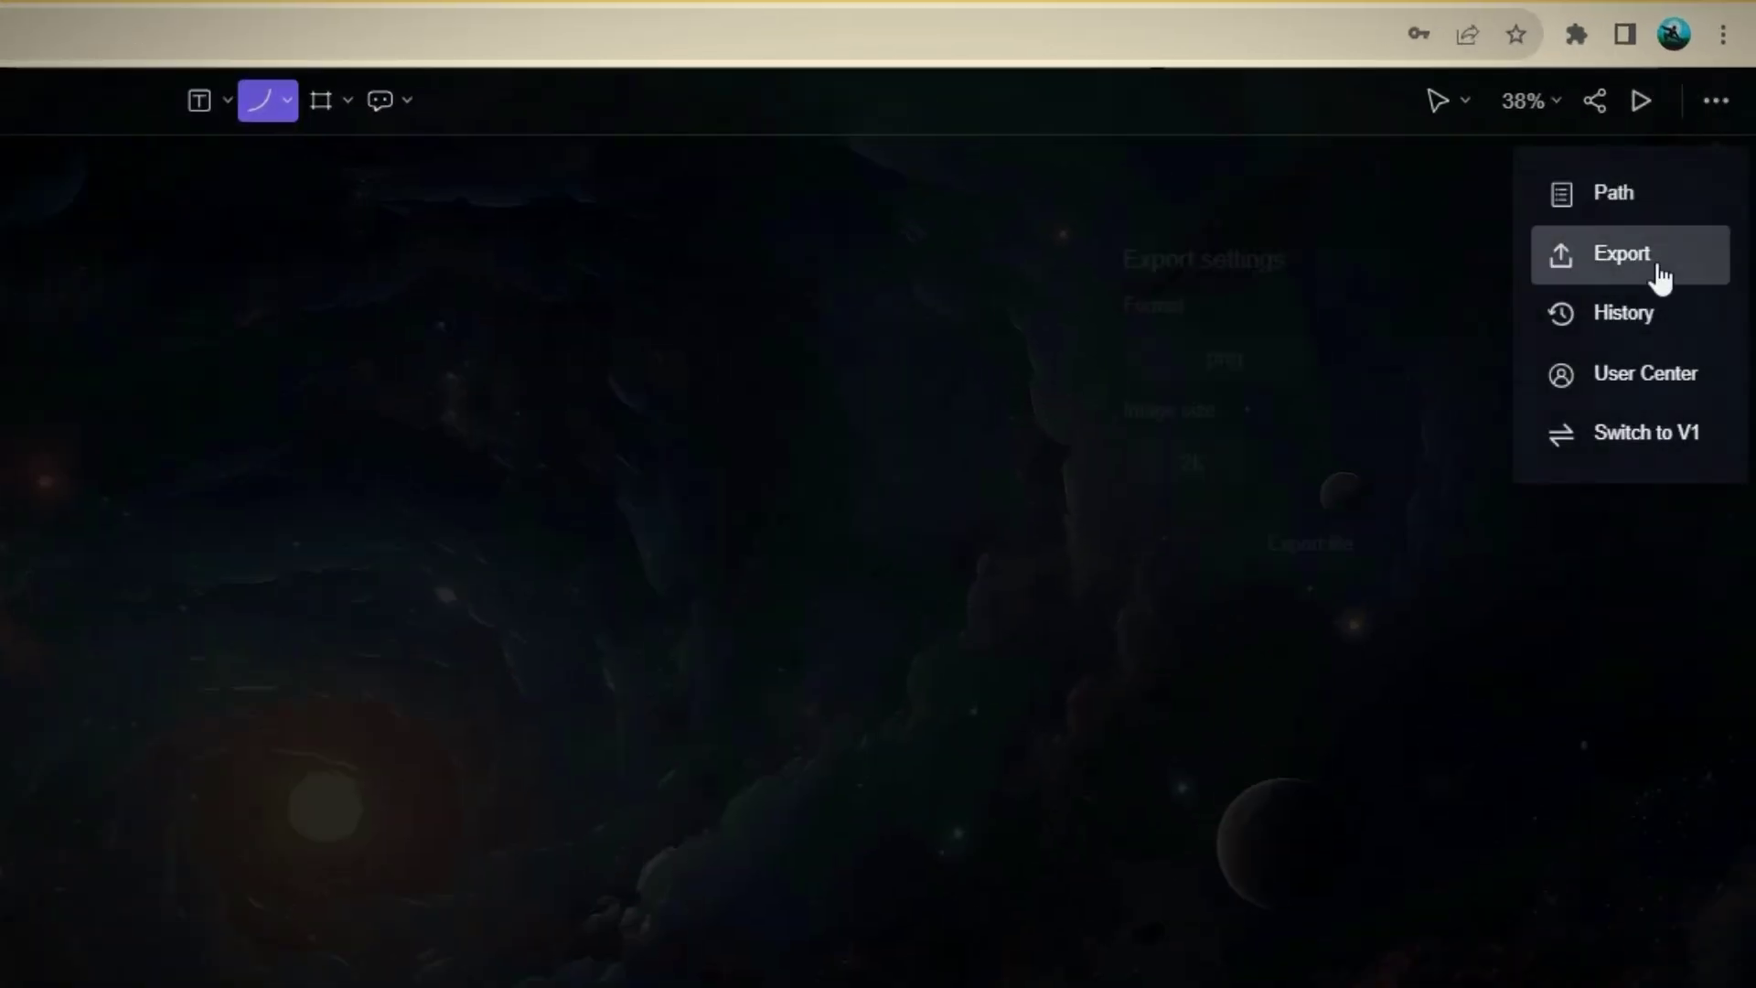
{"action": "left_click", "coordinate": [1623, 312]}
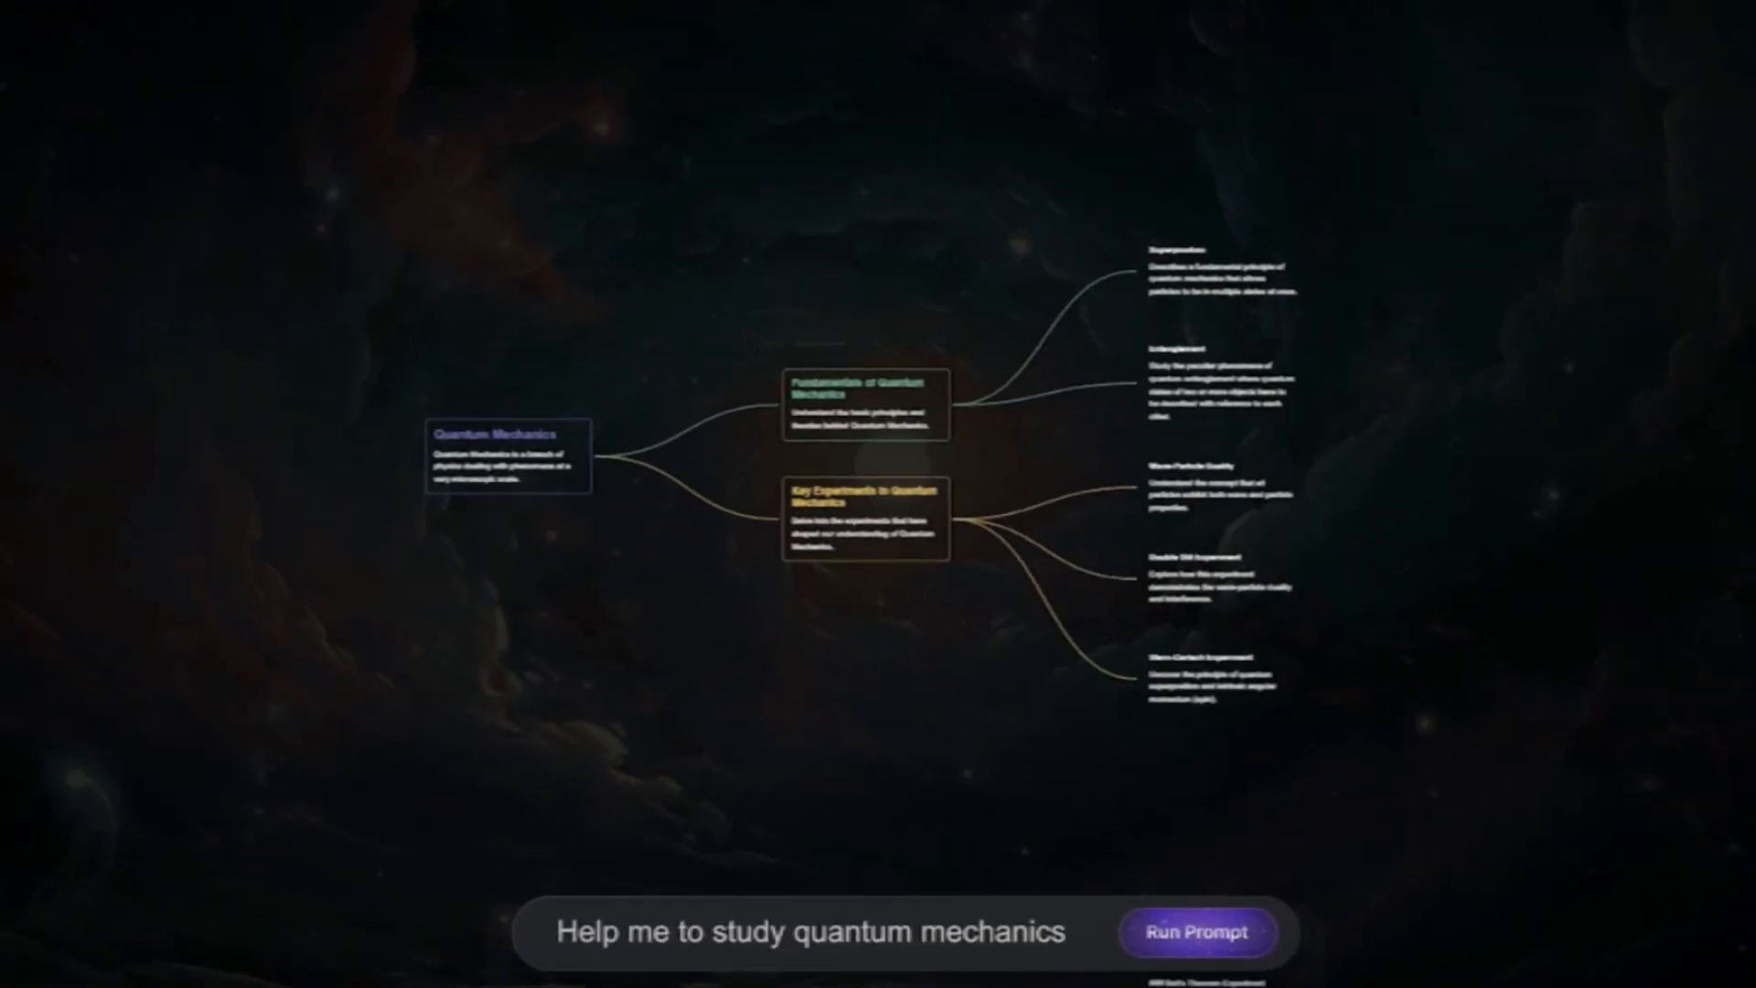
Step: Run the quantum mechanics study prompt and begin a pitch deck request, browsing the result
{"action": "left_click", "coordinate": [1196, 930]}
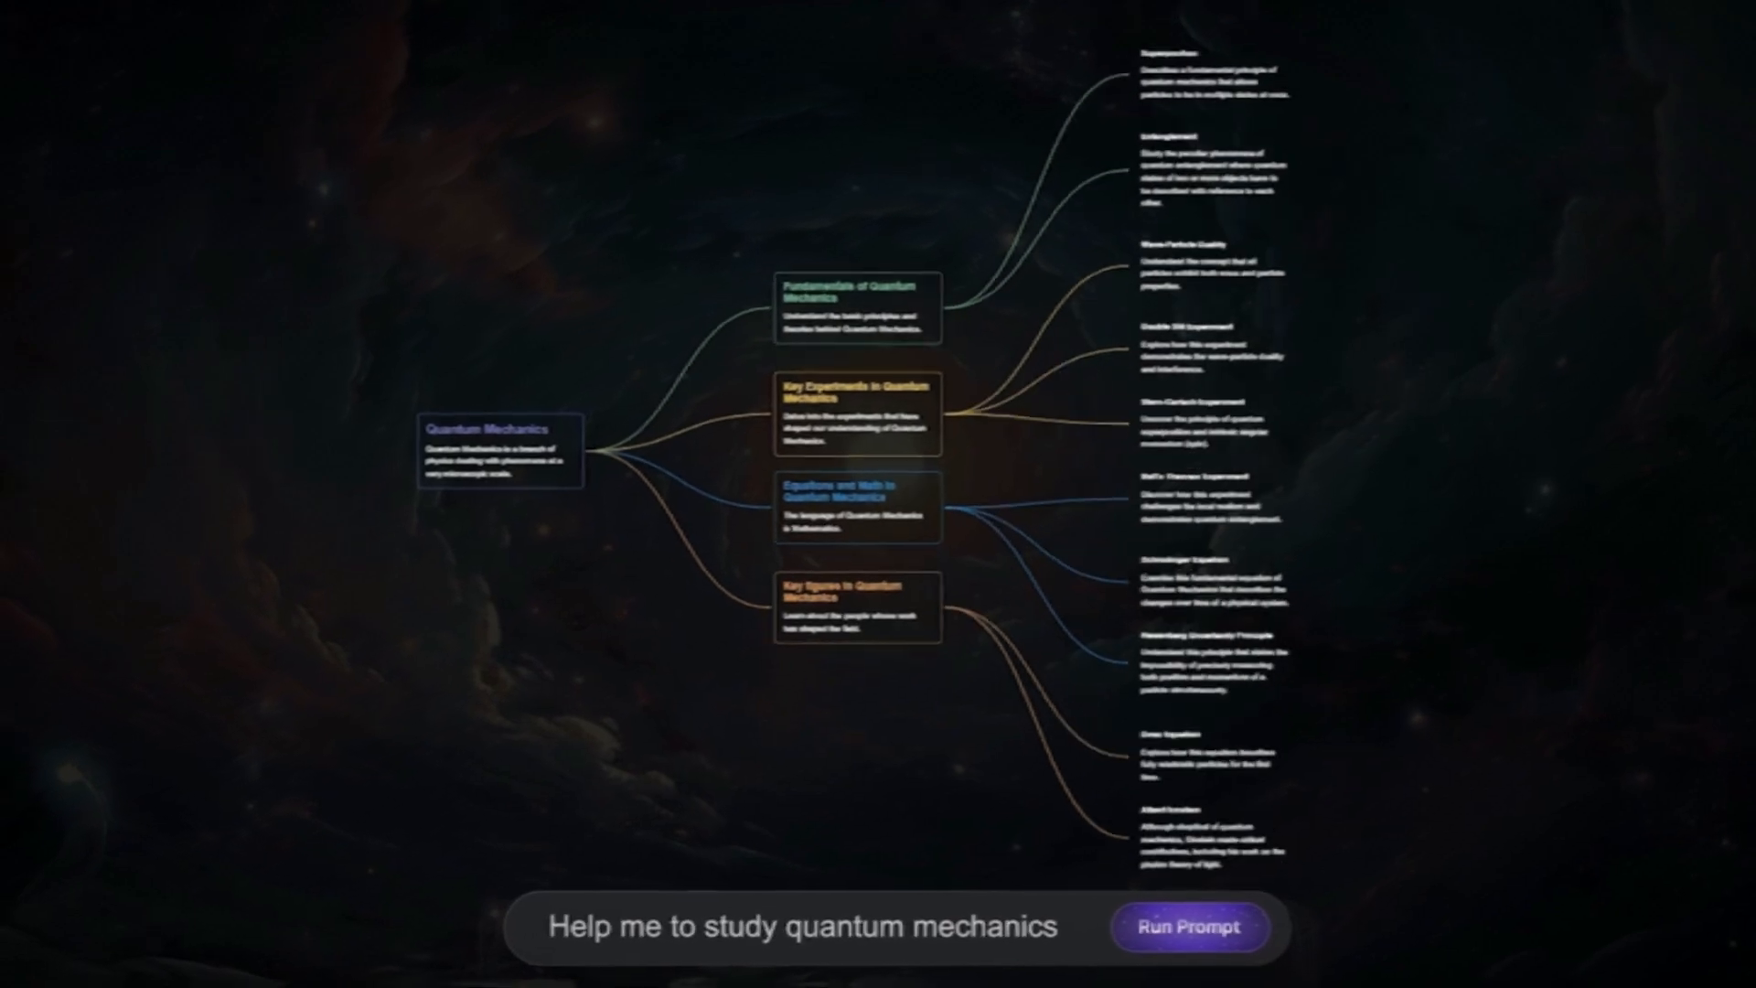
{"action": "type", "text": "Make a pitchdeck for ht"}
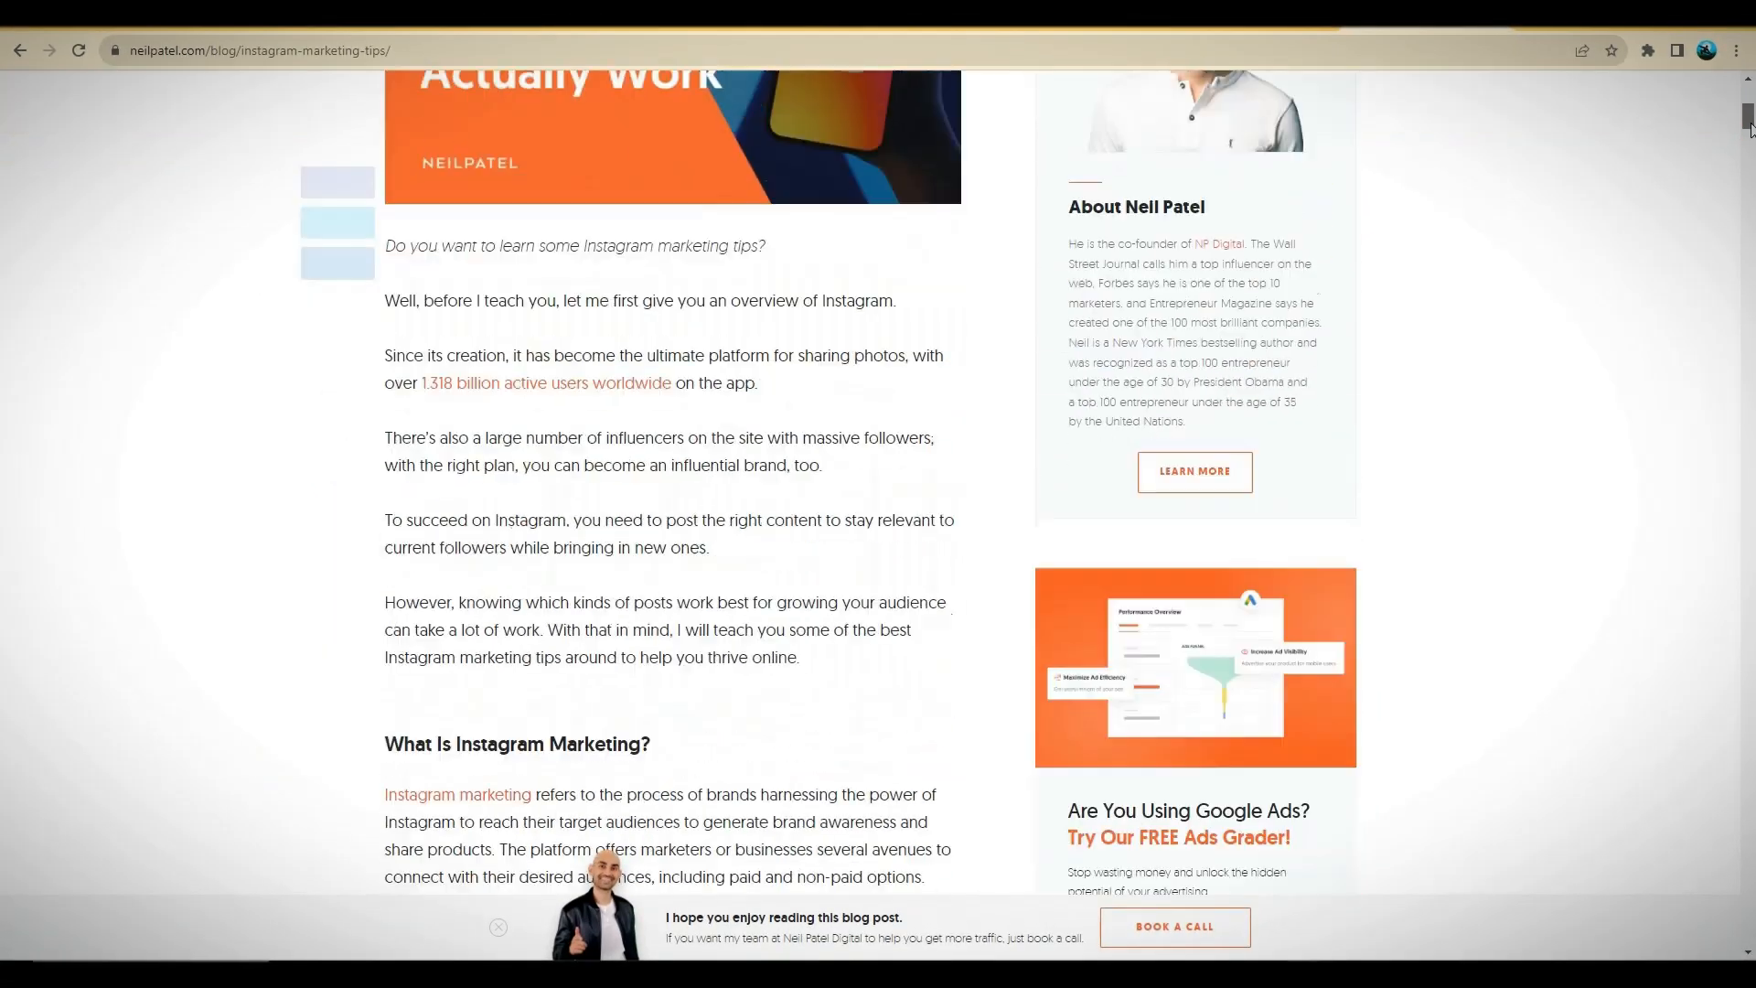
{"action": "scroll", "scroll_direction": "down", "scroll_amount": 3}
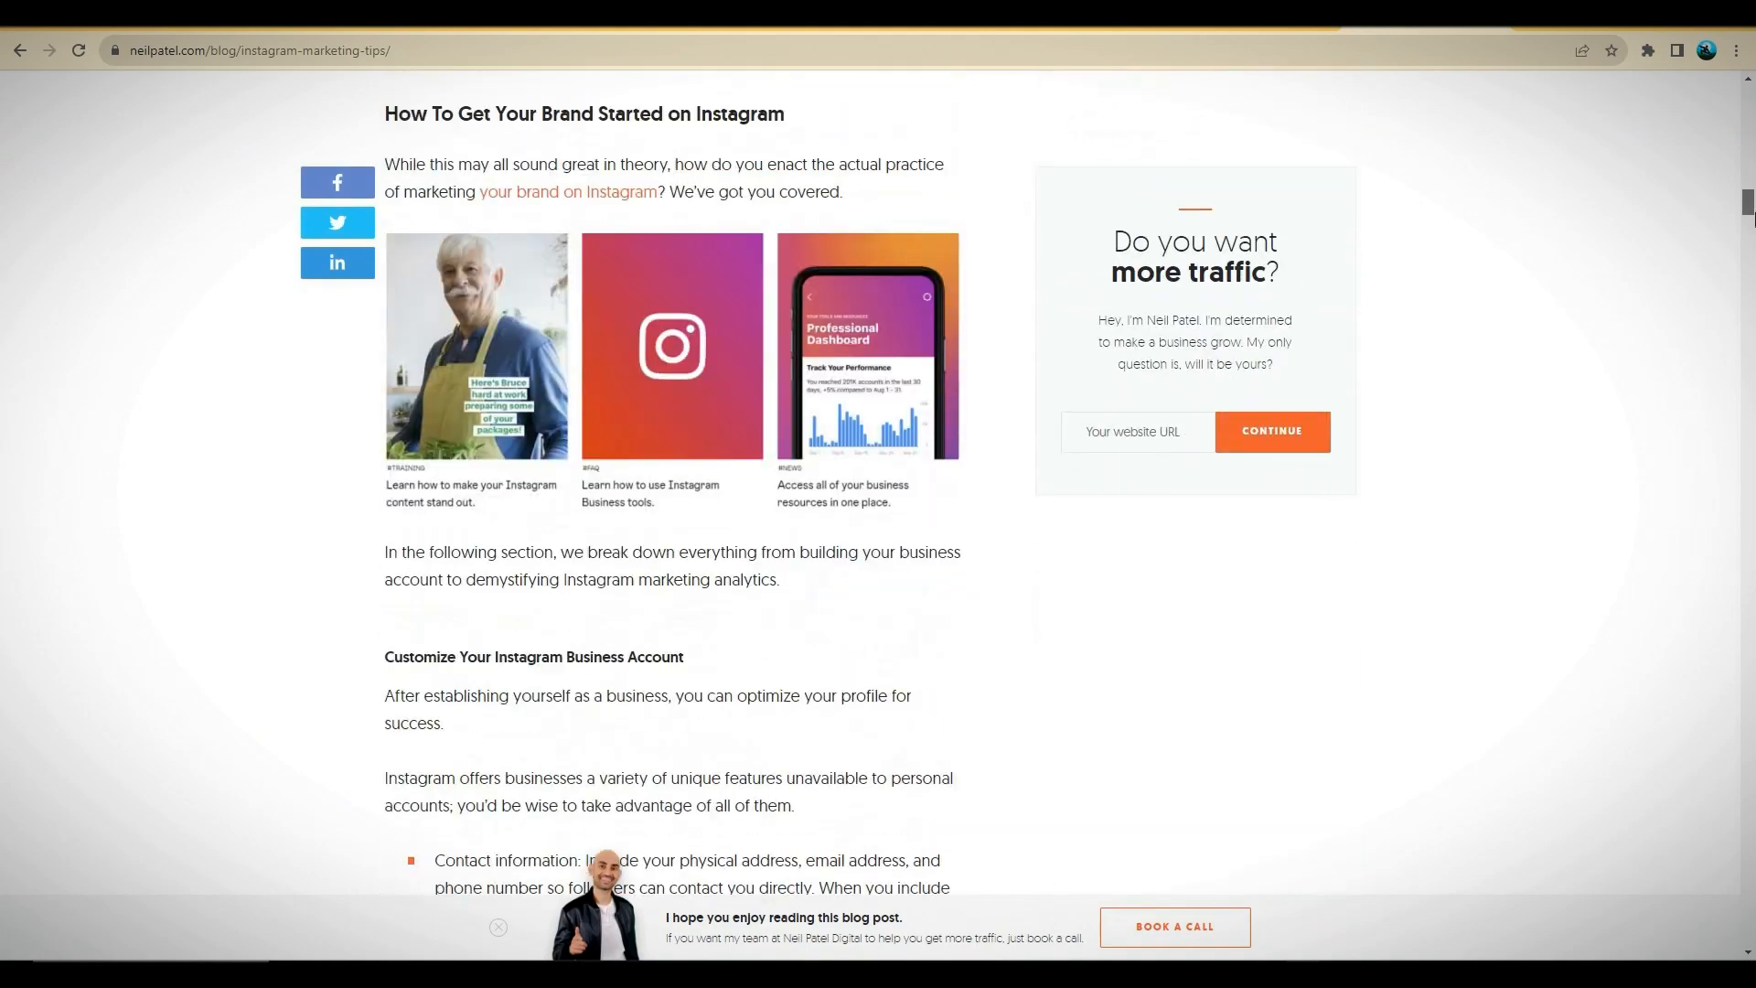
{"action": "scroll", "scroll_direction": "down", "scroll_amount": 3}
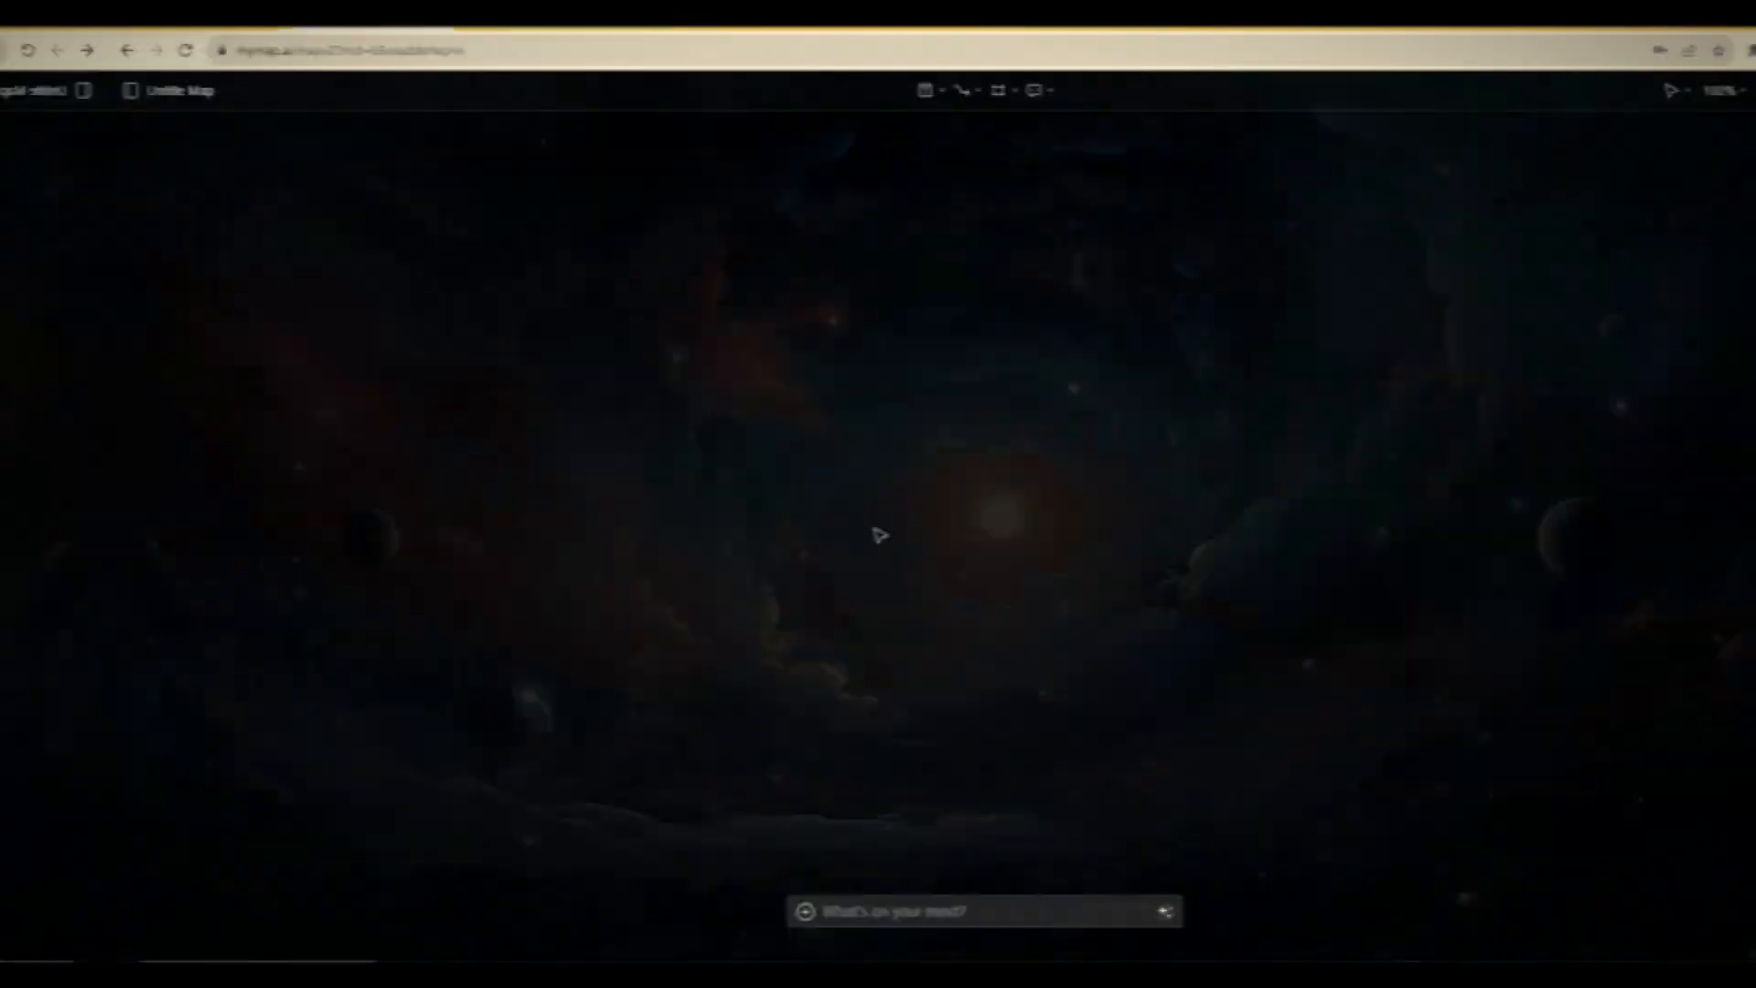
Step: Request a summary of neilpatel.com/blog/instagram-marketing-tips with actionable key points, choosing a list format
{"action": "type", "text": "help me summarize Neil Patel's"}
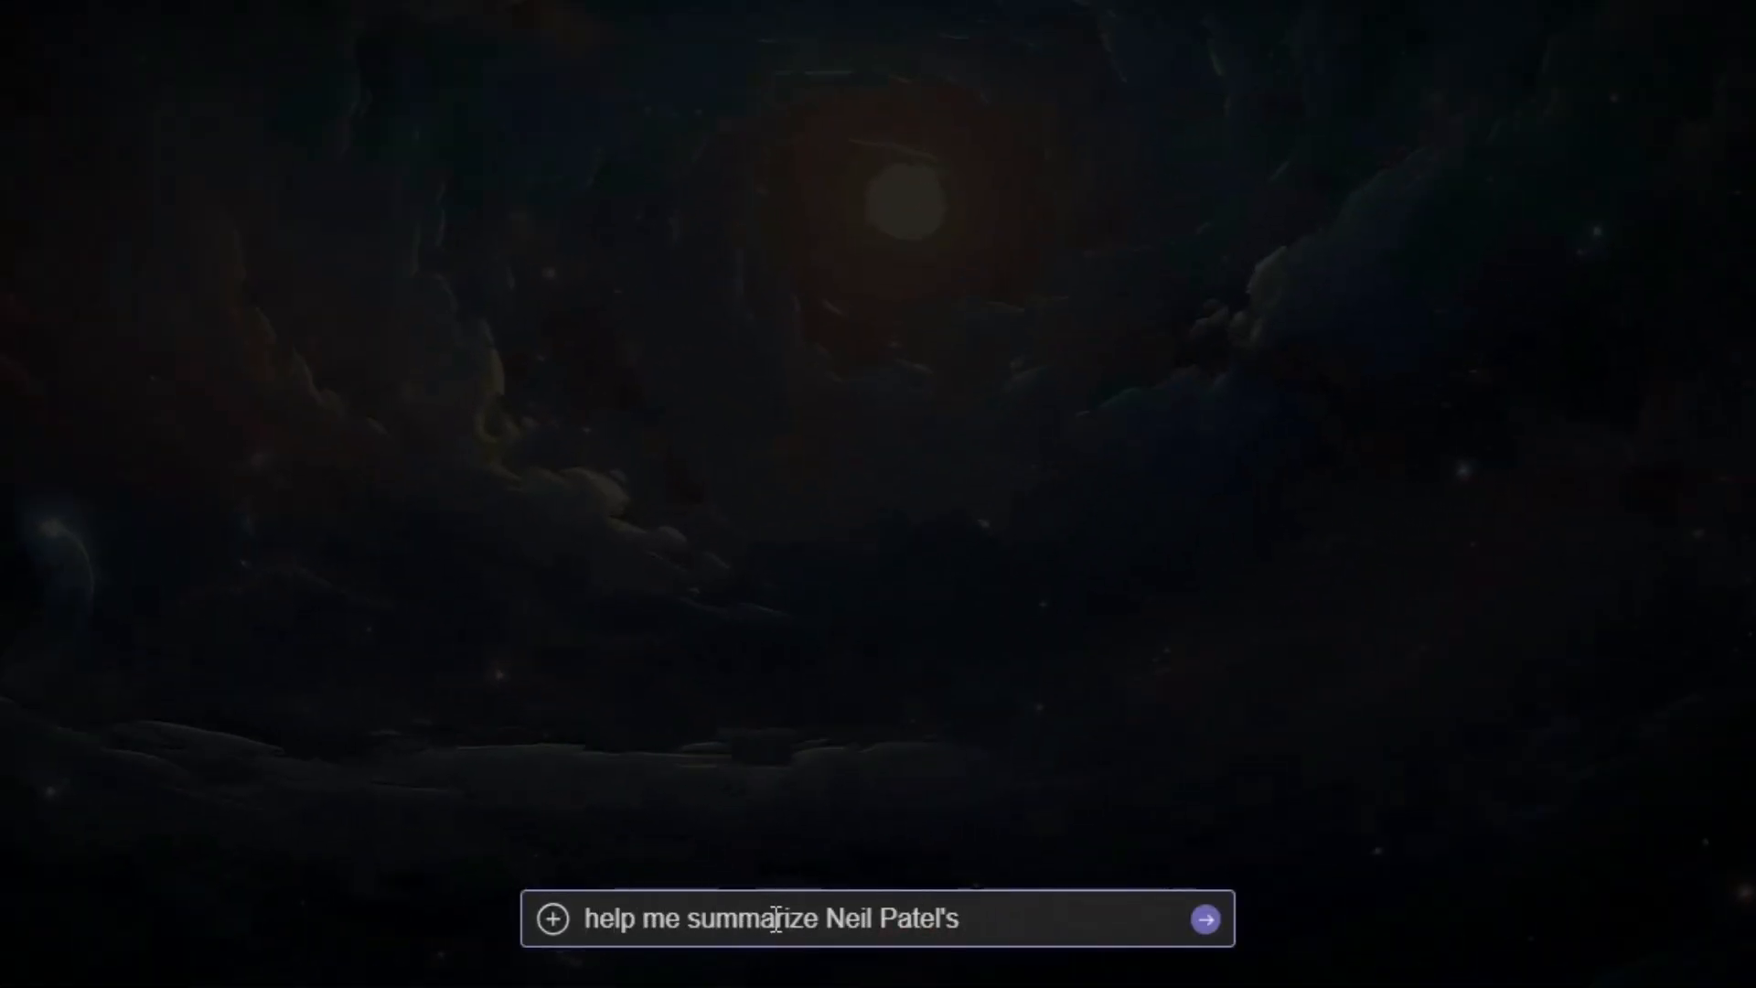
{"action": "type", "text": "article https://neilpatel.com/blog/instagram-marketing-tips/ and also include a"}
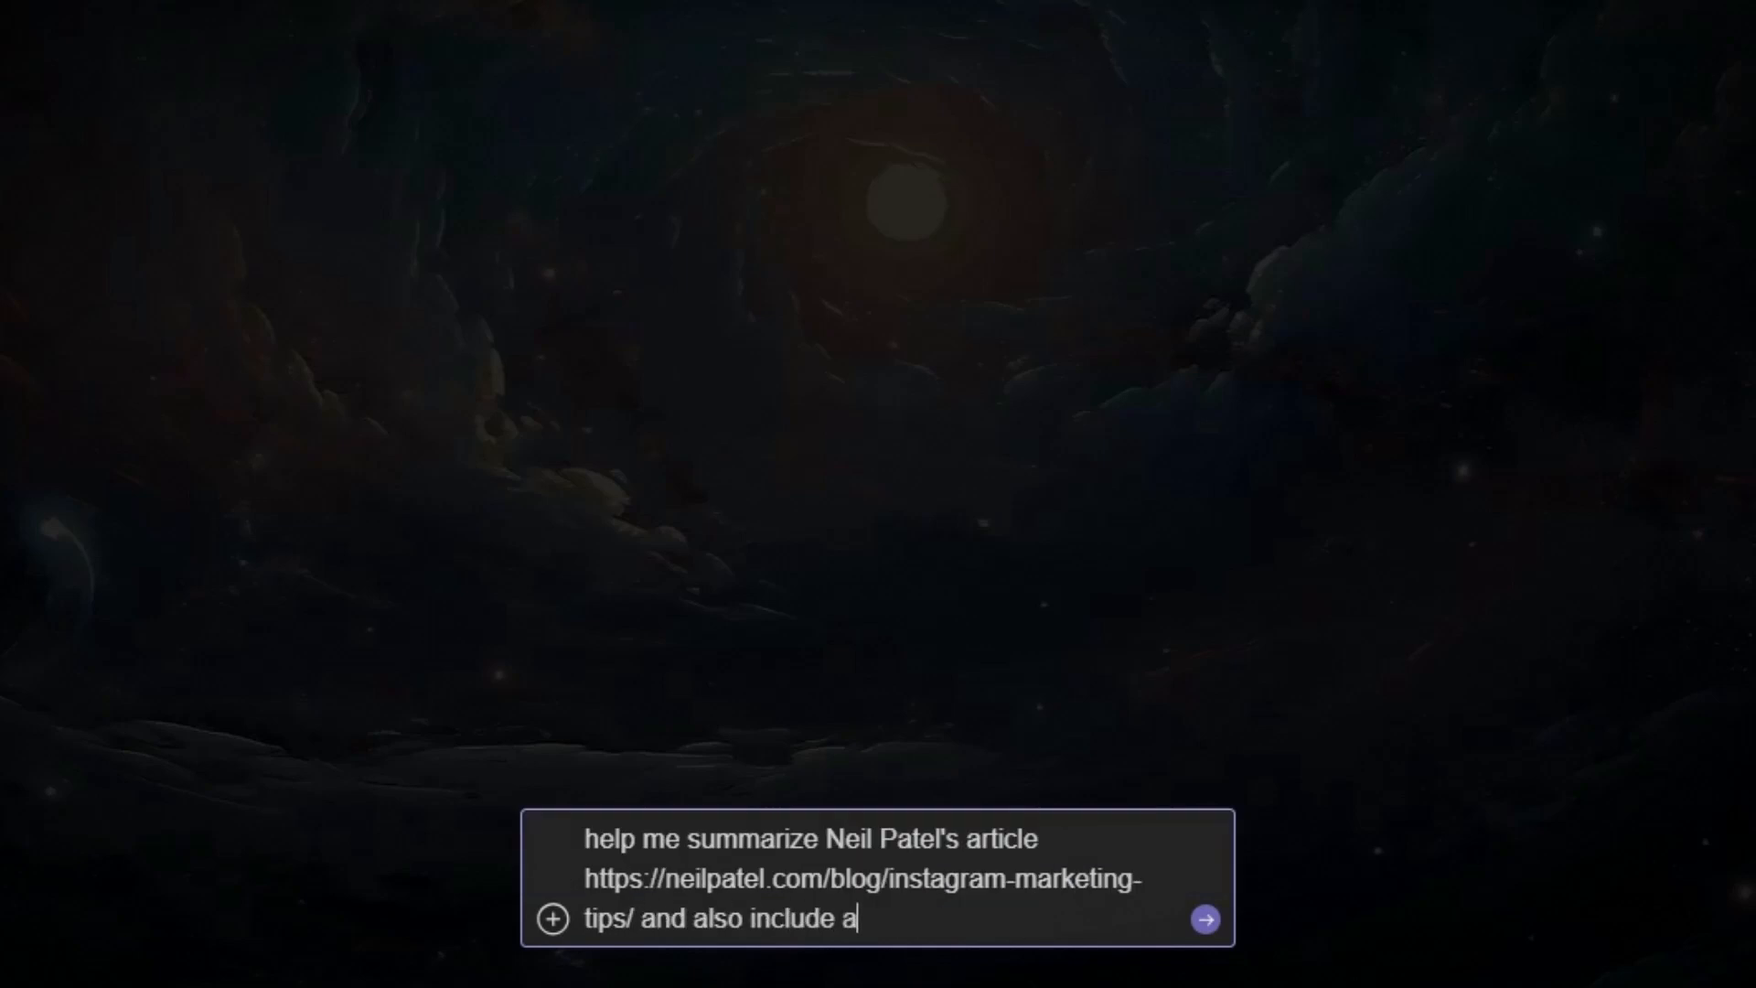
{"action": "type", "text": "ctionable keypoints and highlights"}
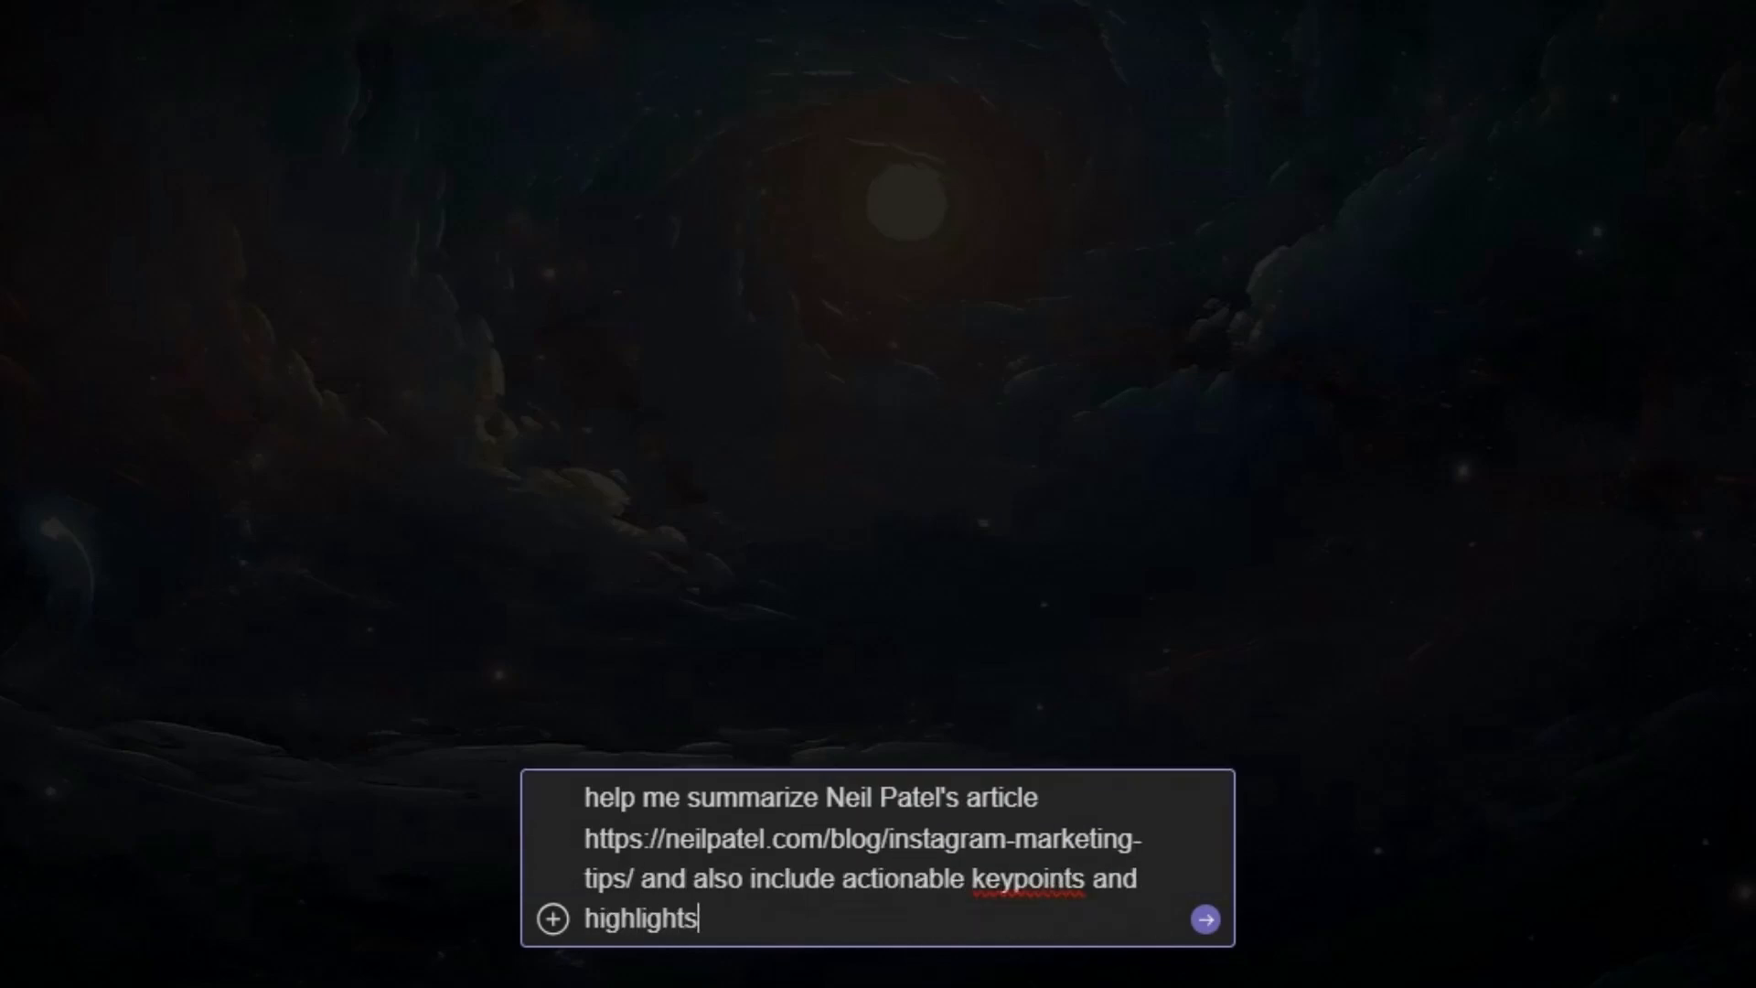
{"action": "left_click", "coordinate": [1208, 917]}
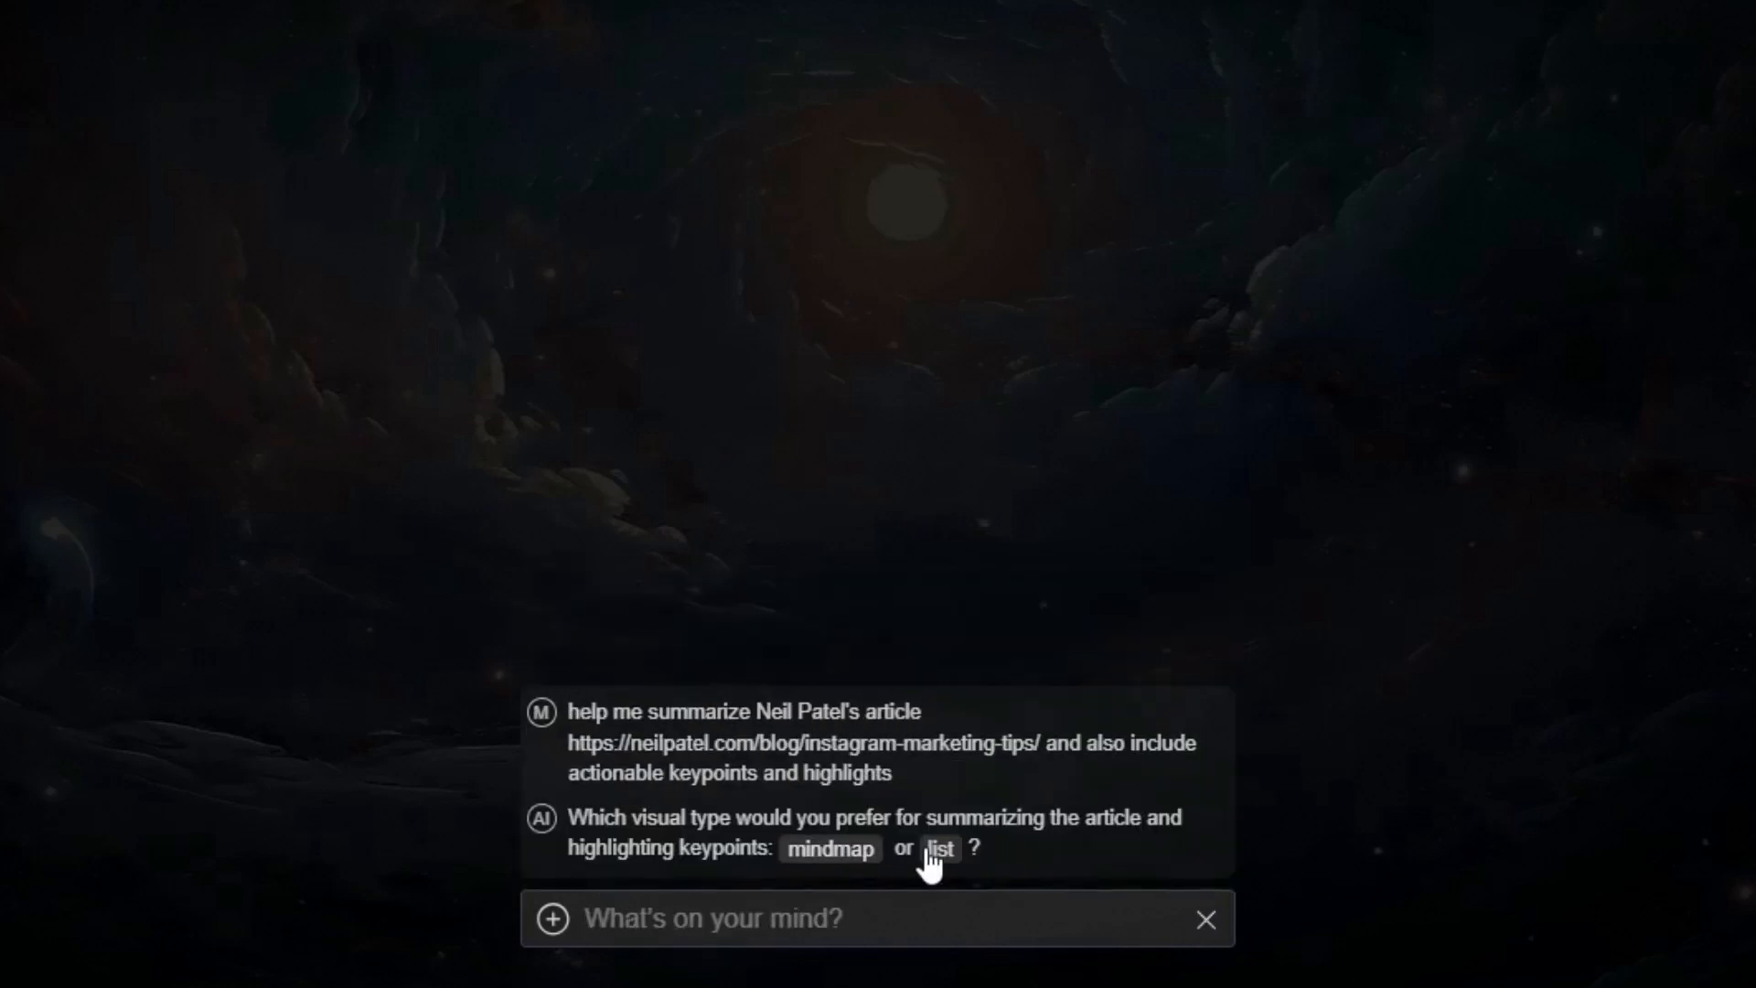
{"action": "left_click", "coordinate": [939, 849]}
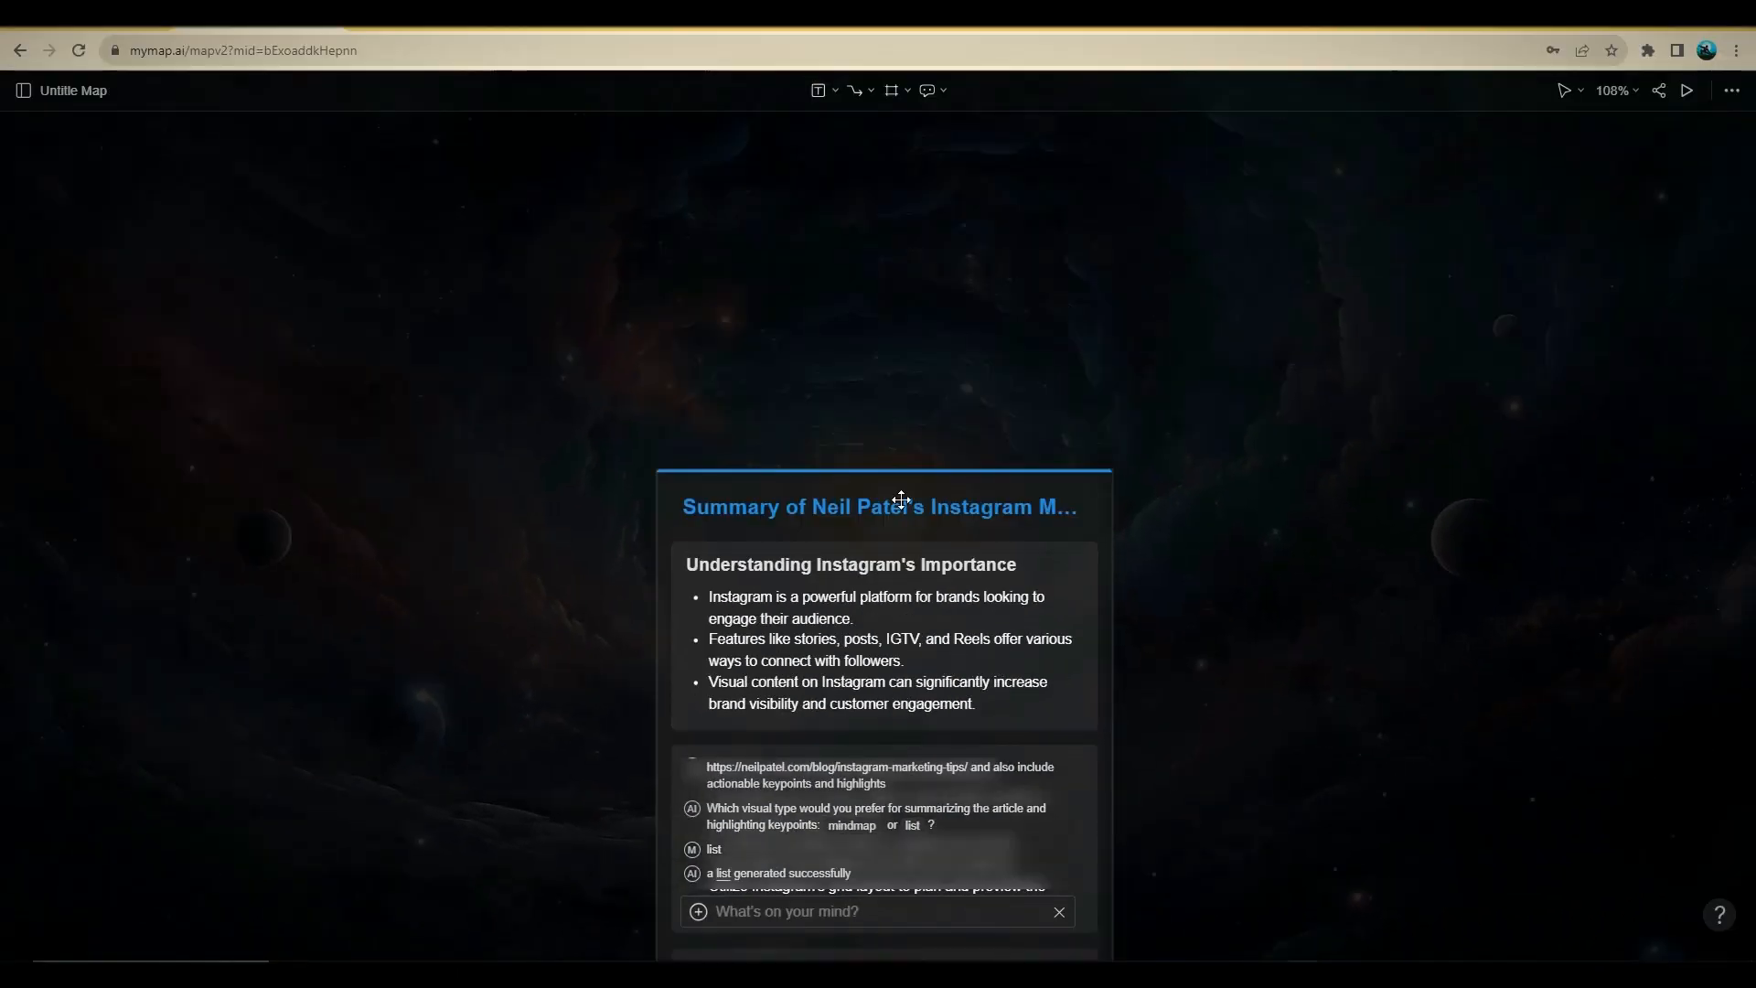
{"action": "scroll", "scroll_direction": "down", "scroll_amount": 3}
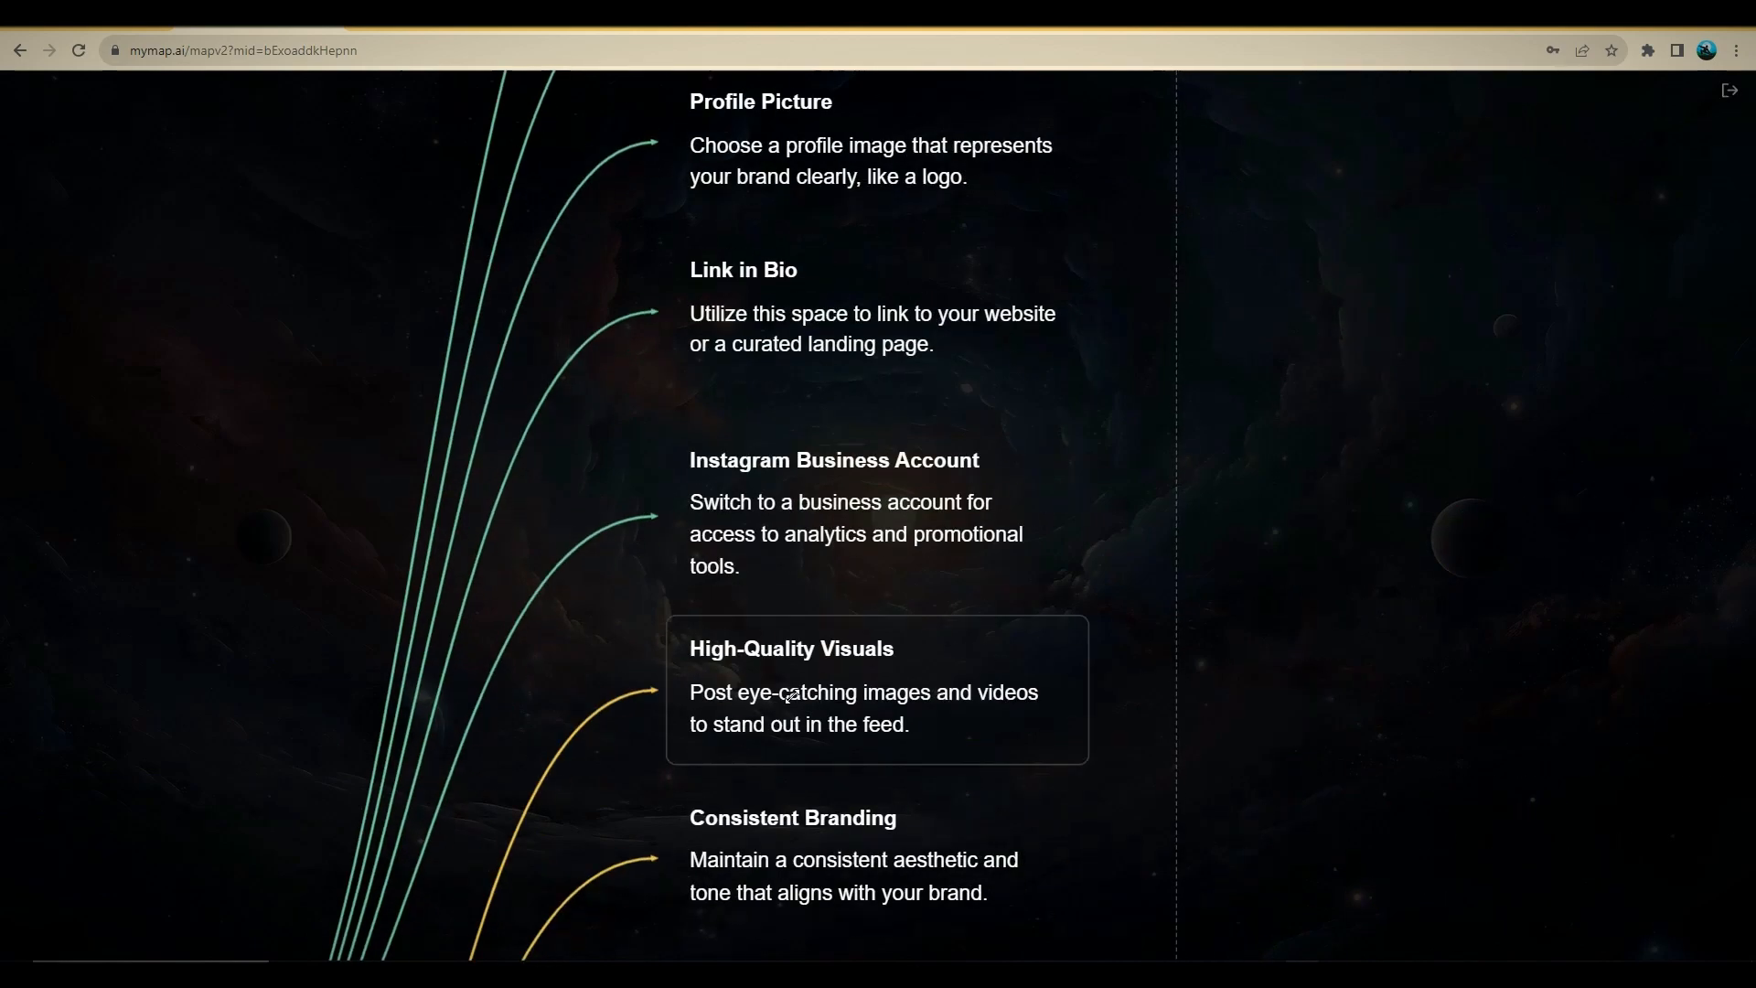
{"action": "scroll", "scroll_direction": "down", "scroll_amount": 3}
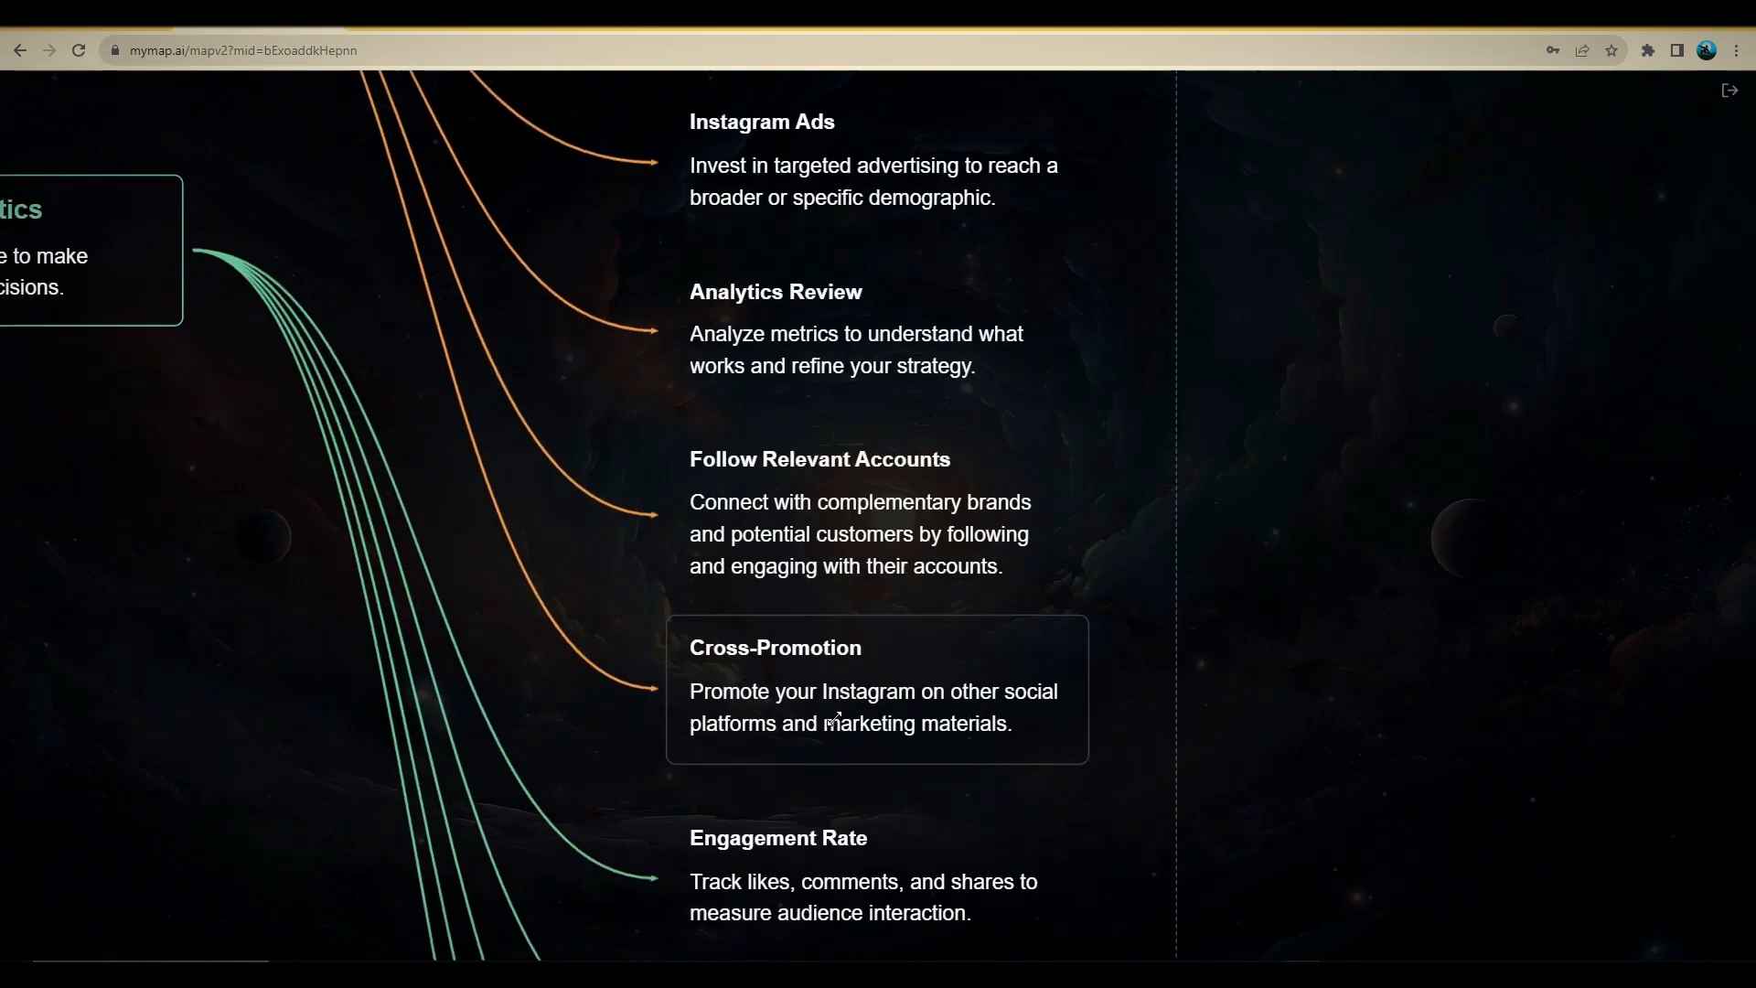
{"action": "scroll", "scroll_direction": "down", "scroll_amount": 3}
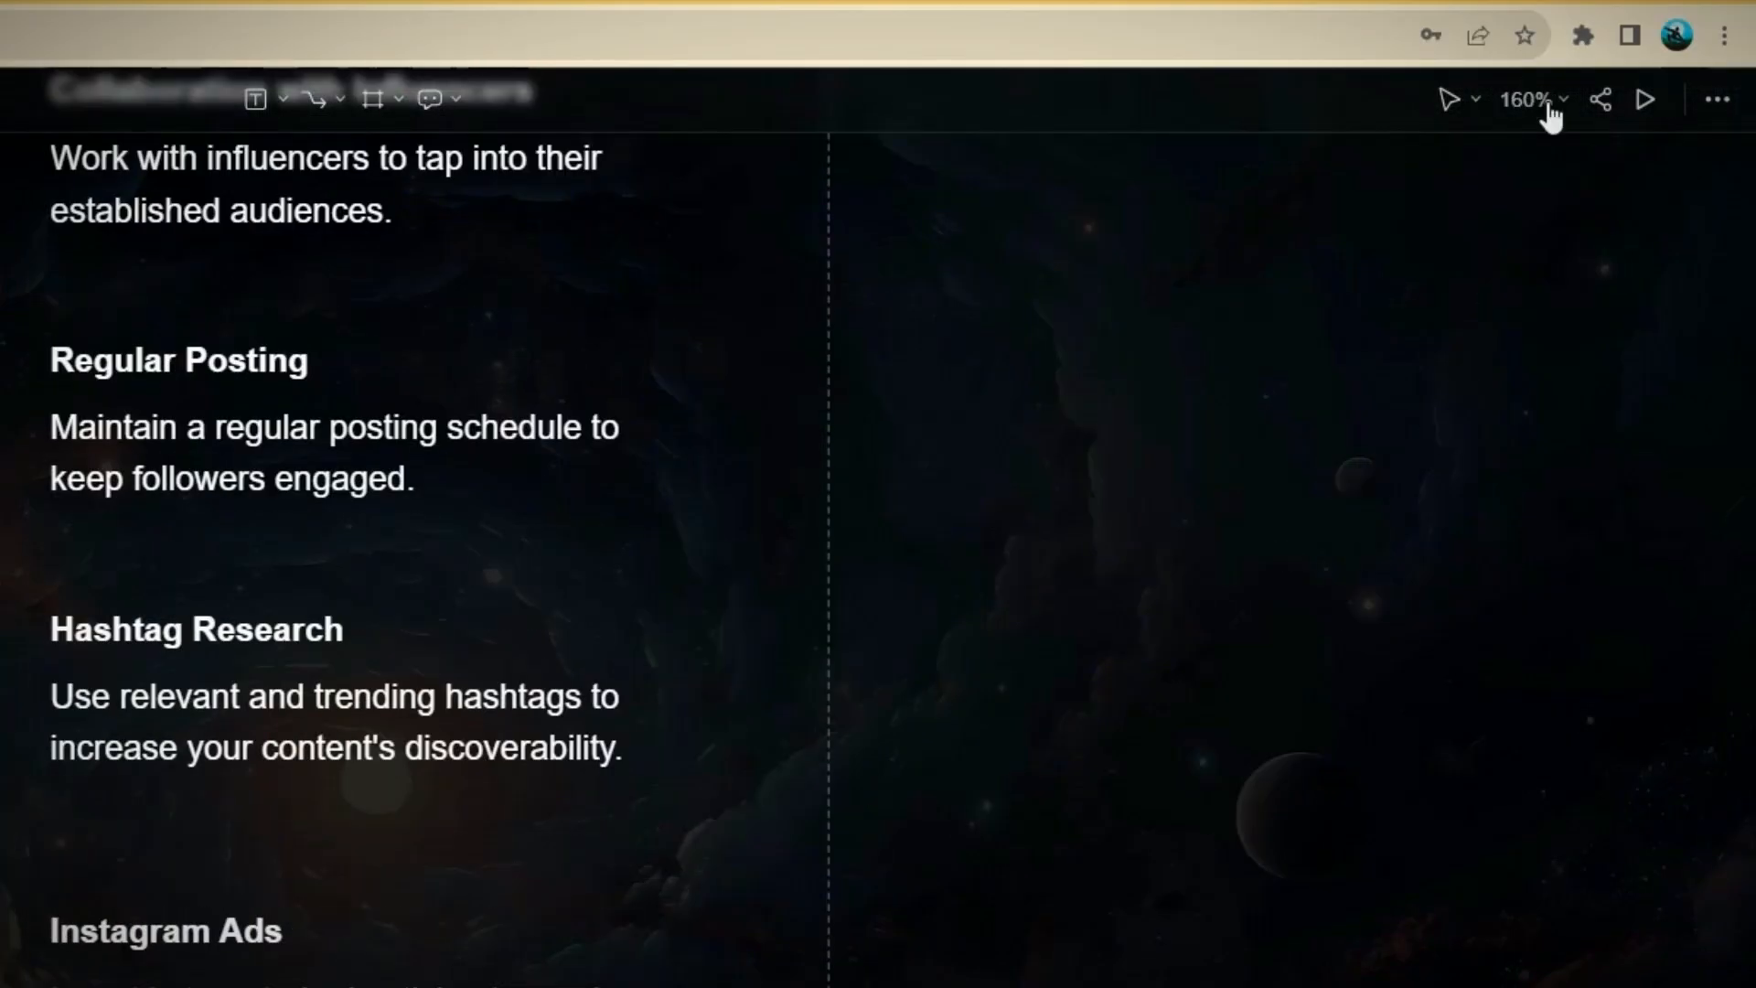
Step: Zoom the Instagram Marketing Guide map to 50%, bring its branches into view and select the Caption Questions tip
{"action": "left_click", "coordinate": [1531, 99]}
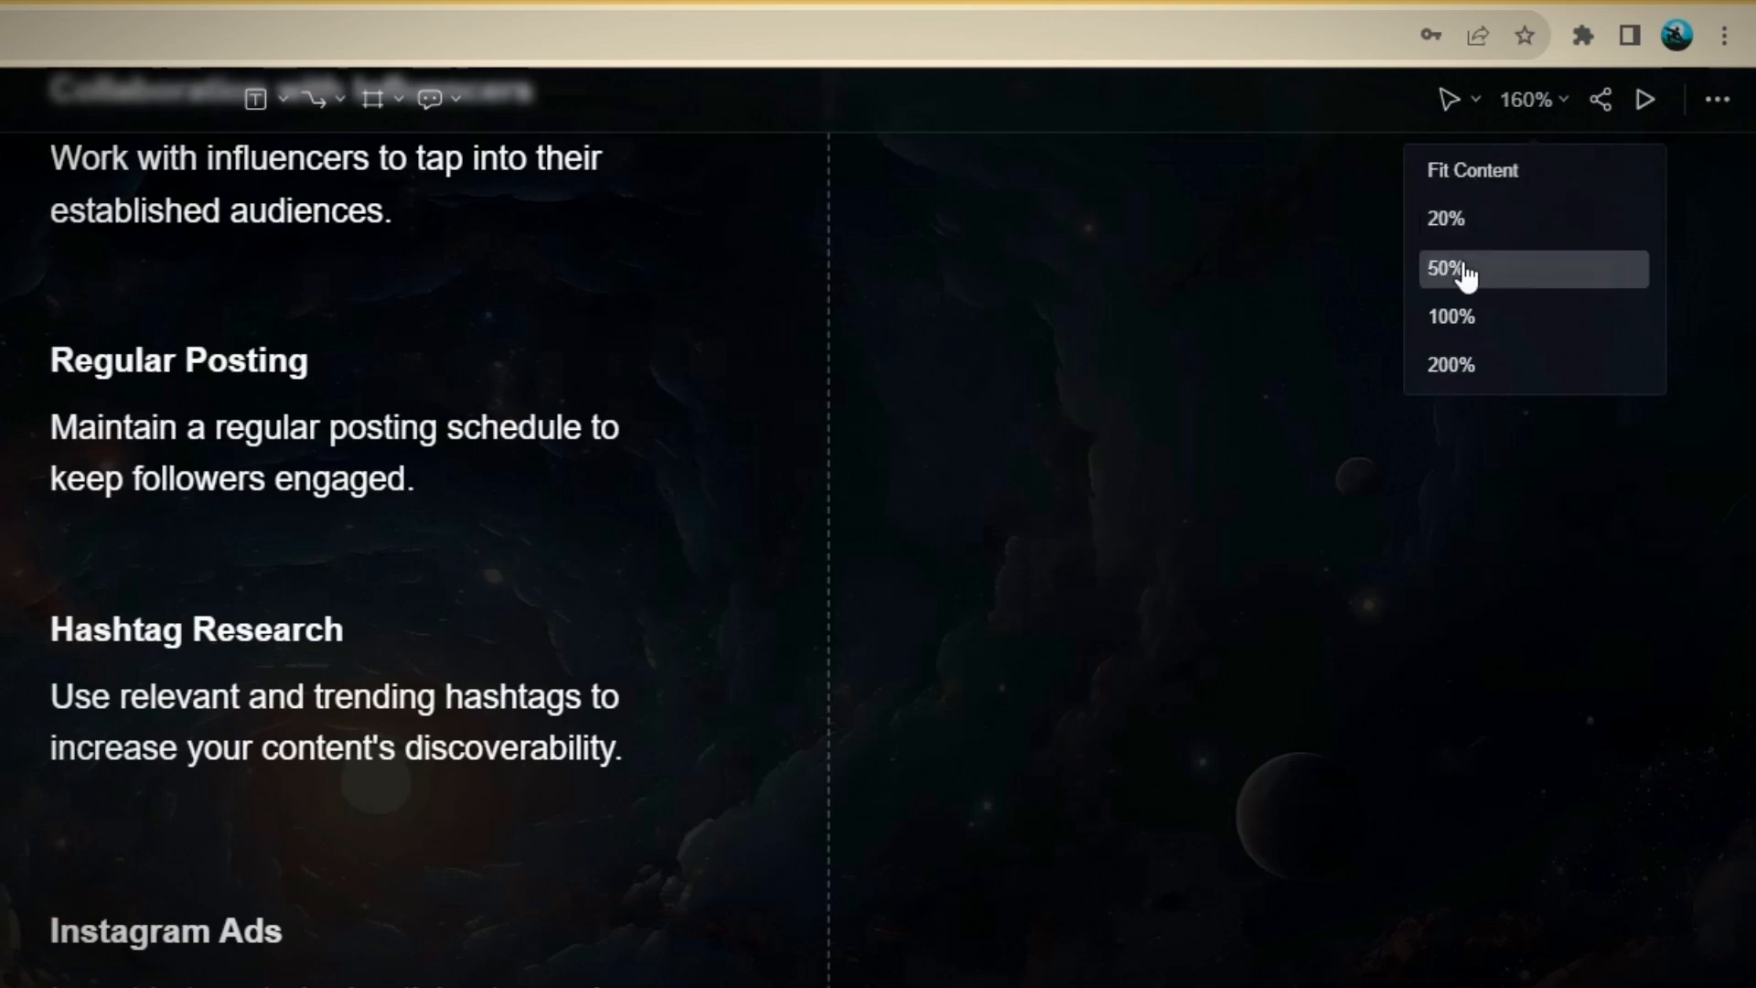
{"action": "left_click", "coordinate": [1445, 269]}
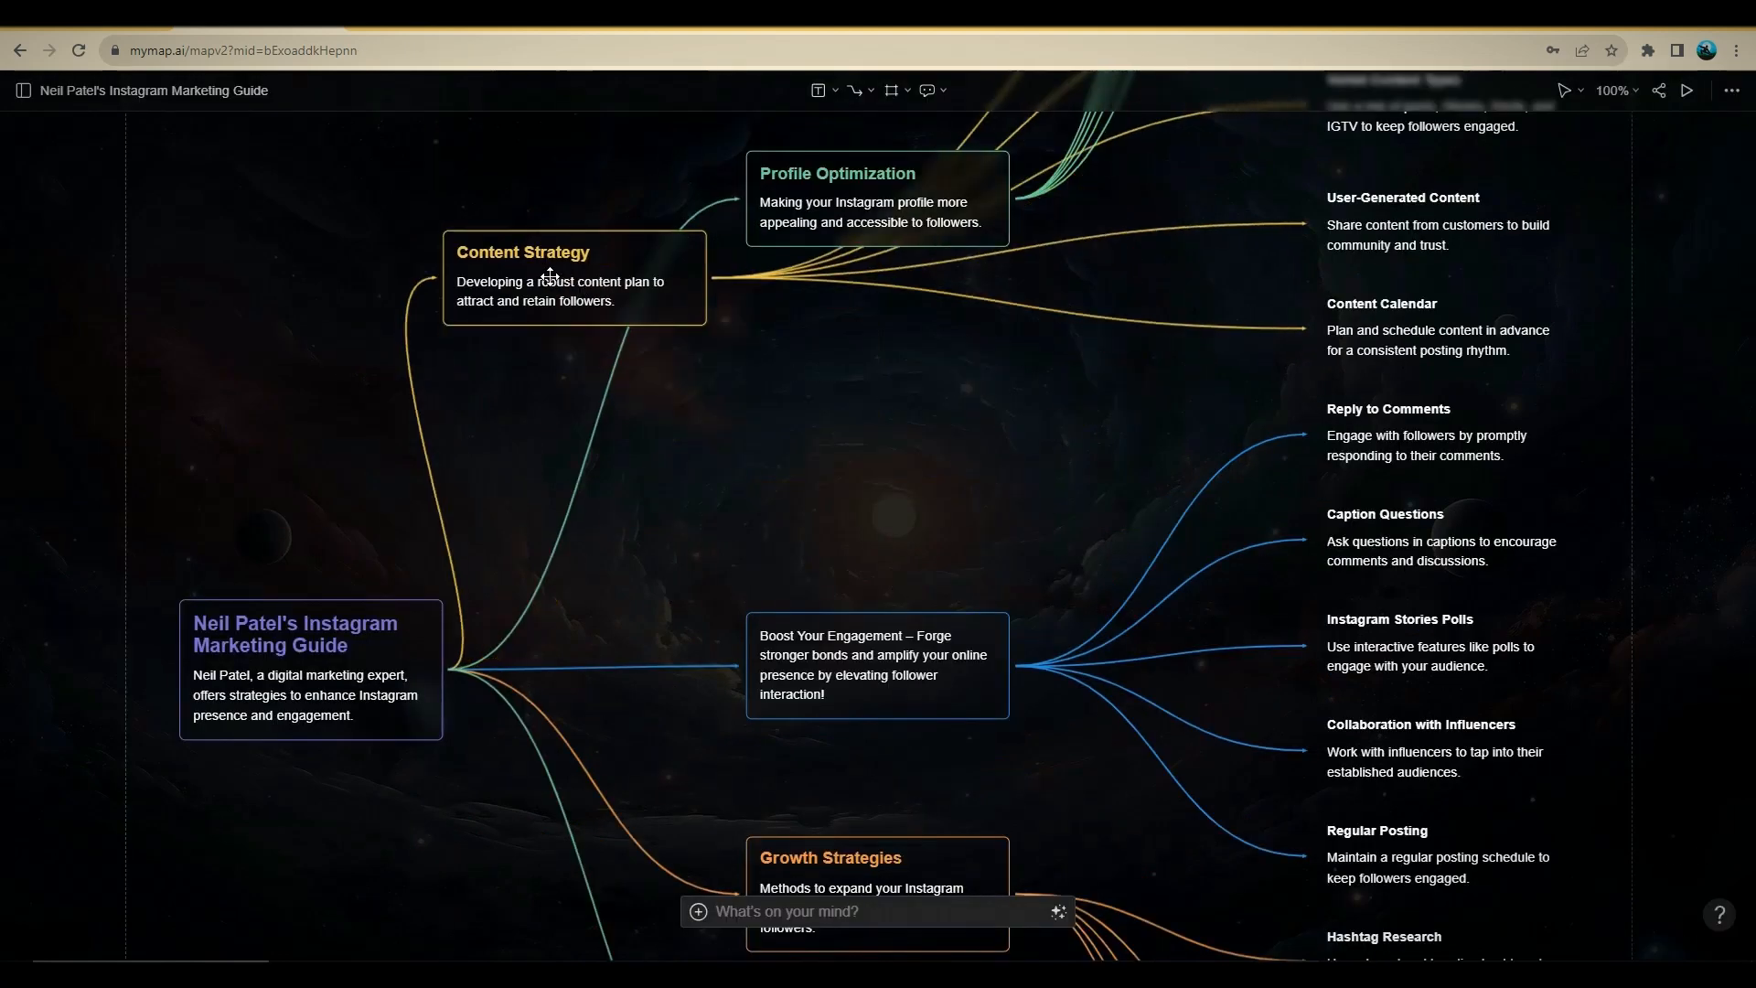
{"action": "left_click_drag", "start_coordinate": [549, 274], "coordinate": [902, 437]}
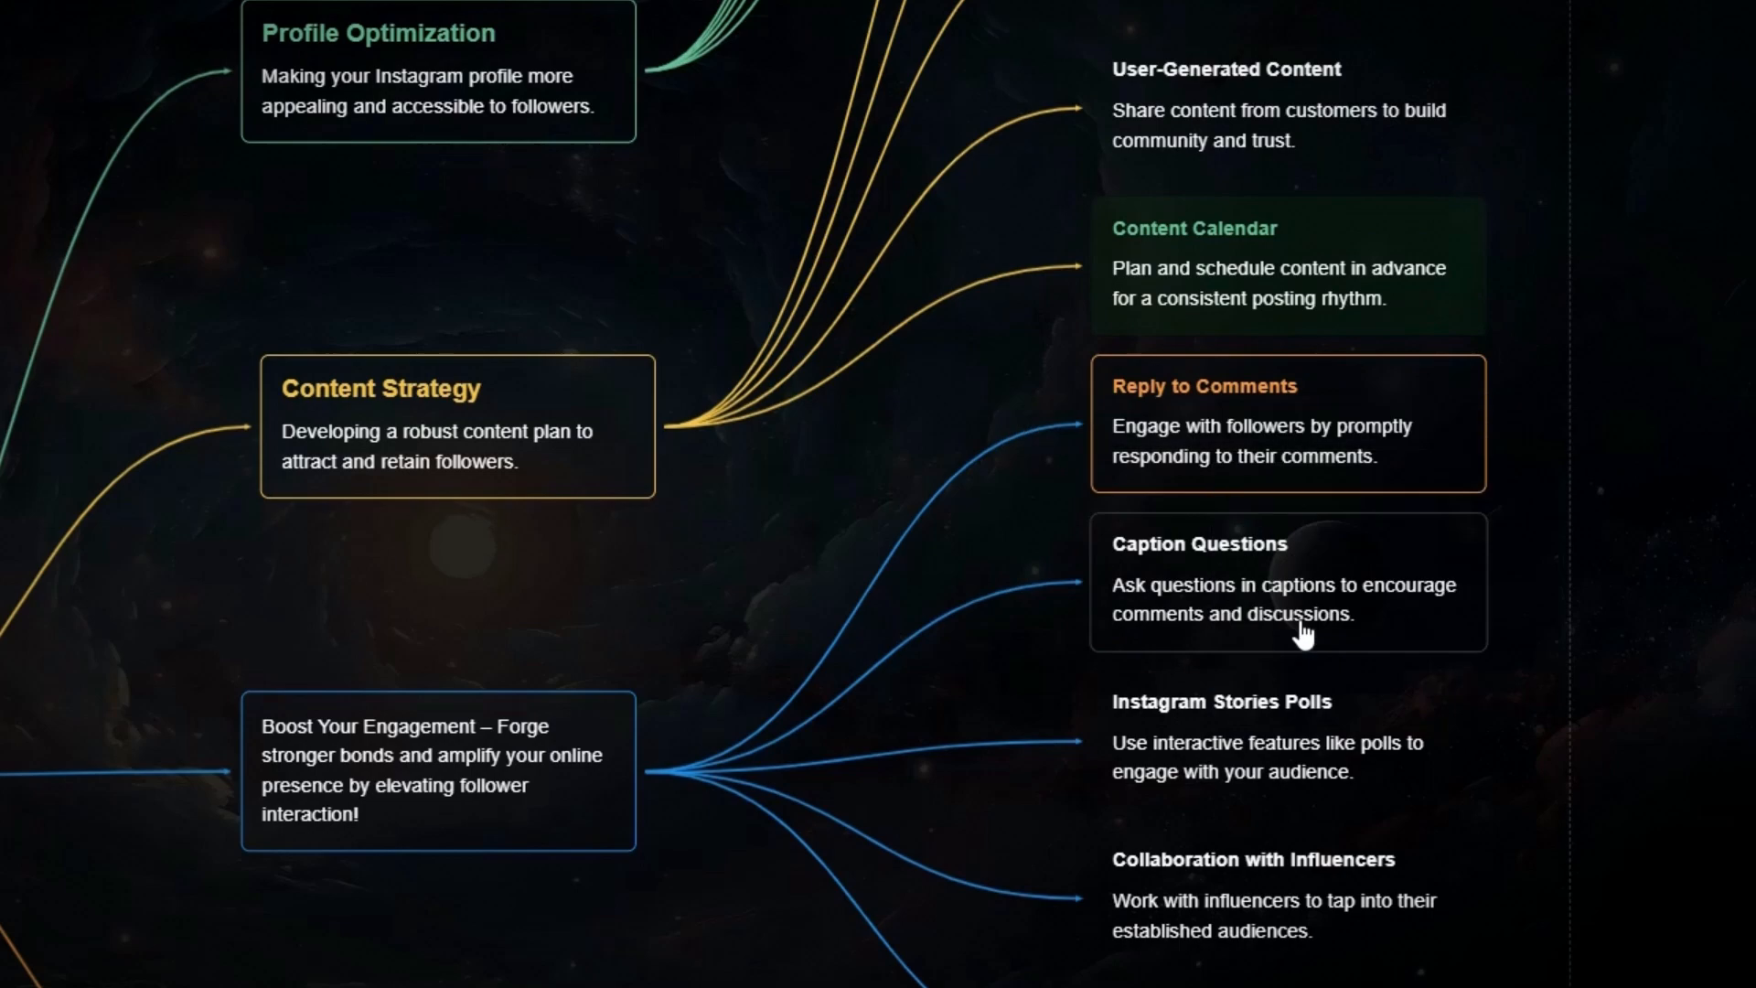
{"action": "left_click", "coordinate": [1288, 596]}
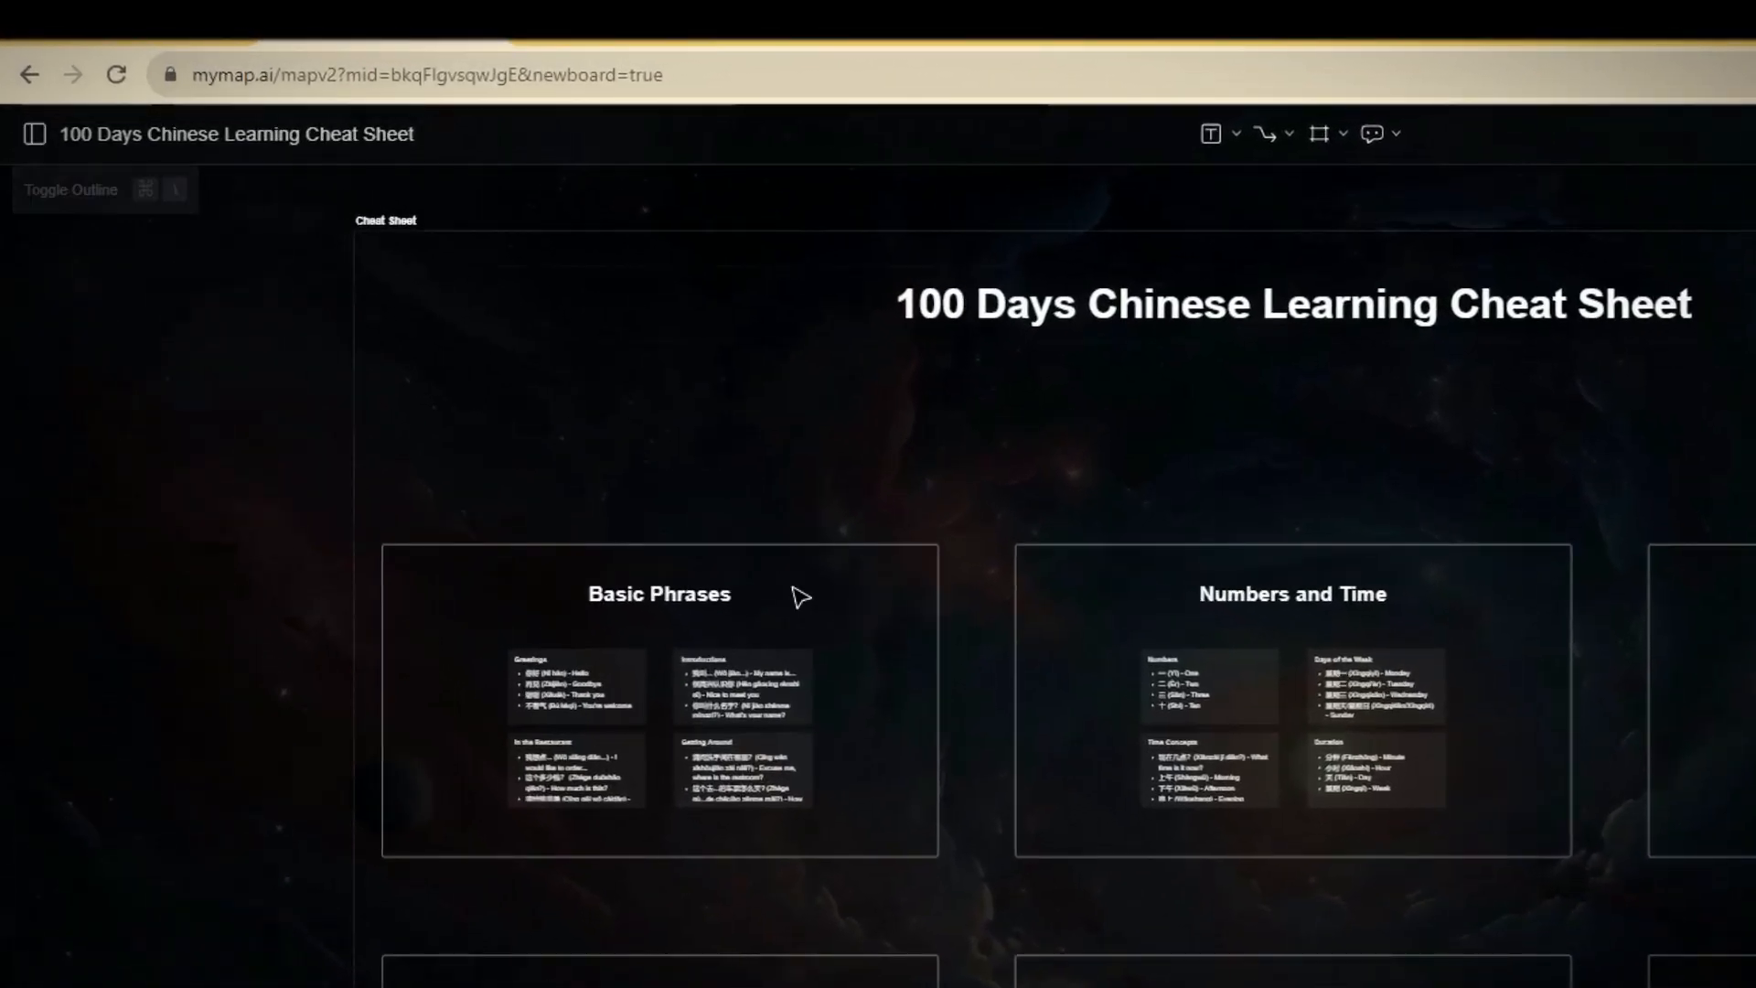
Step: Reopen the 100 Days Chinese Learning Cheat Sheet board and focus the 'What's on your mind?' box
{"action": "left_click", "coordinate": [35, 136]}
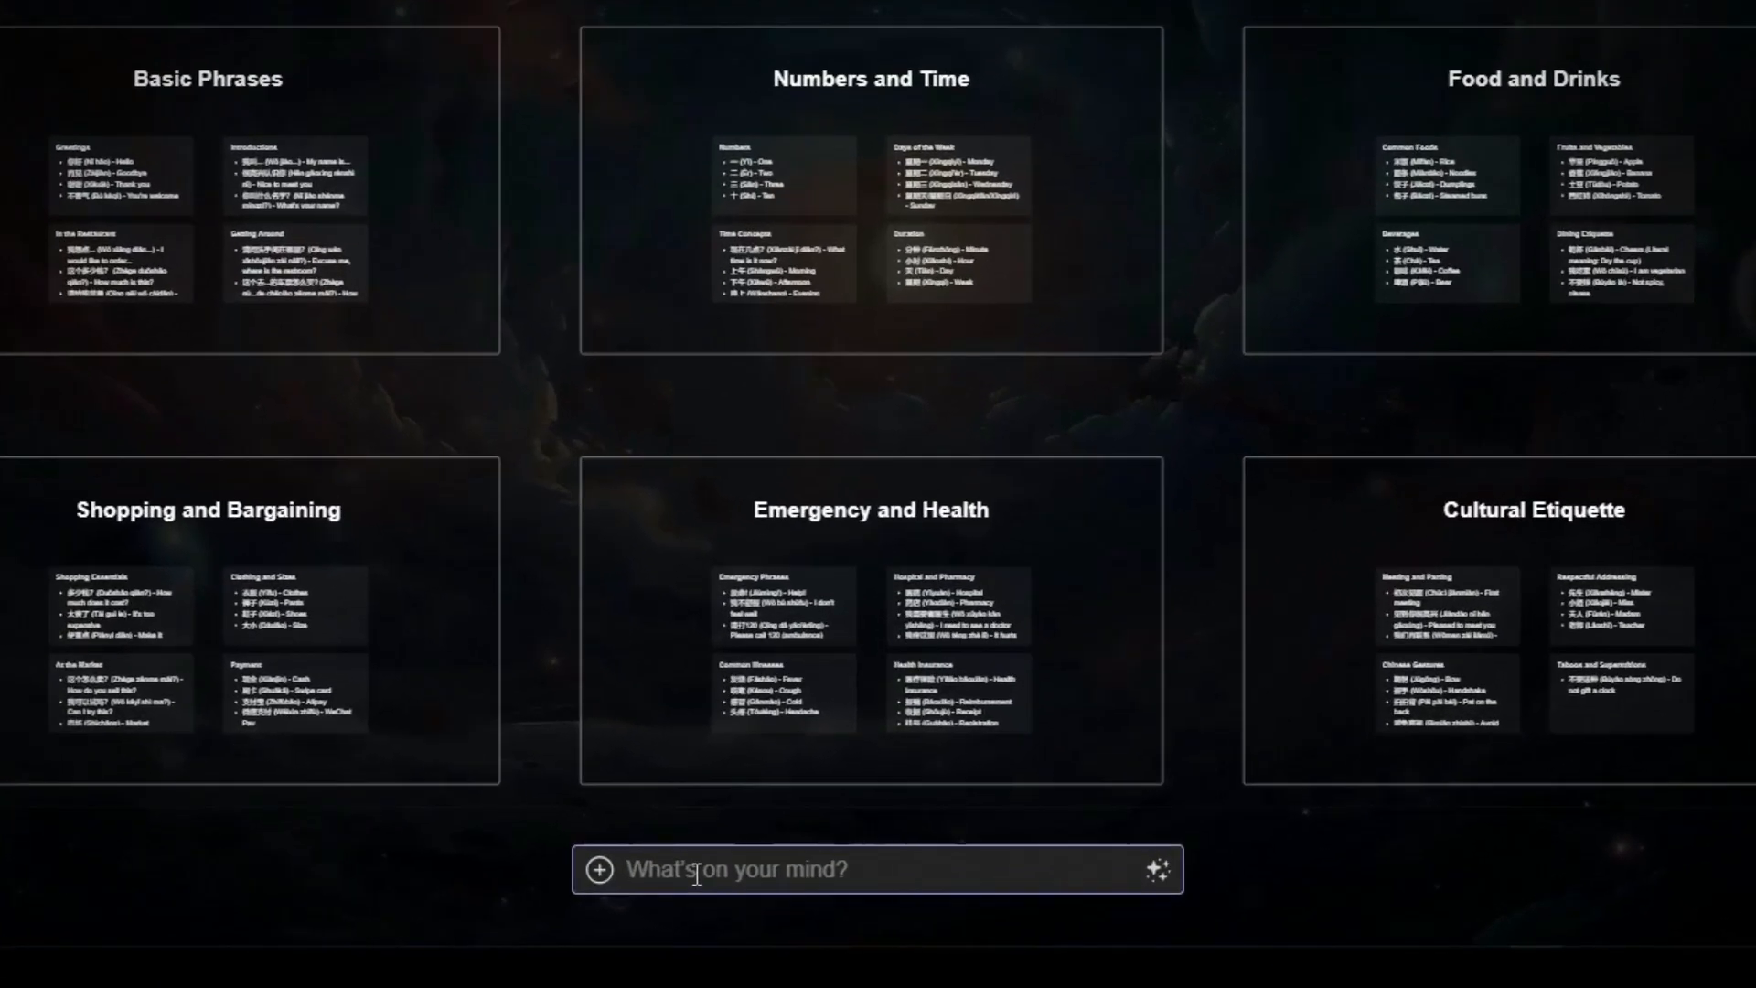
{"action": "mouse_move", "coordinate": [882, 849]}
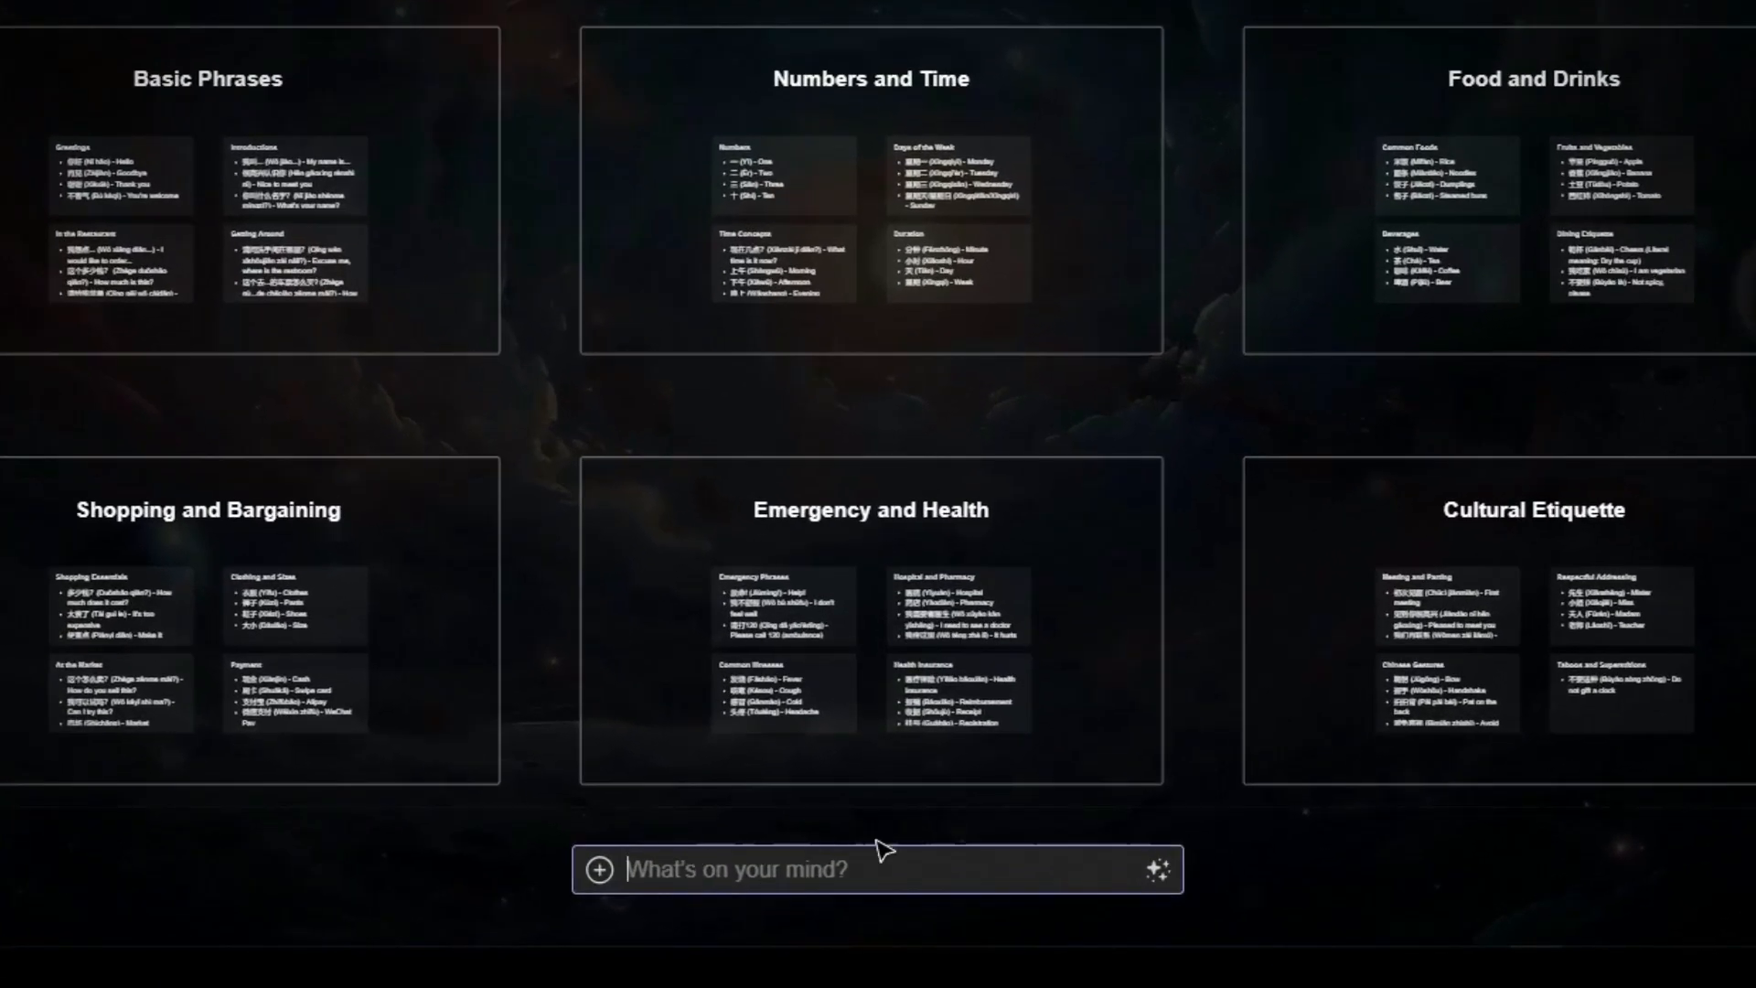
{"action": "left_click", "coordinate": [878, 869]}
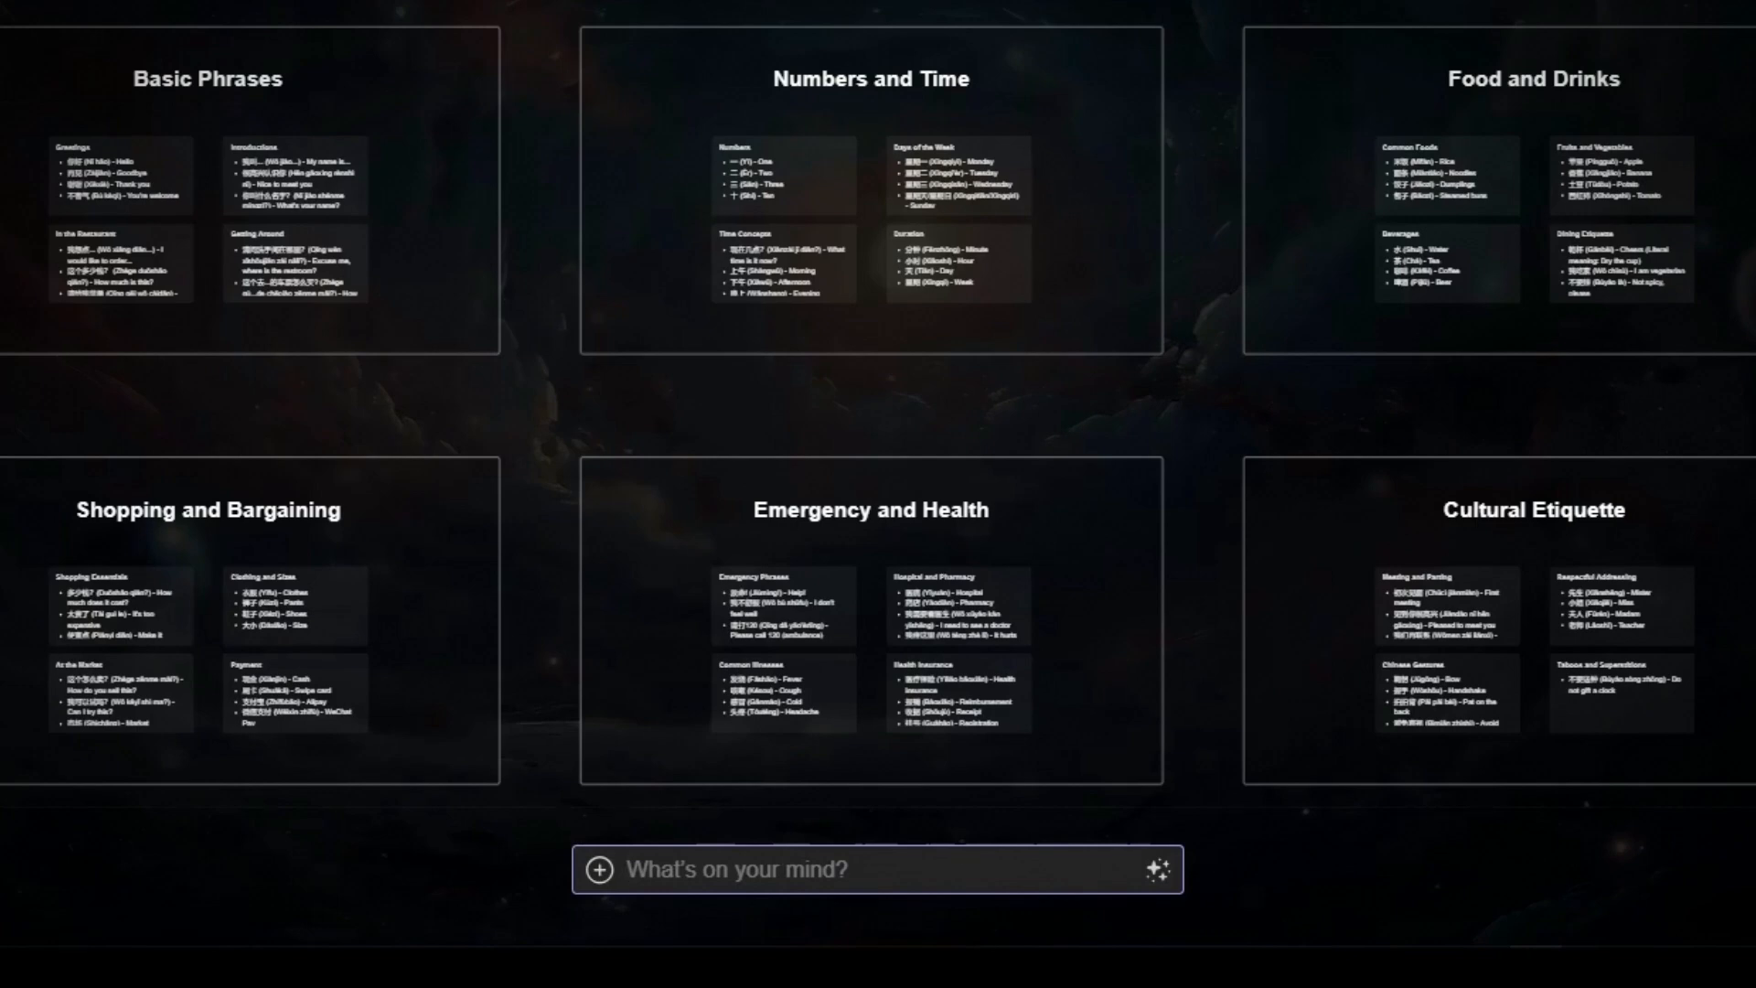
{"action": "left_click", "coordinate": [812, 95]}
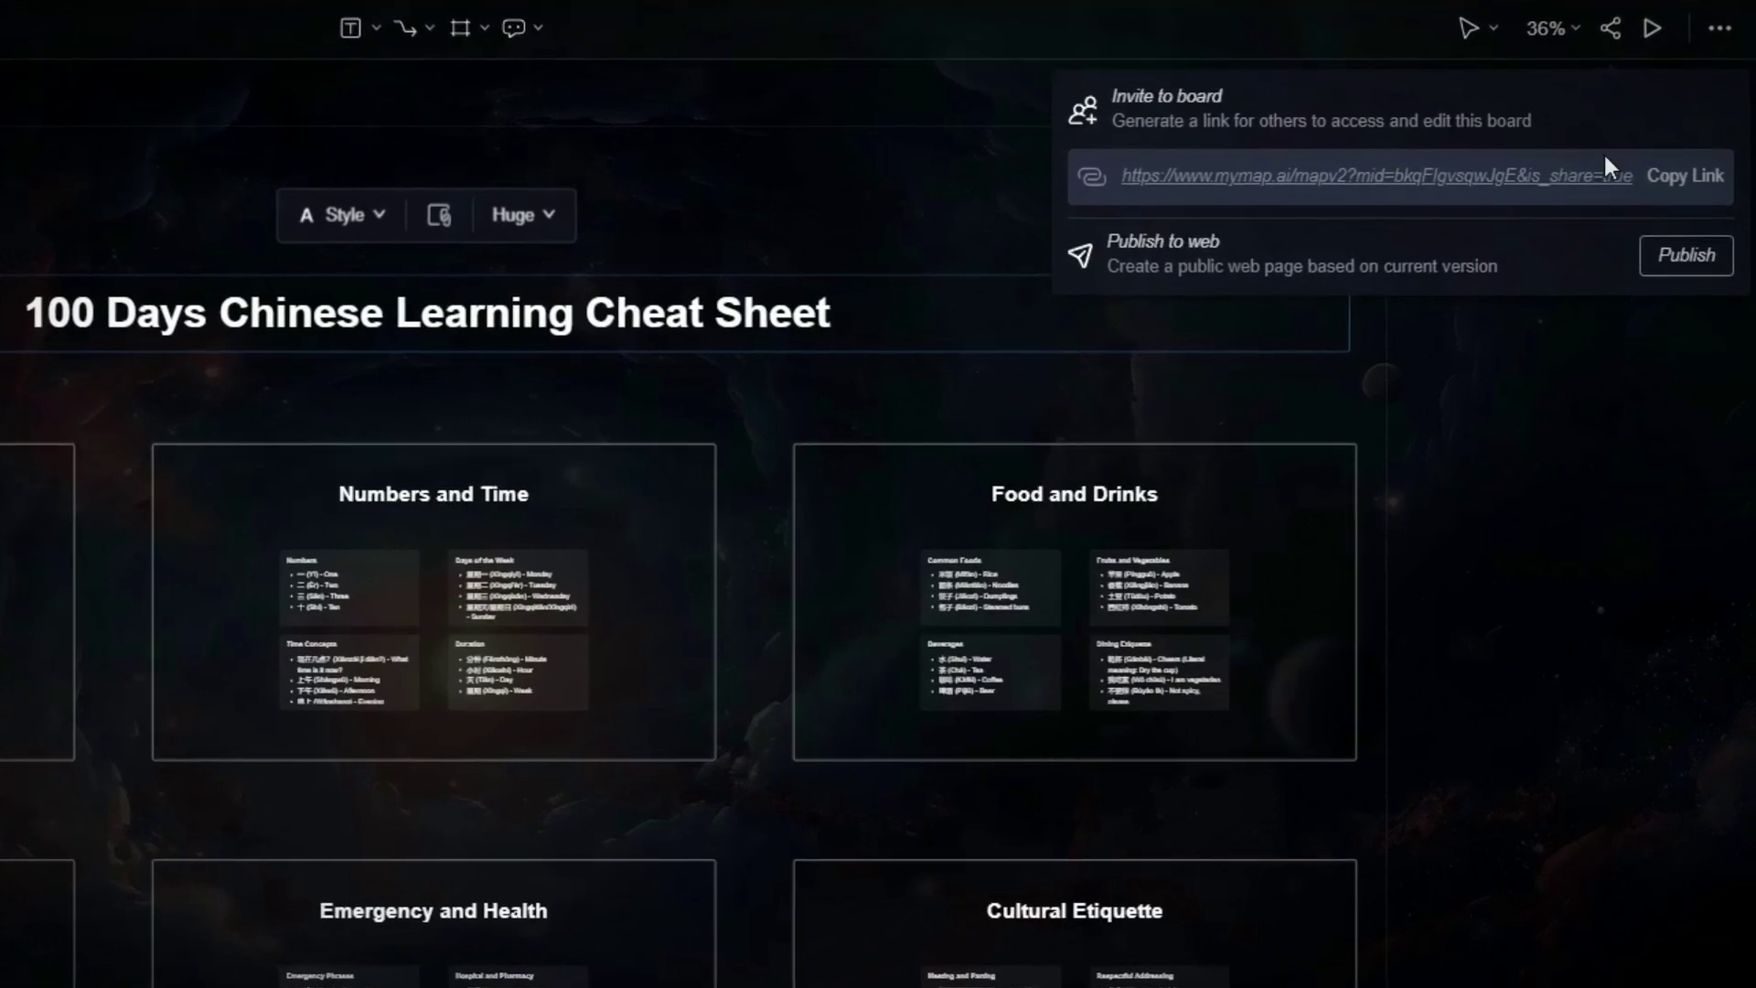
Step: Copy the Invite to board link so others can edit the Chinese cheat sheet
{"action": "left_click", "coordinate": [1683, 175]}
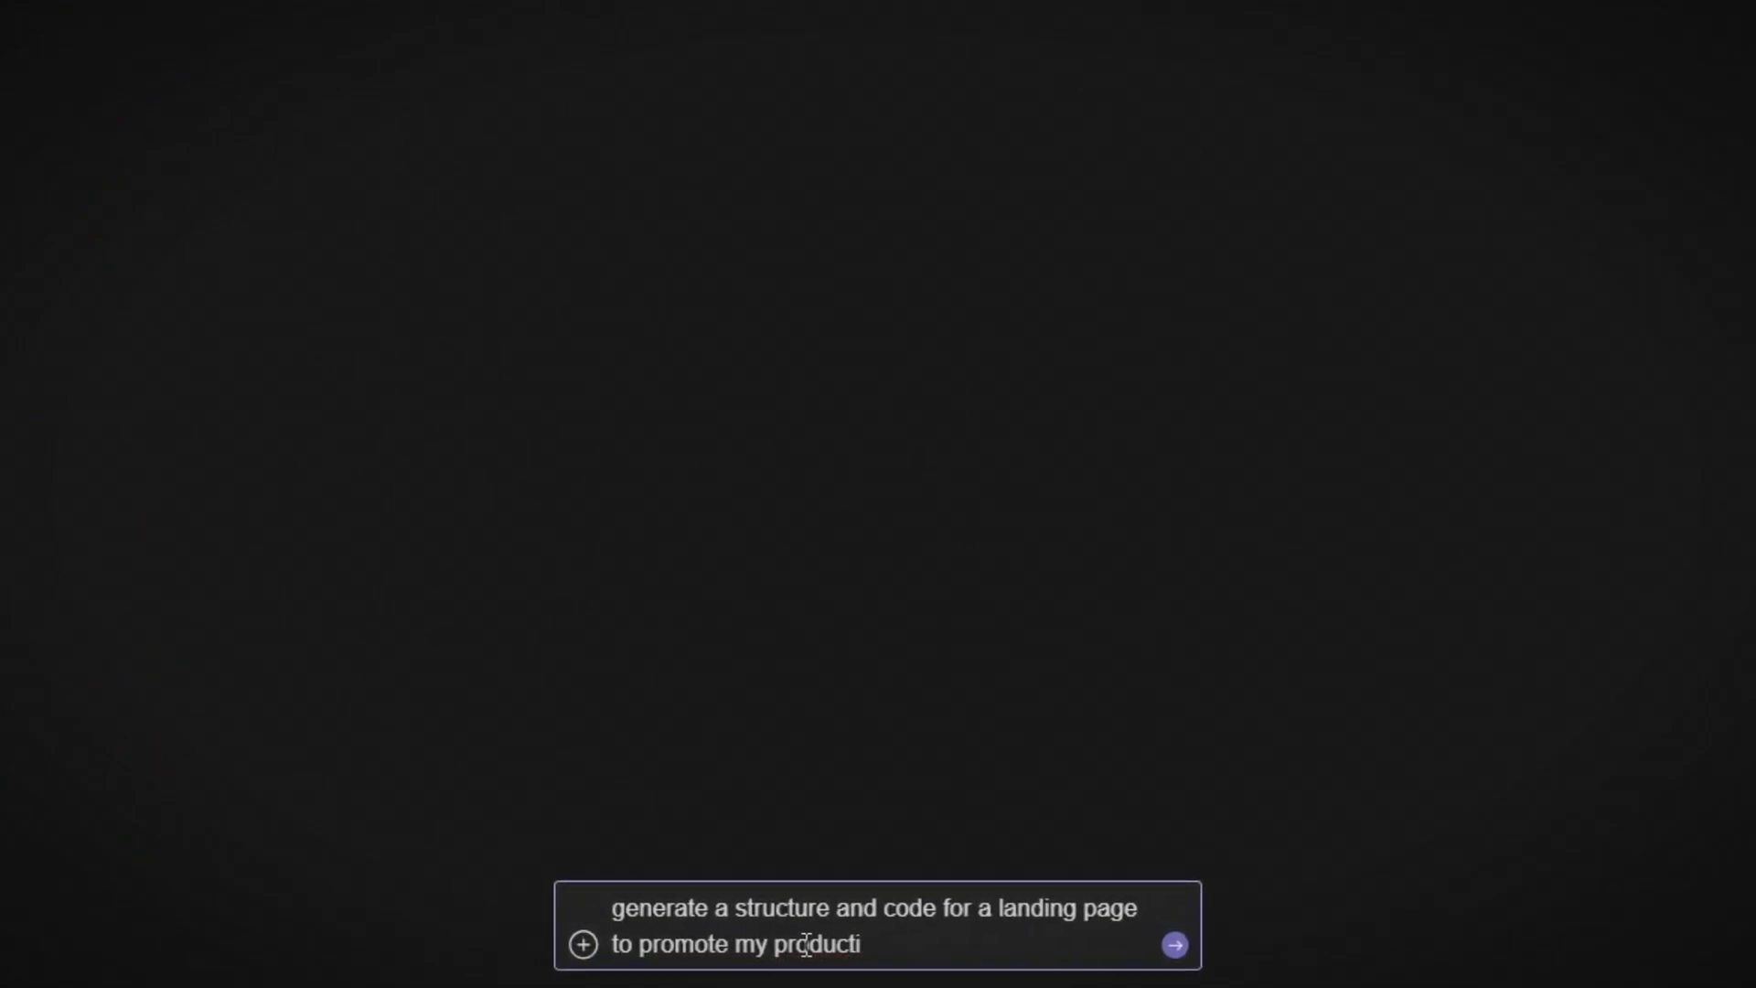
Step: Generate the landing page code snippet board and extract highlights from a snippet card
{"action": "left_click", "coordinate": [1175, 942]}
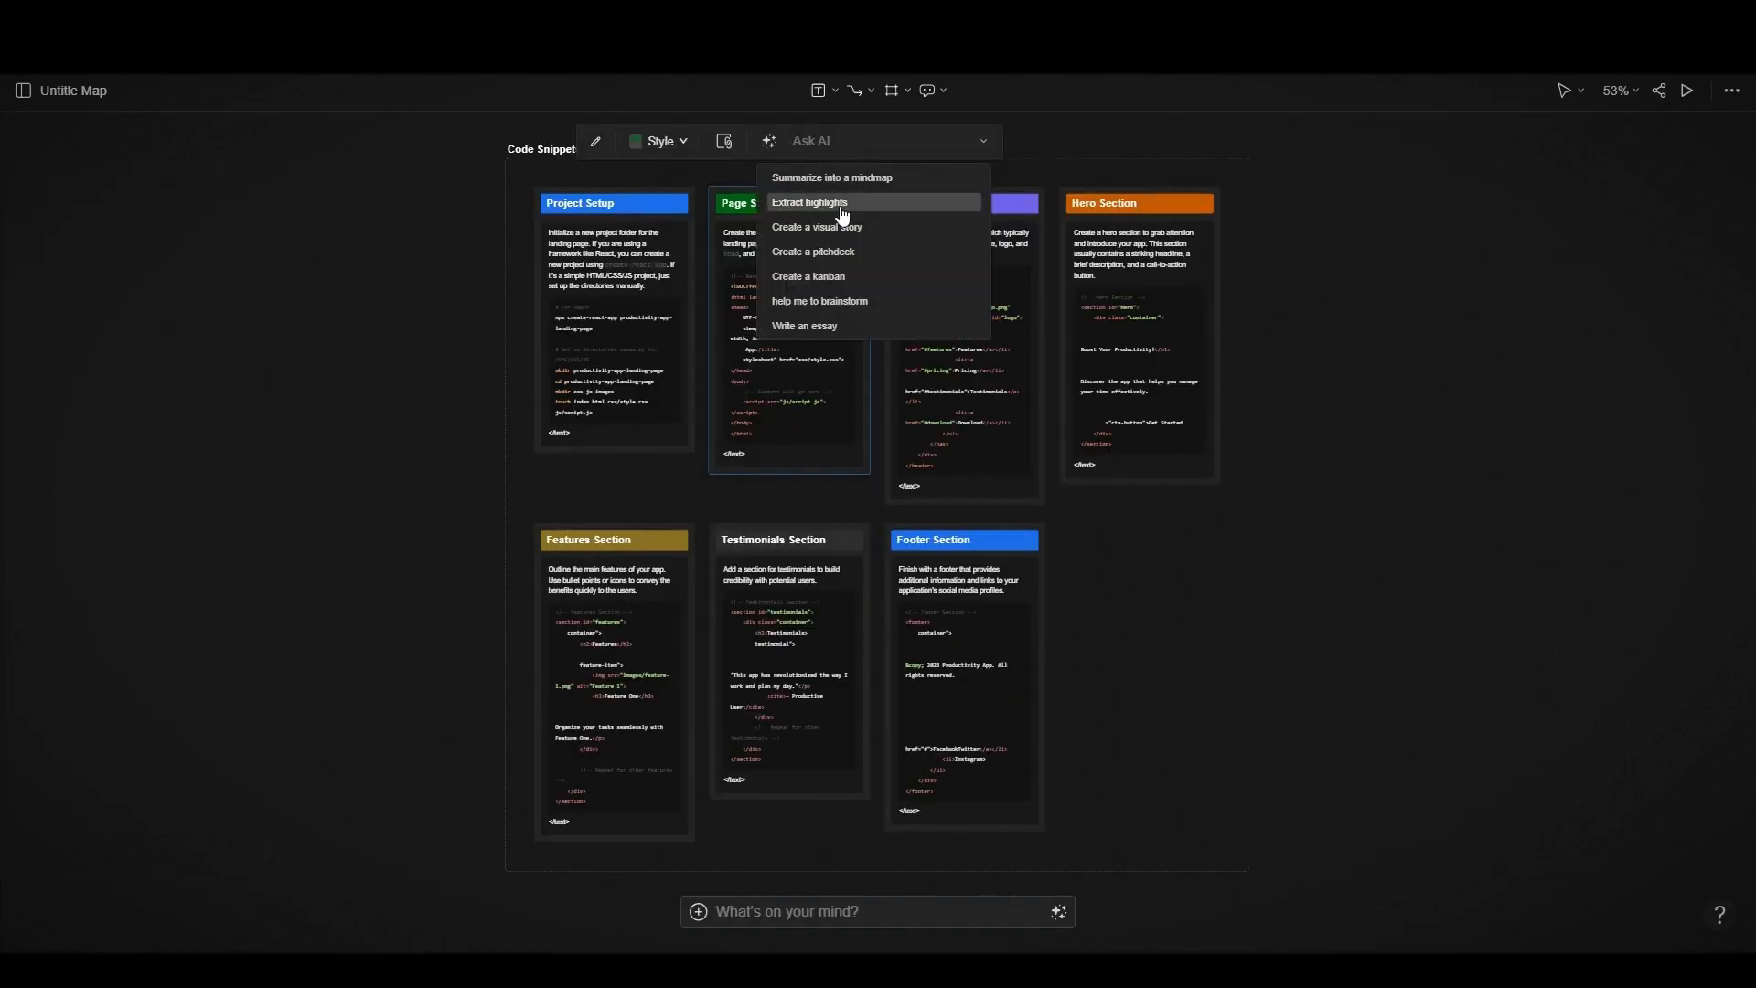
{"action": "left_click", "coordinate": [809, 201]}
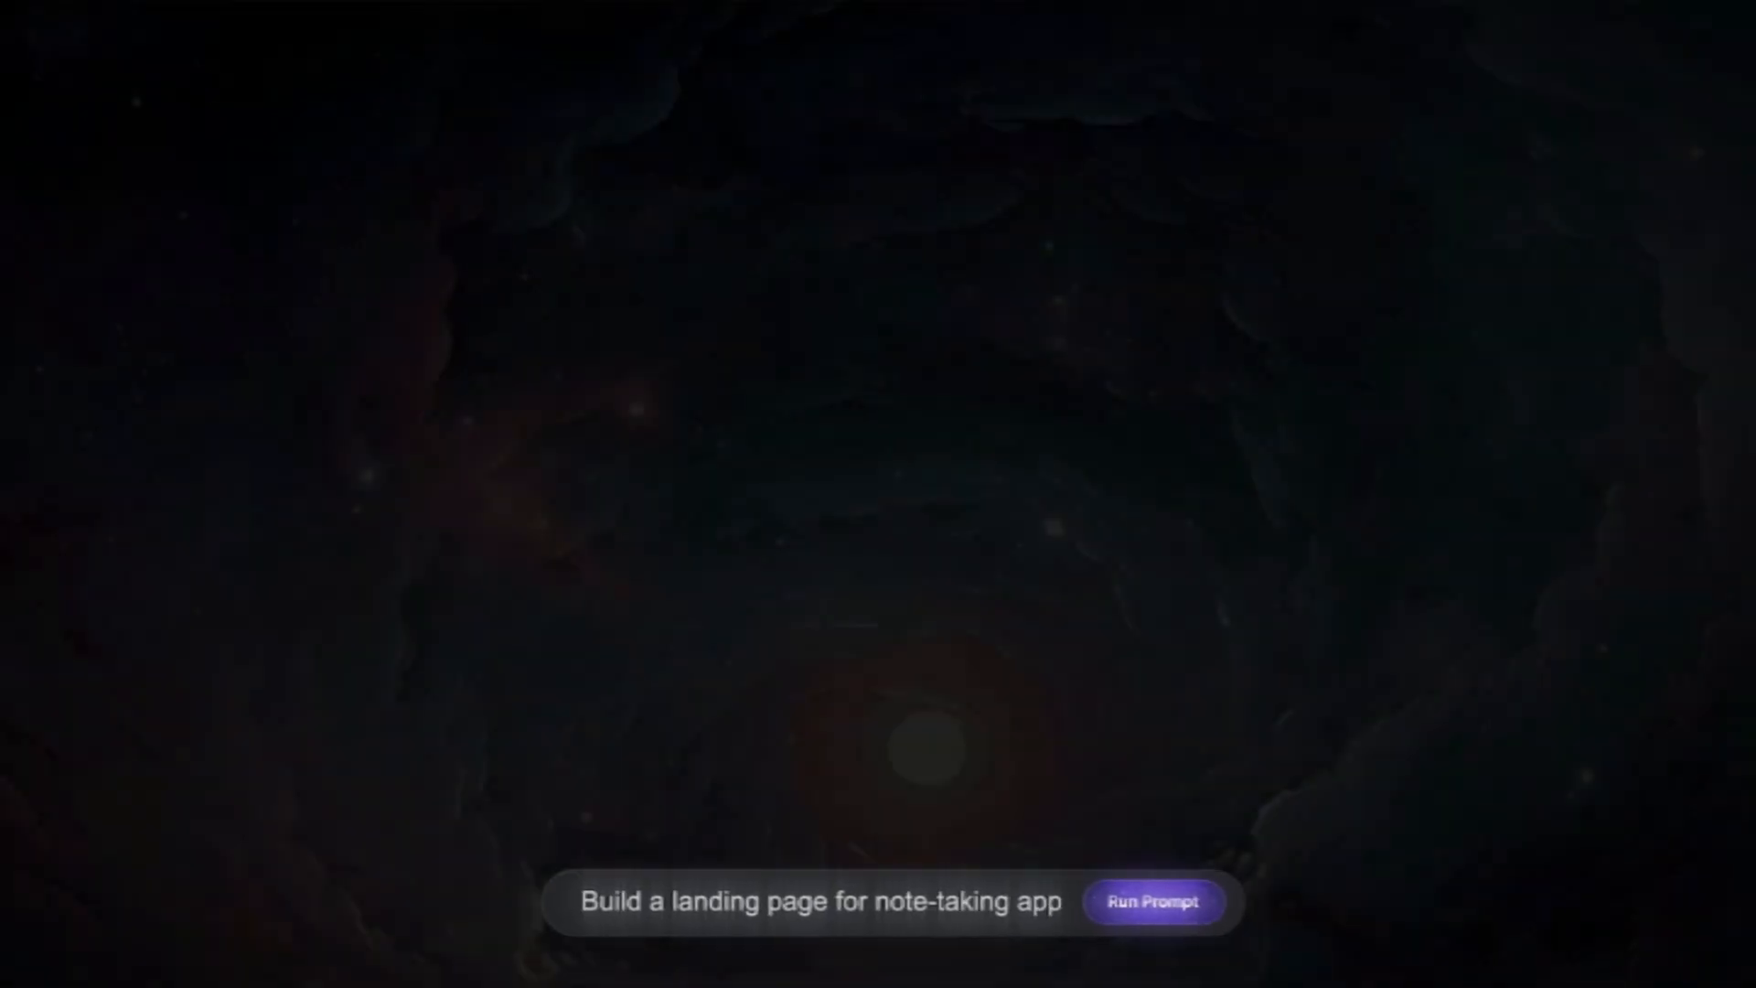
Step: Run the note-taking landing page, quantum mechanics study and MyMap.ai pitch deck example prompts
{"action": "left_click", "coordinate": [1153, 903]}
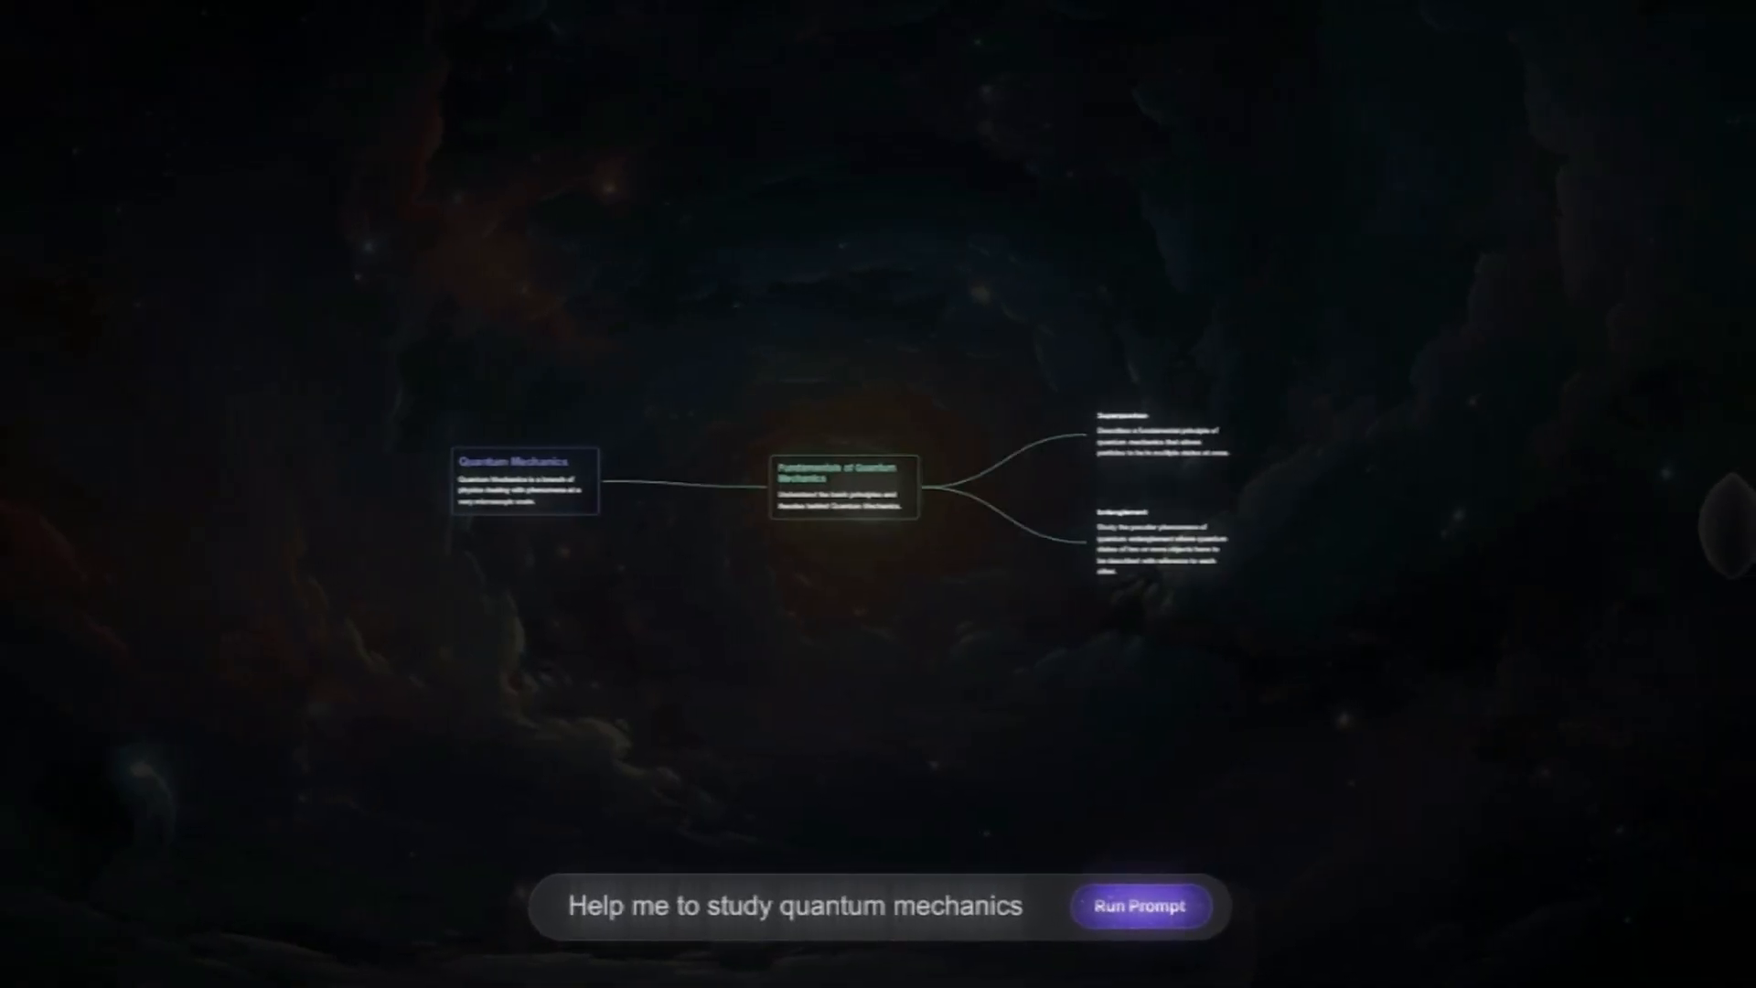
{"action": "left_click", "coordinate": [1140, 904]}
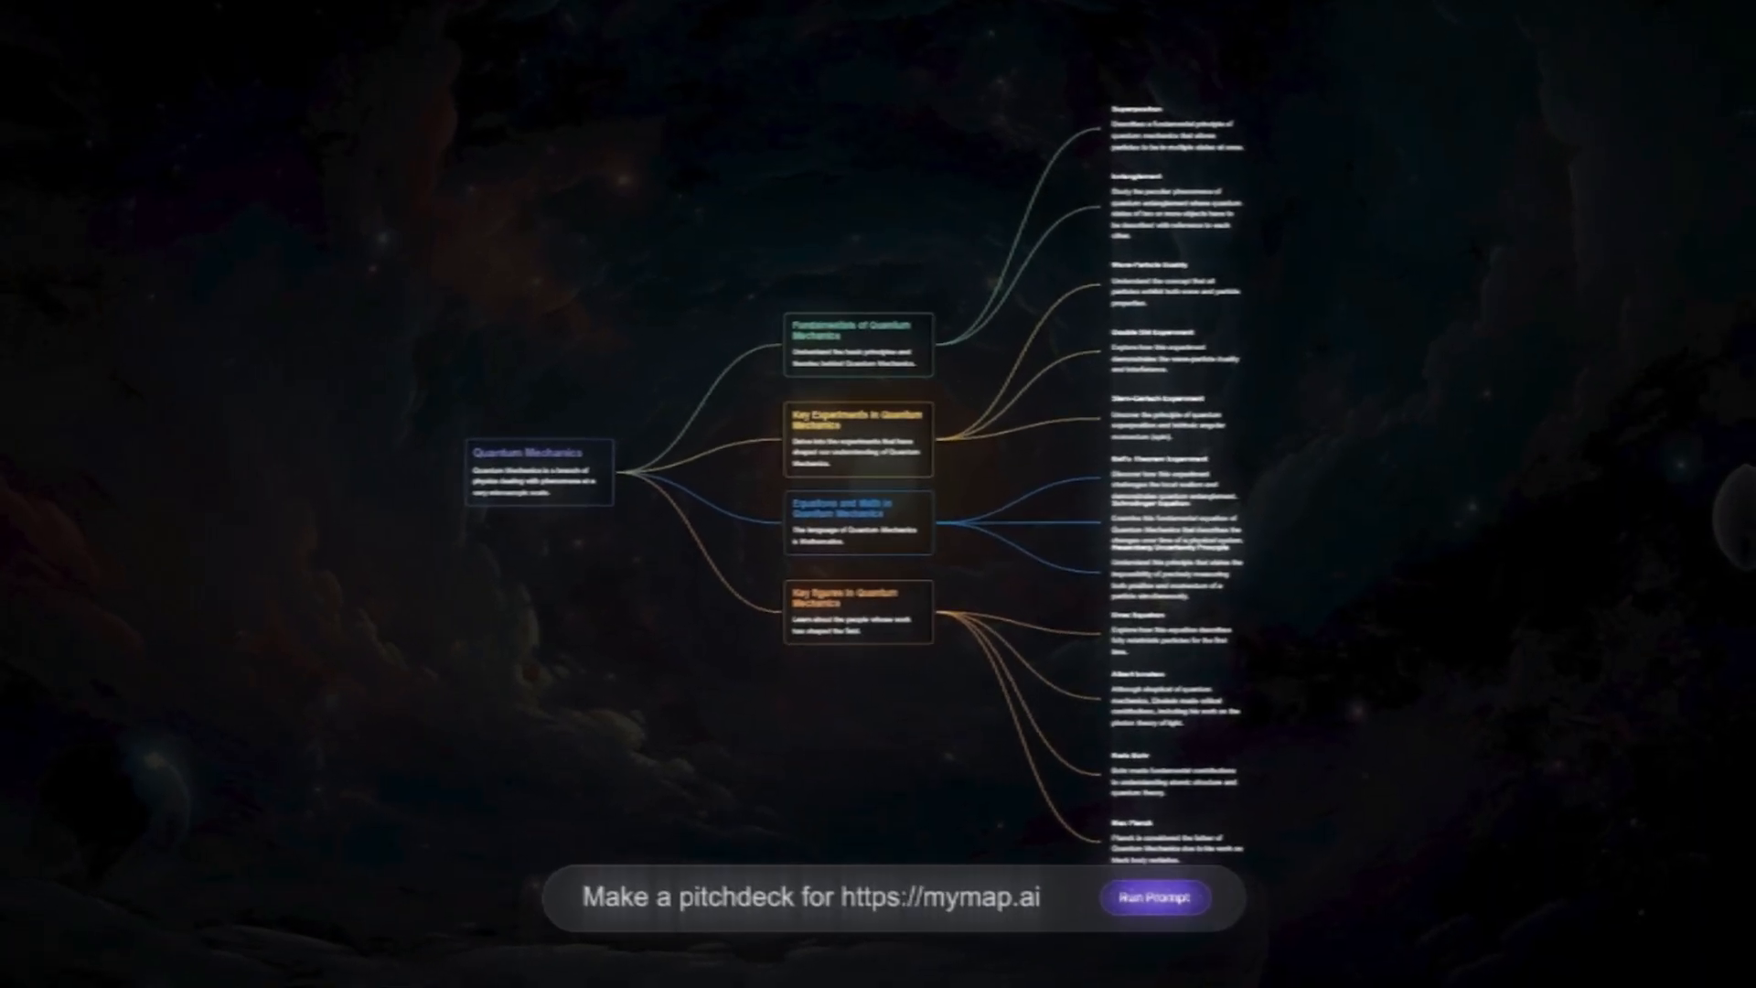
{"action": "left_click", "coordinate": [1151, 922]}
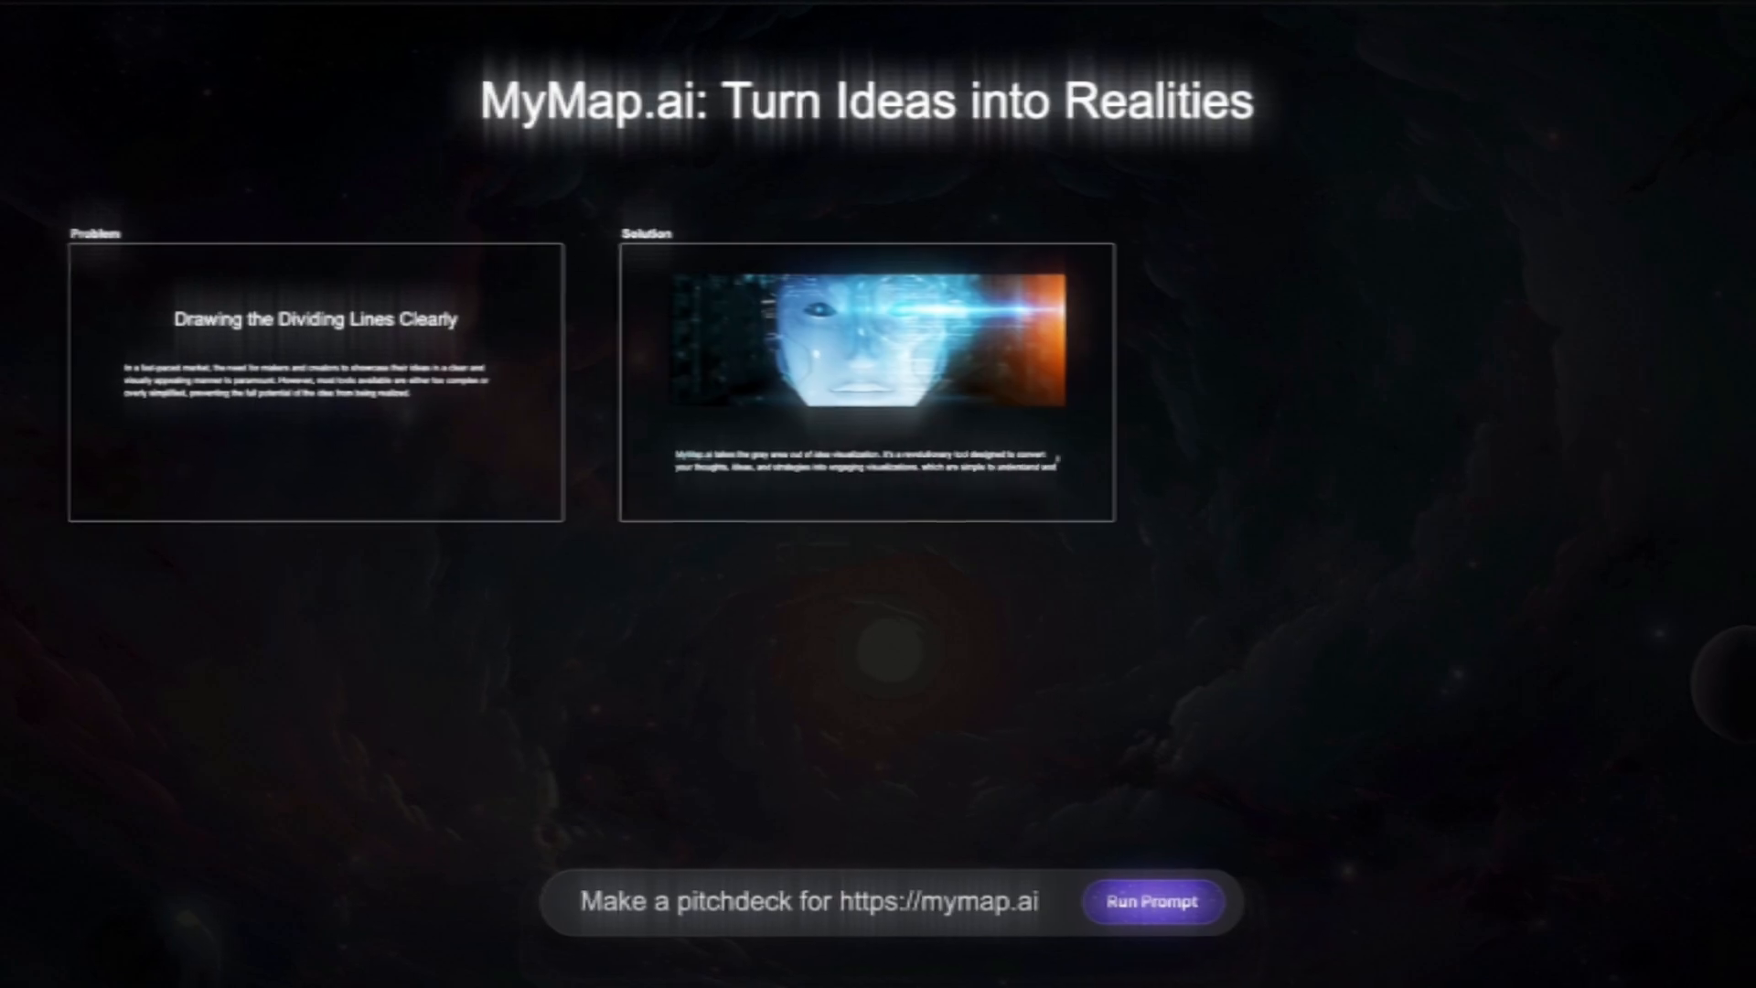